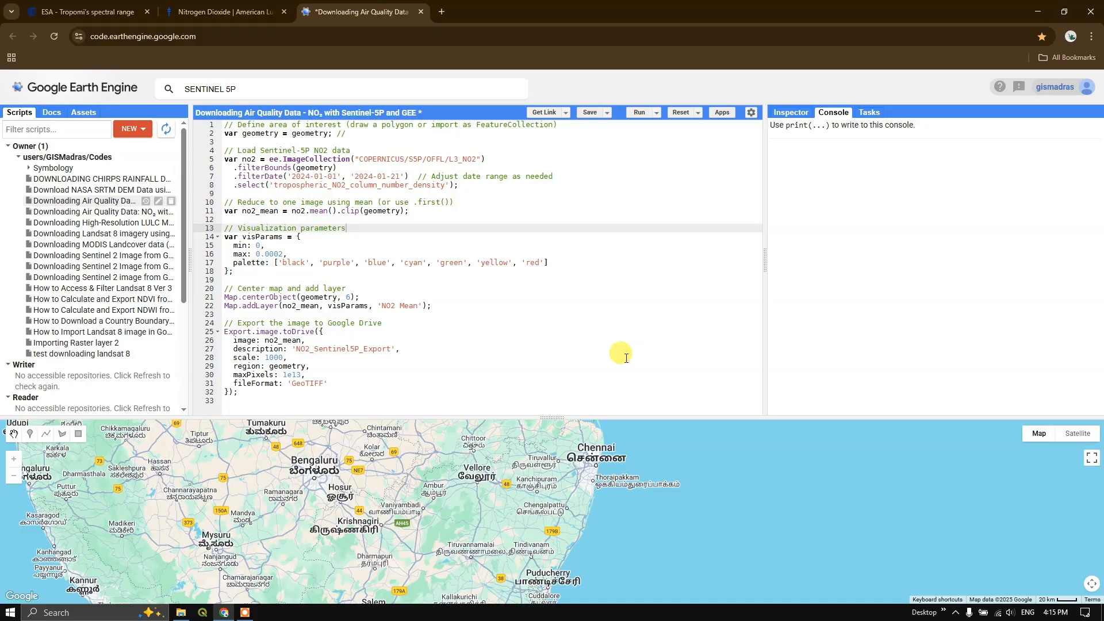
mouse_move(498, 372)
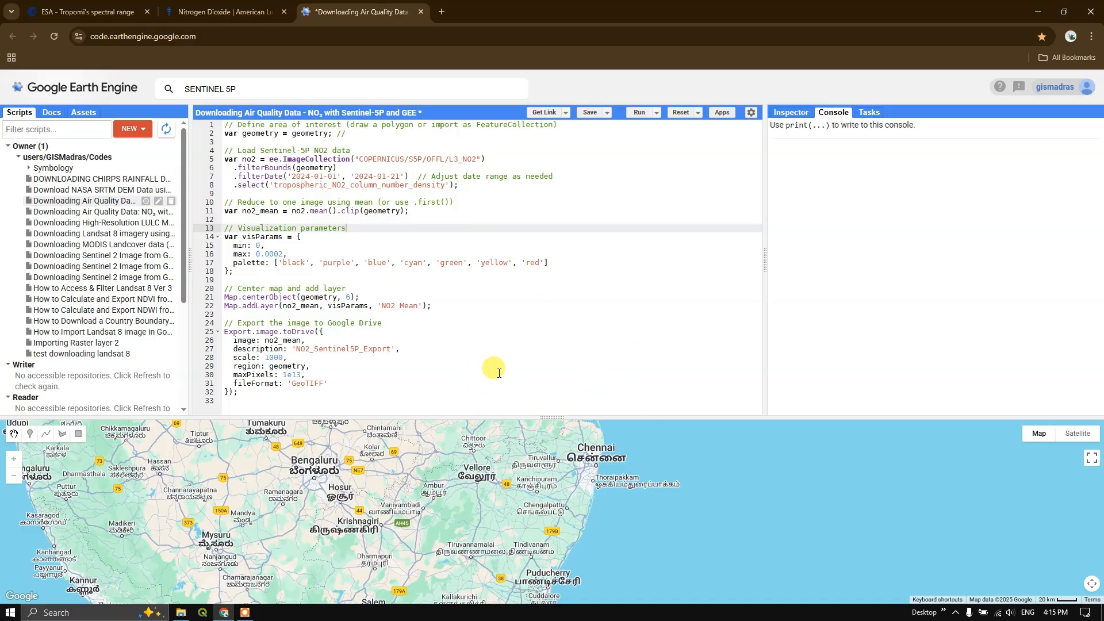
Step: Show the Assets list with the account's cloud assets, including the TN boundary
click(83, 112)
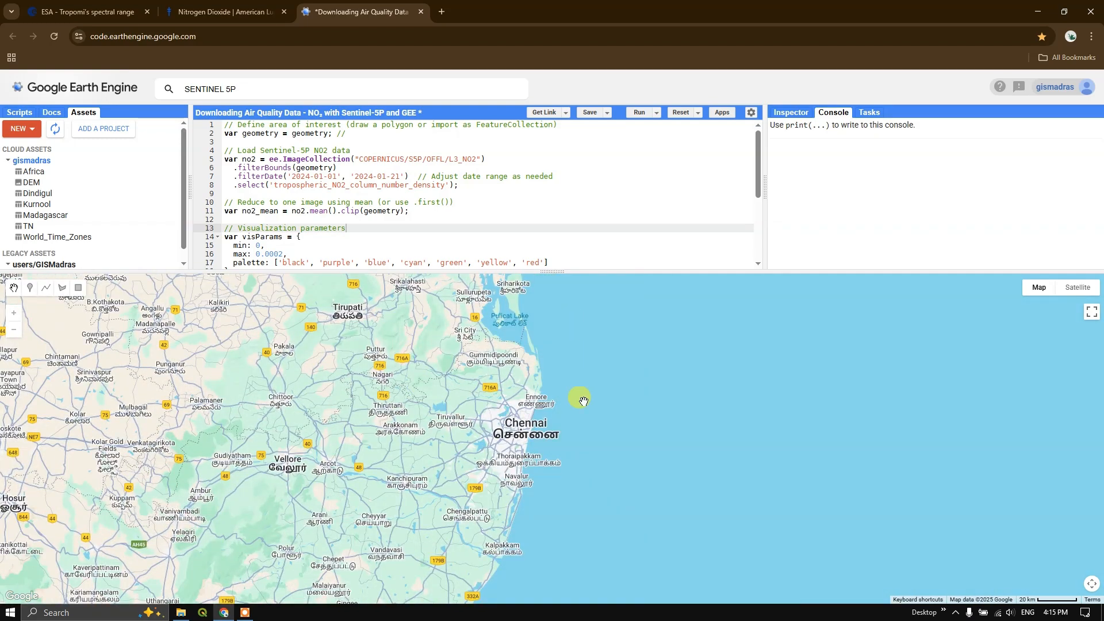
mouse_move(130, 337)
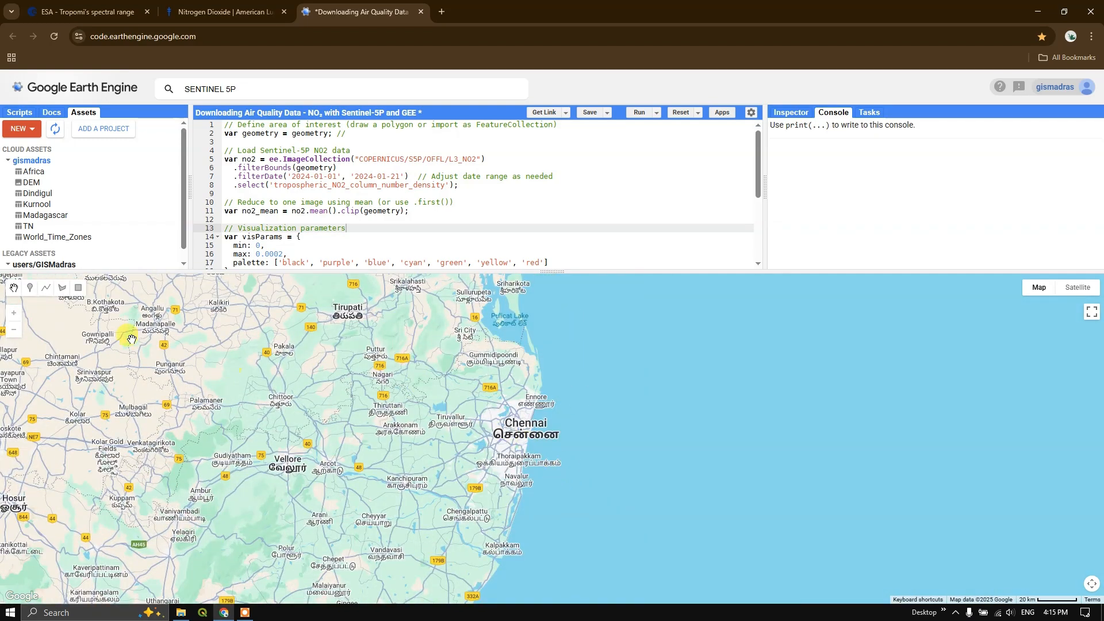
mouse_move(77, 289)
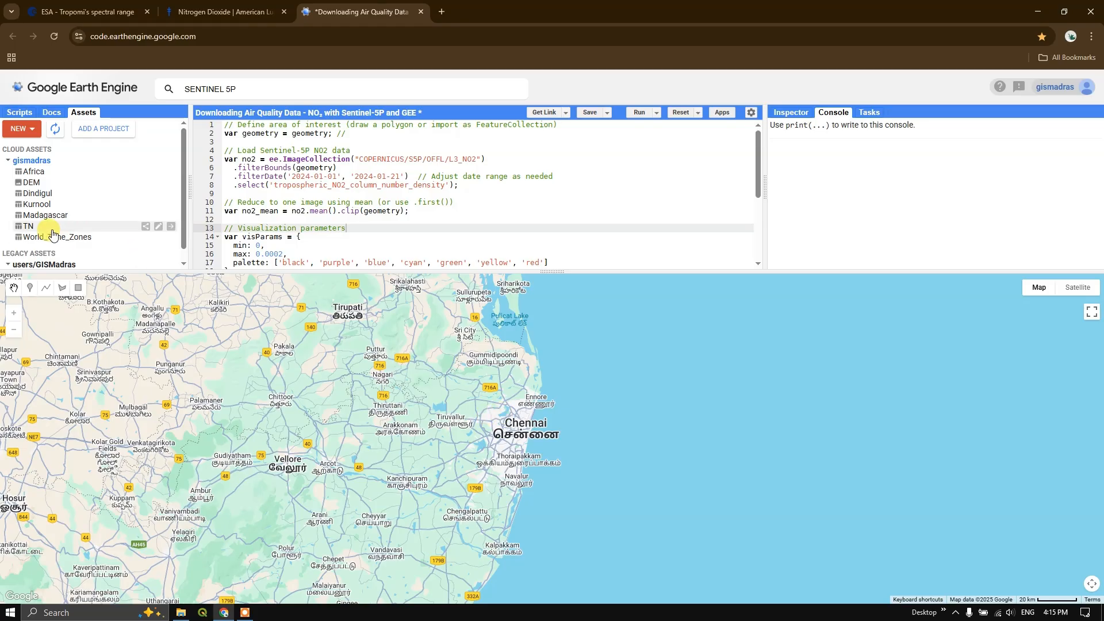
mouse_move(145, 241)
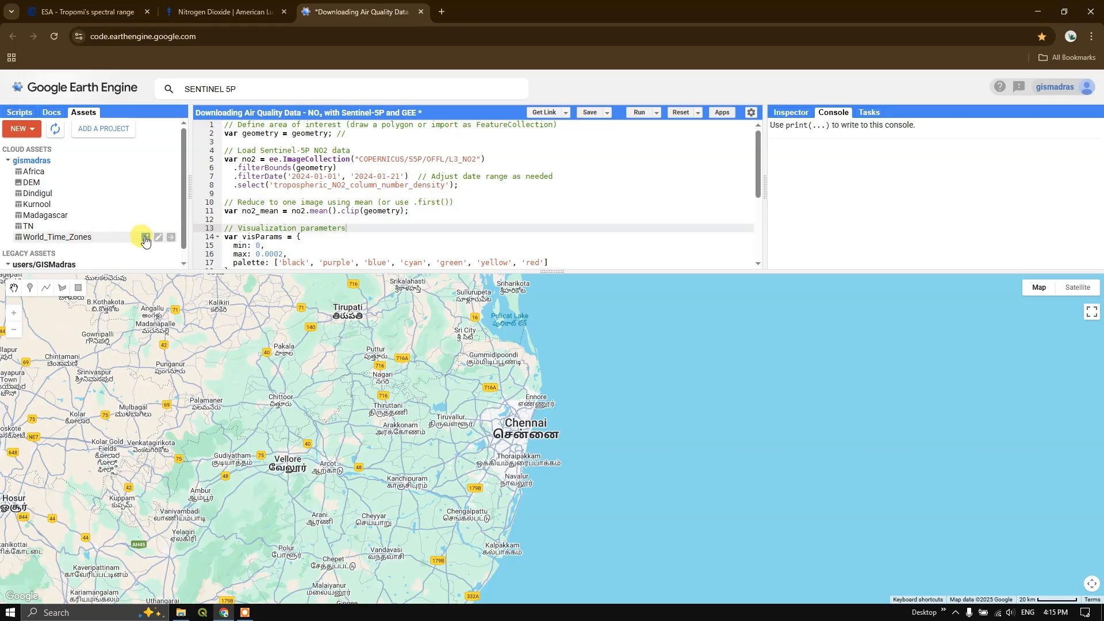
mouse_move(172, 238)
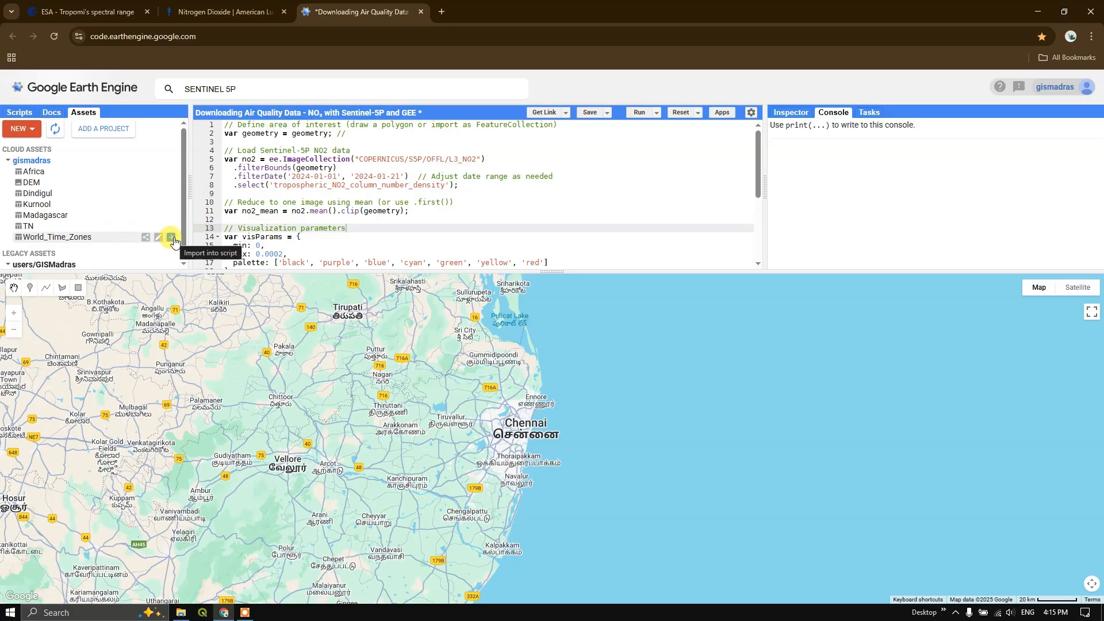
mouse_move(130, 204)
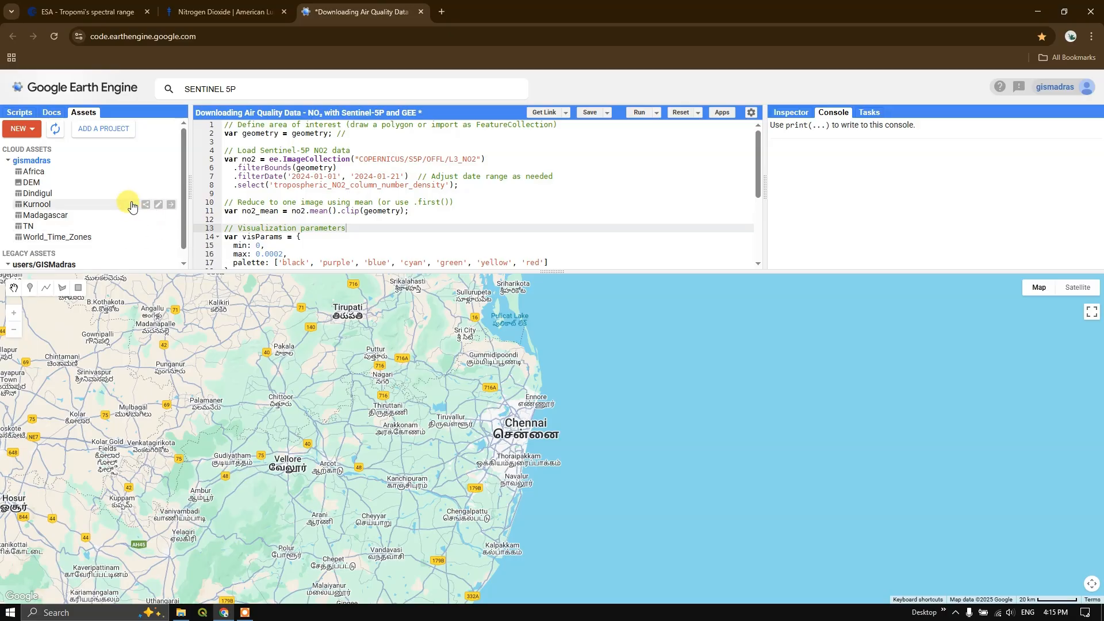
mouse_move(105, 230)
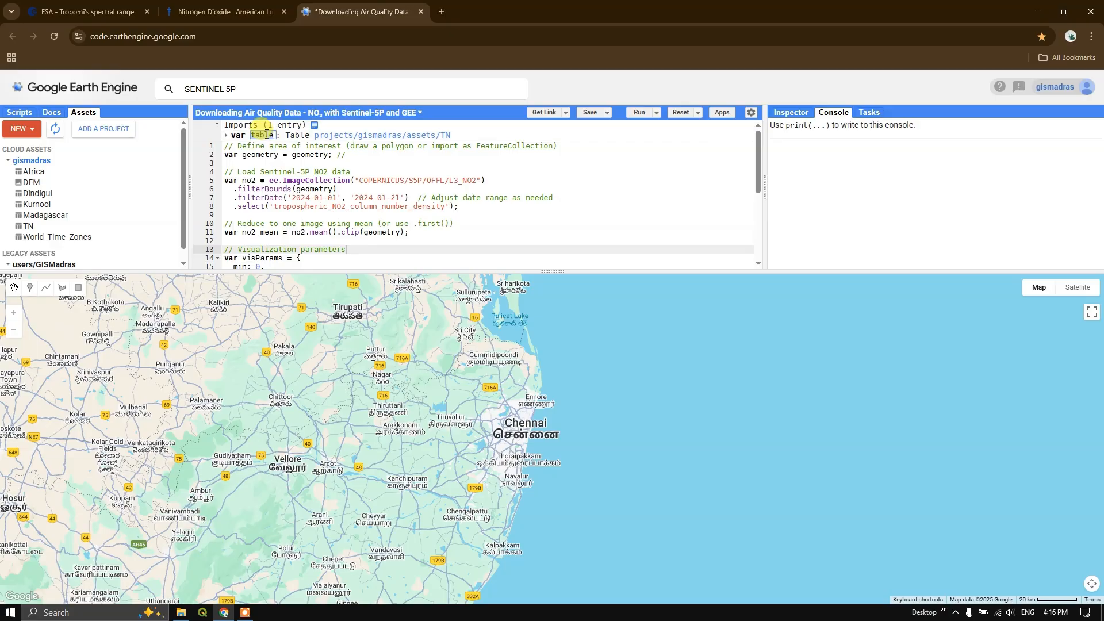
Step: Name the imported boundary table TN and assign var geometry = TN as the area of interest
text(tn)
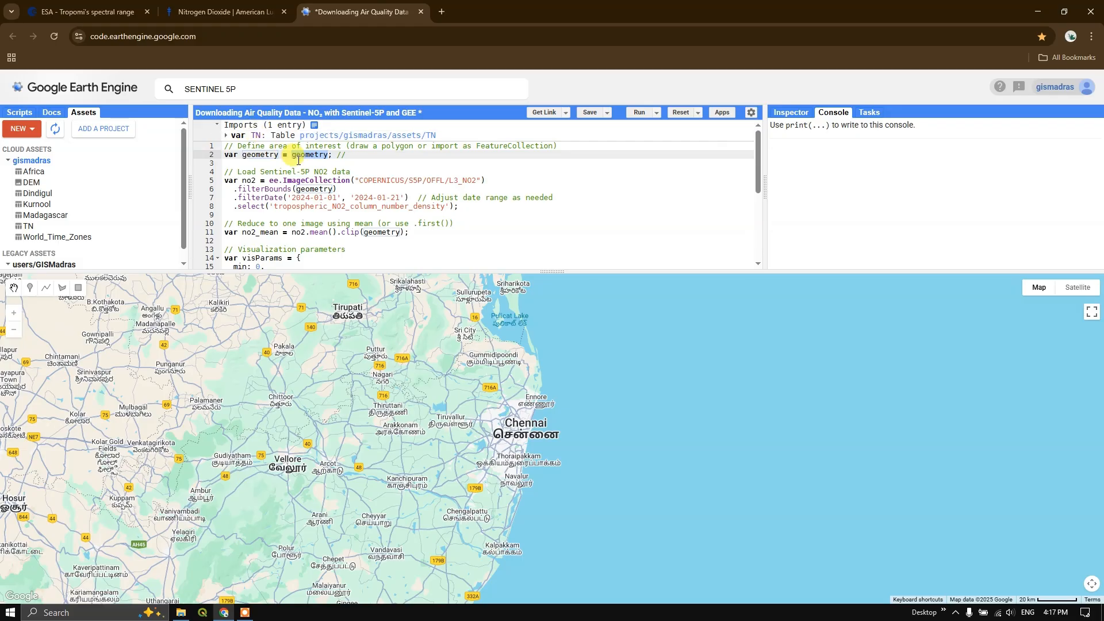
text(TN)
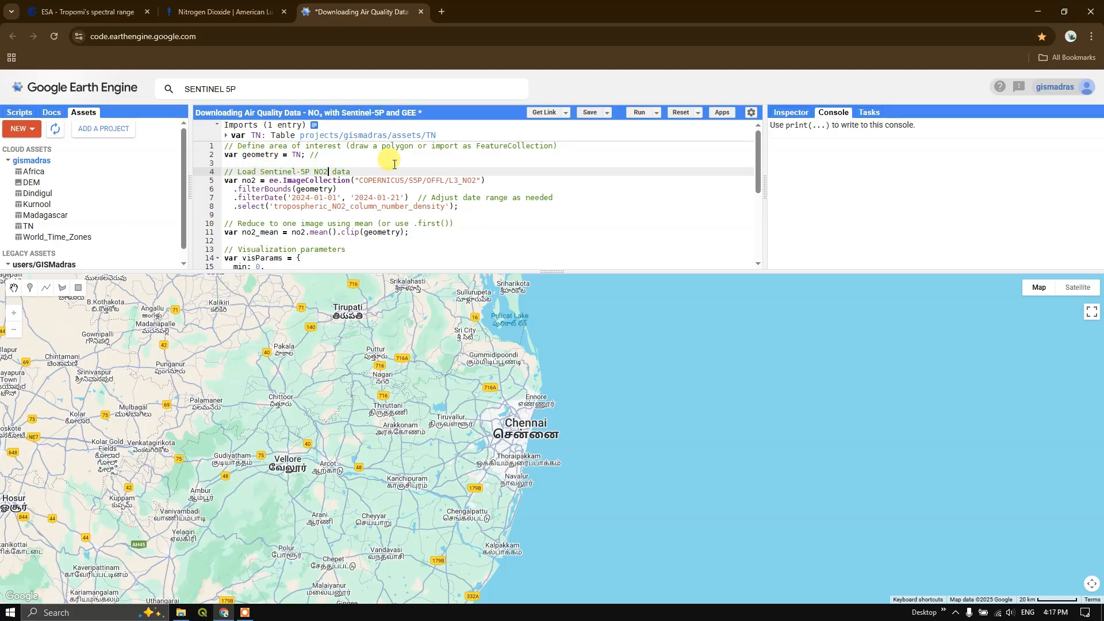
mouse_move(289, 166)
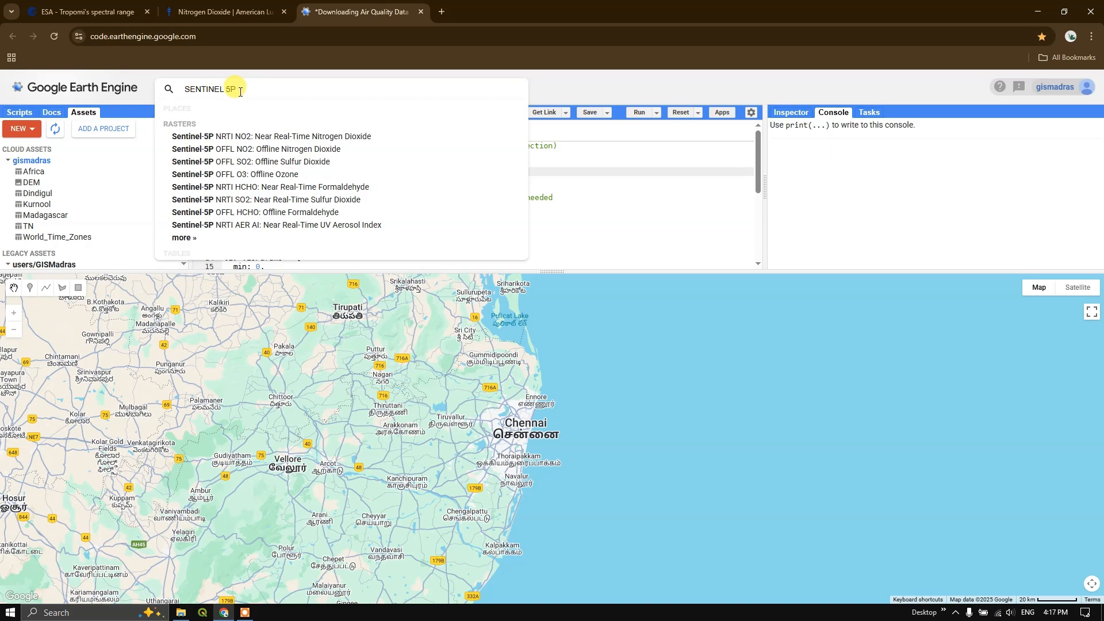
mouse_move(265, 140)
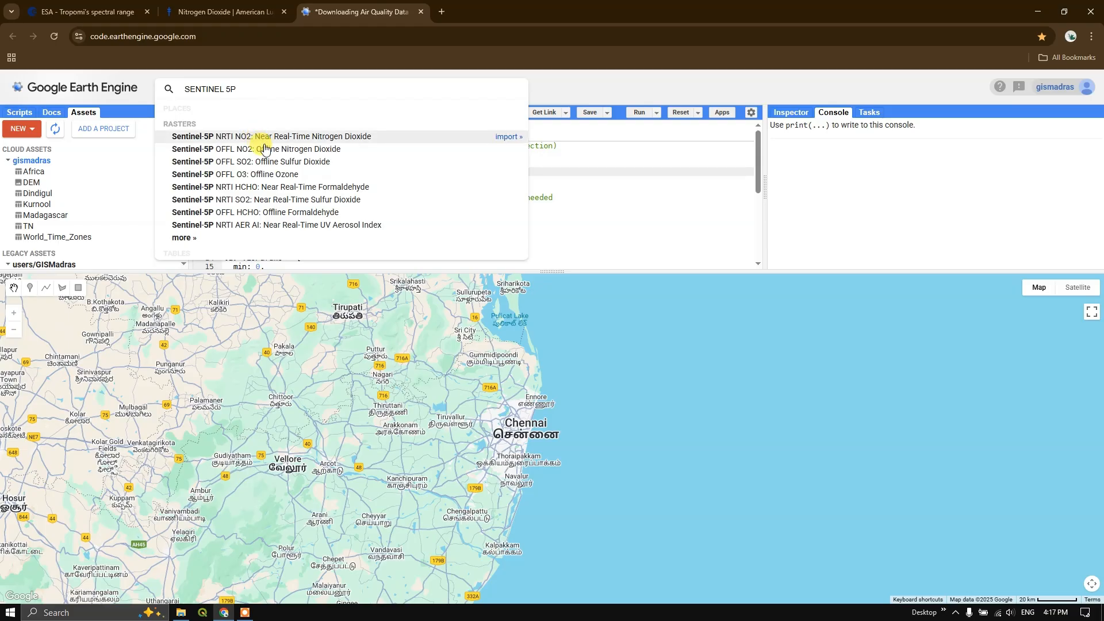
mouse_move(278, 139)
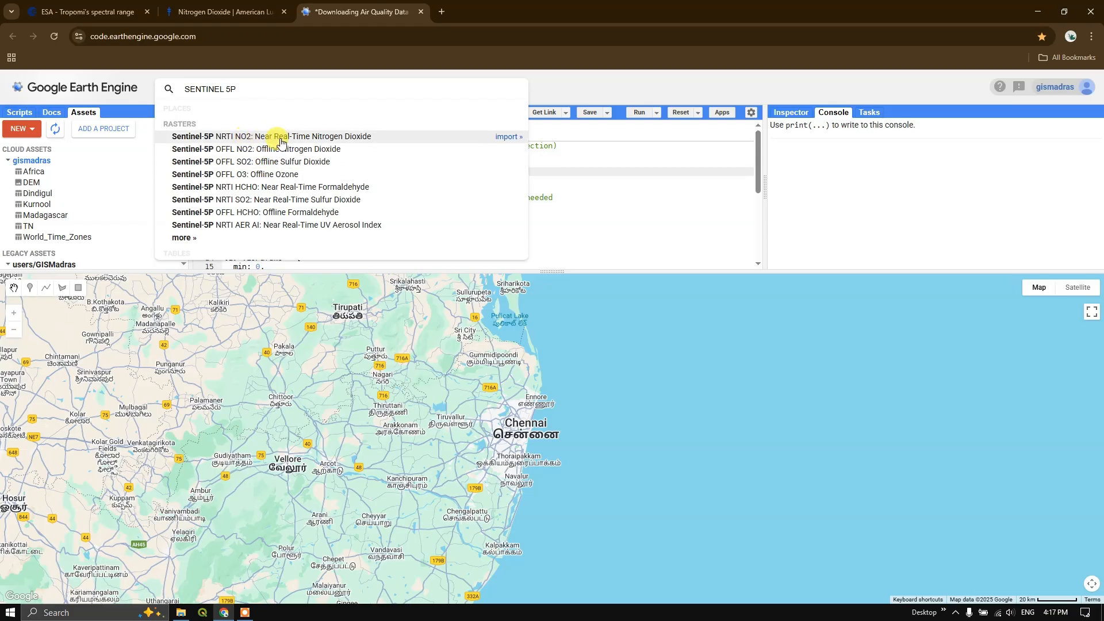
mouse_move(291, 192)
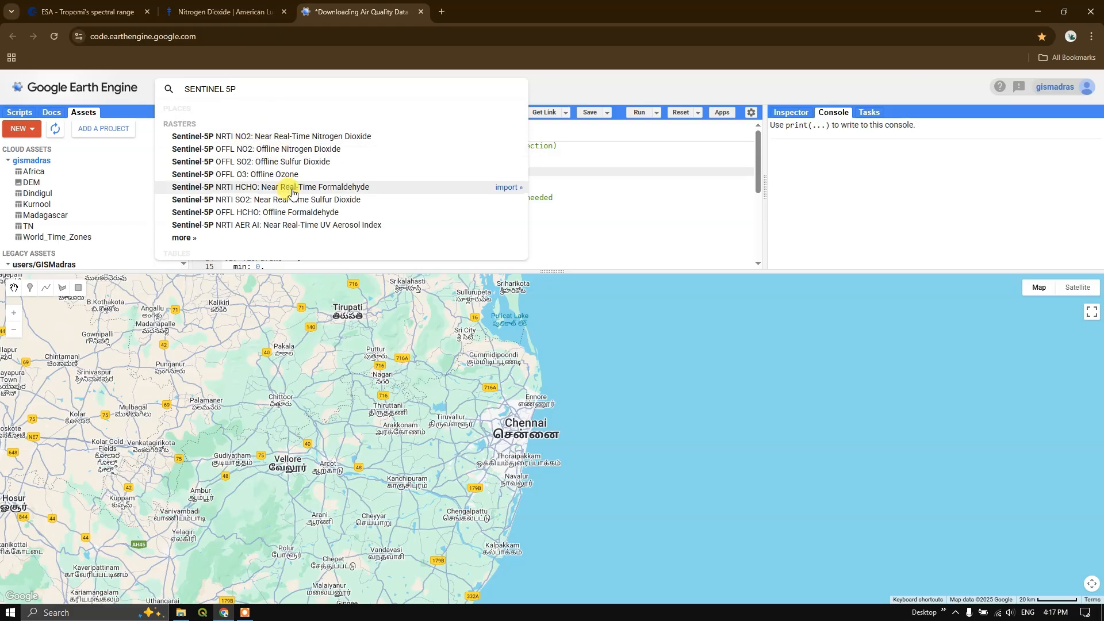
mouse_move(276, 148)
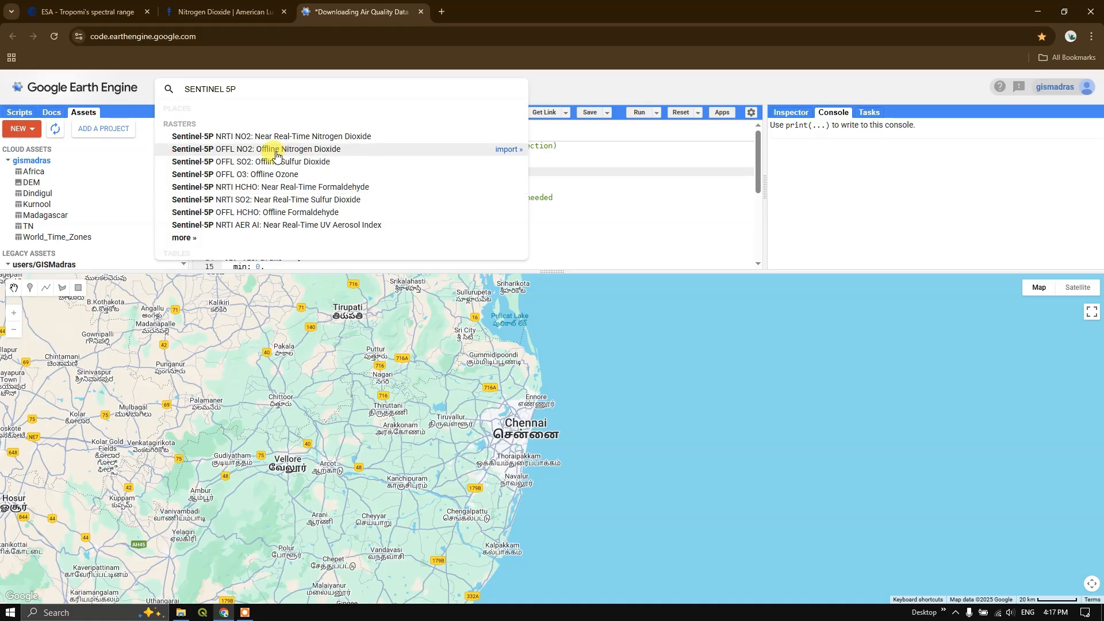
mouse_move(243, 159)
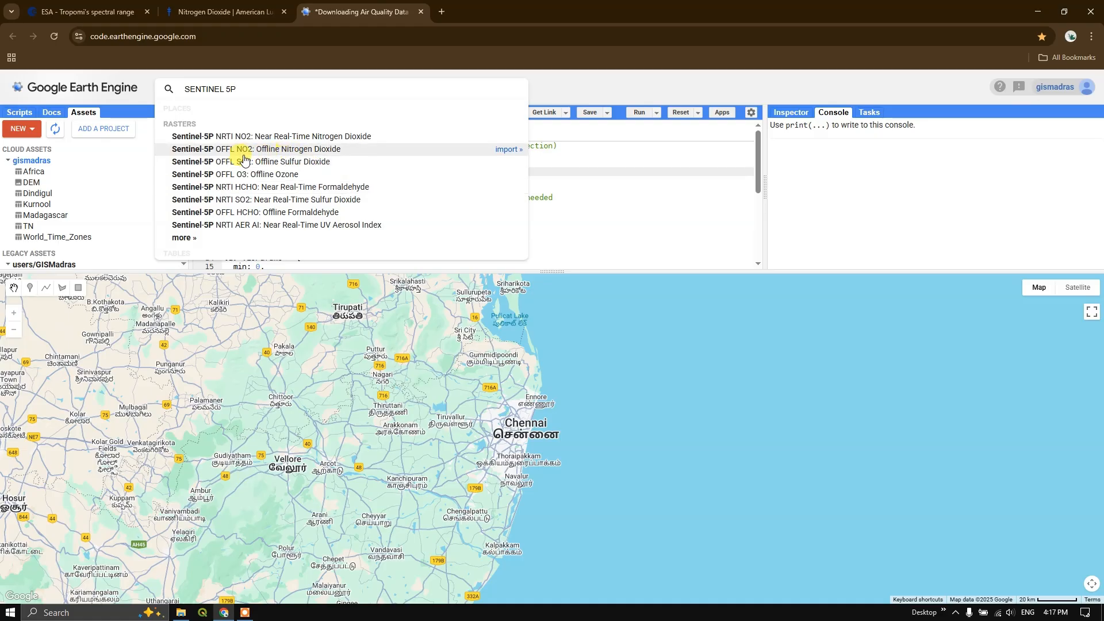
mouse_move(286, 153)
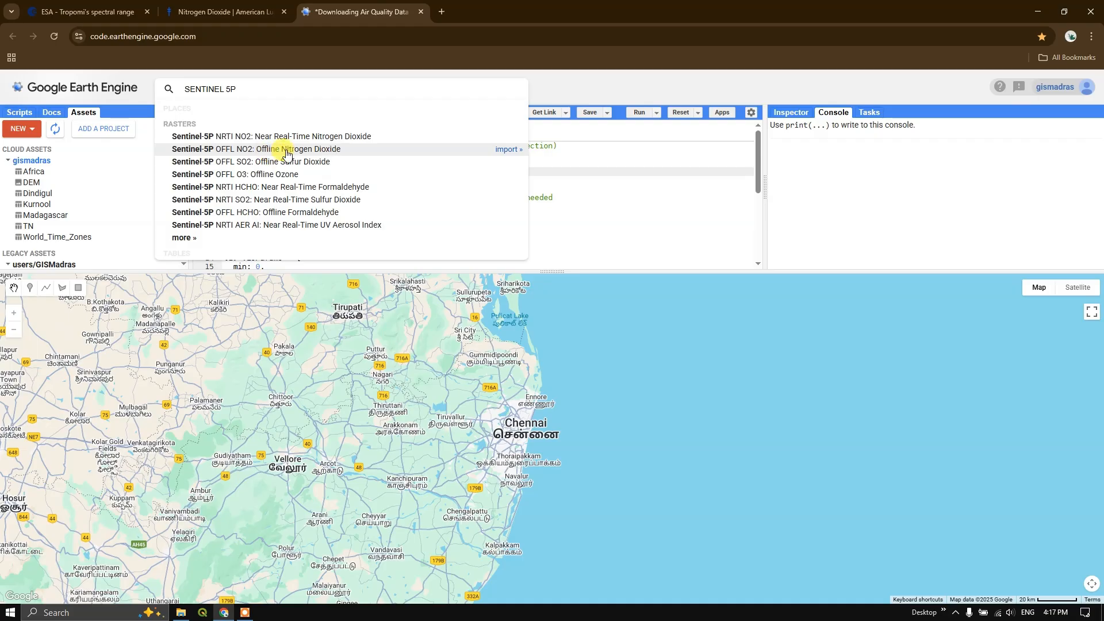
mouse_move(507, 150)
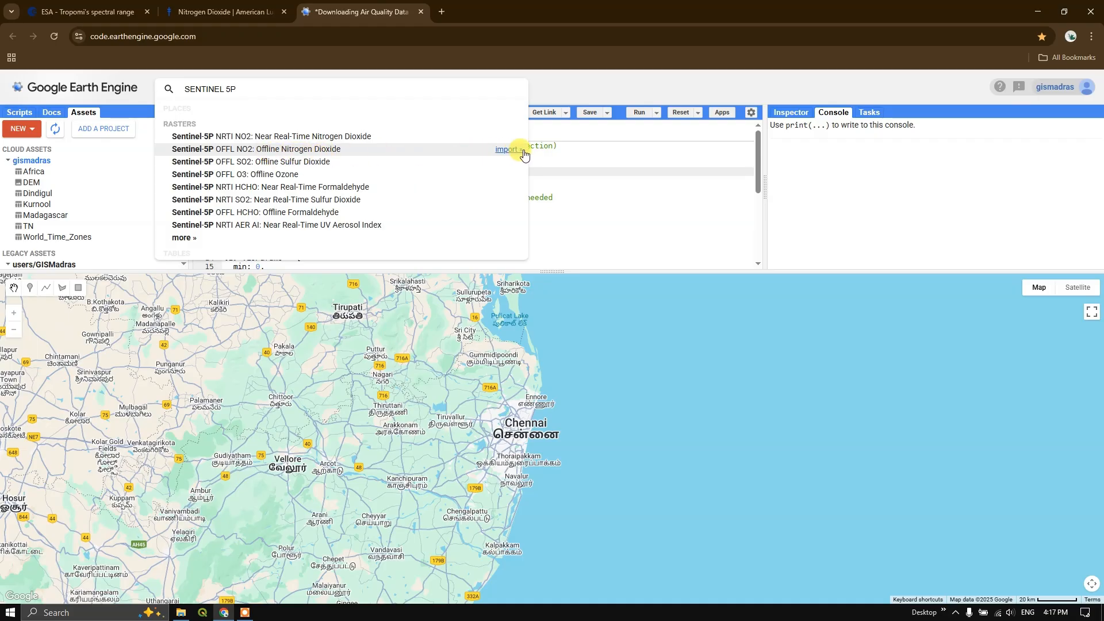
Step: Bring up the Sentinel-5P OFFL NO2 dataset details from the SENTINEL 5P search results
click(257, 148)
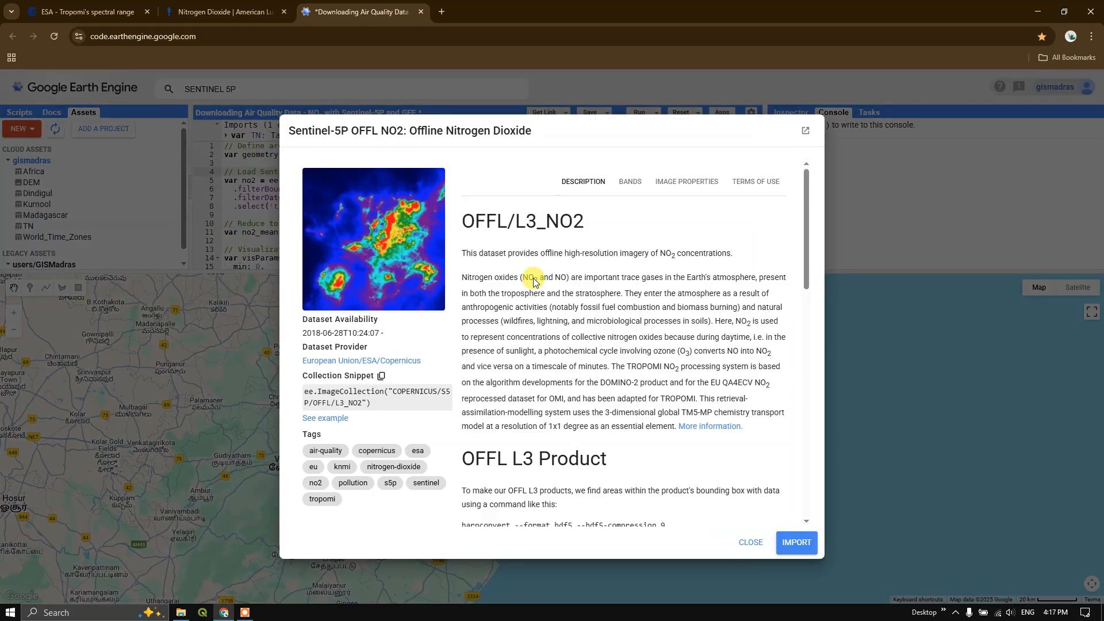
mouse_move(567, 243)
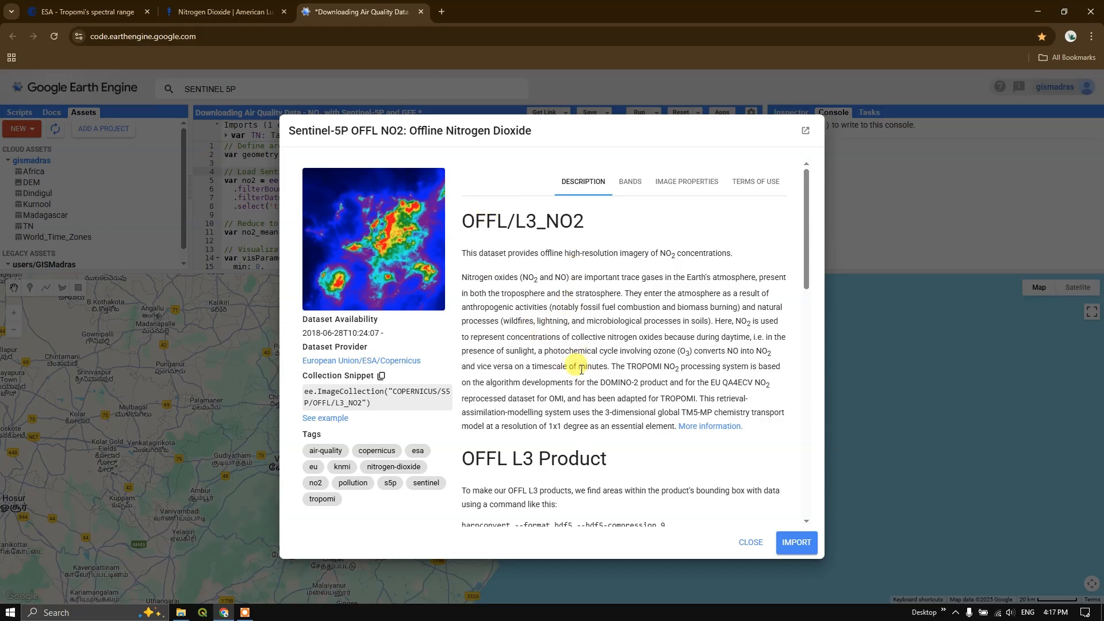
mouse_move(598, 257)
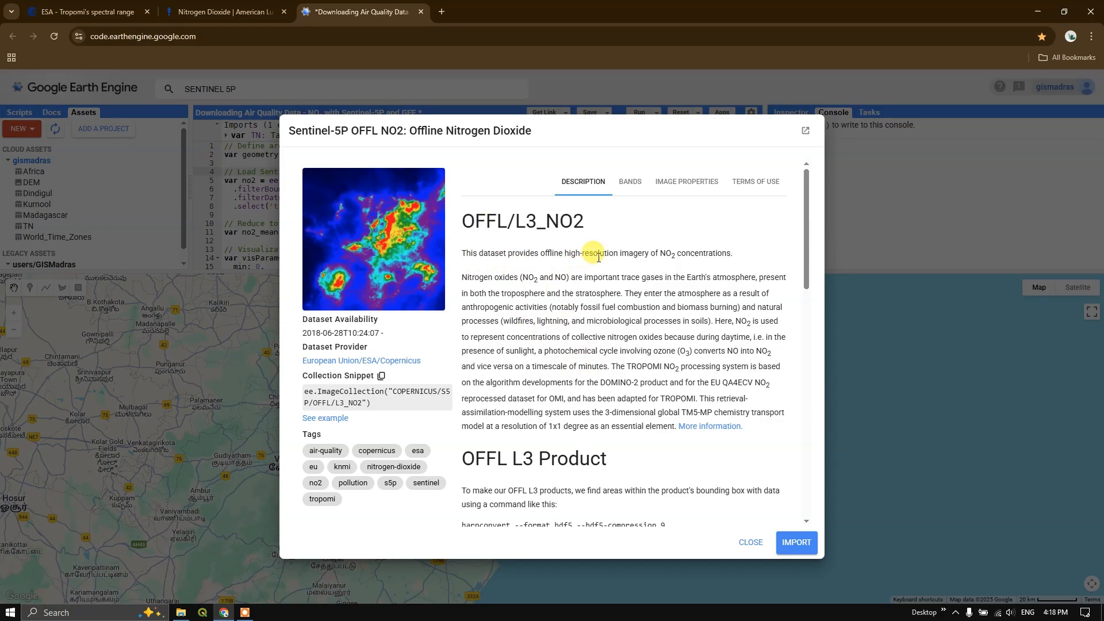
mouse_move(666, 266)
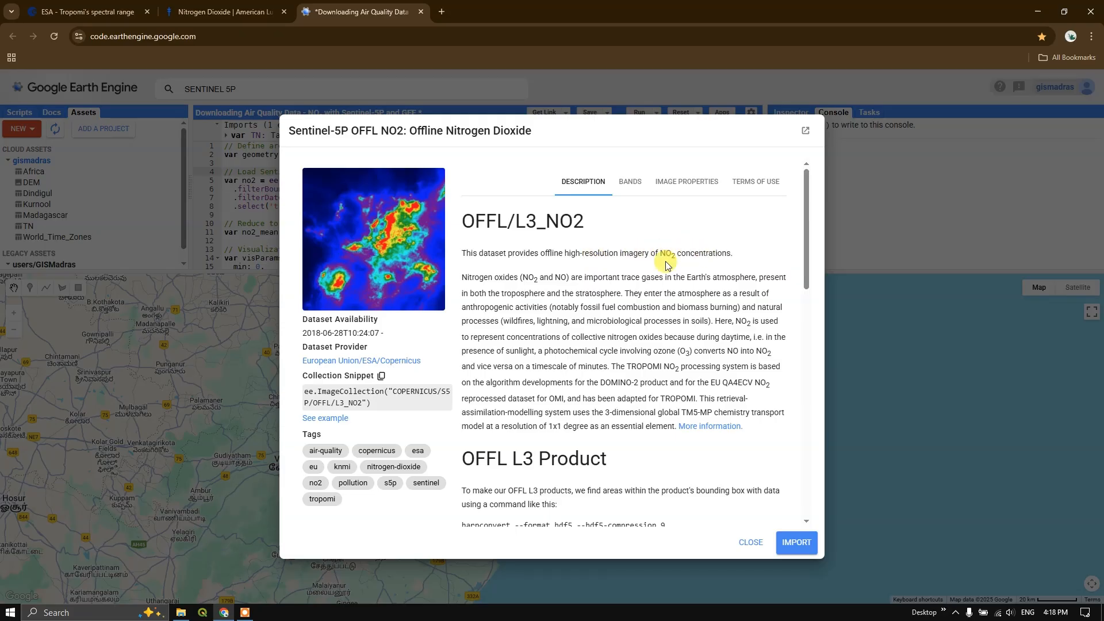
mouse_move(507, 289)
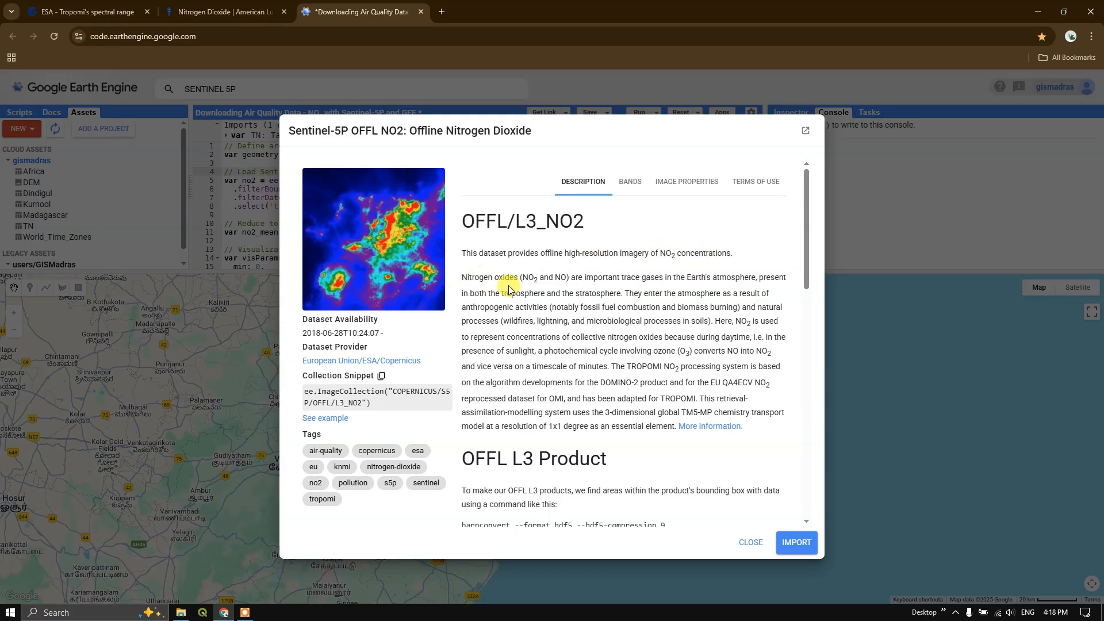
mouse_move(629, 276)
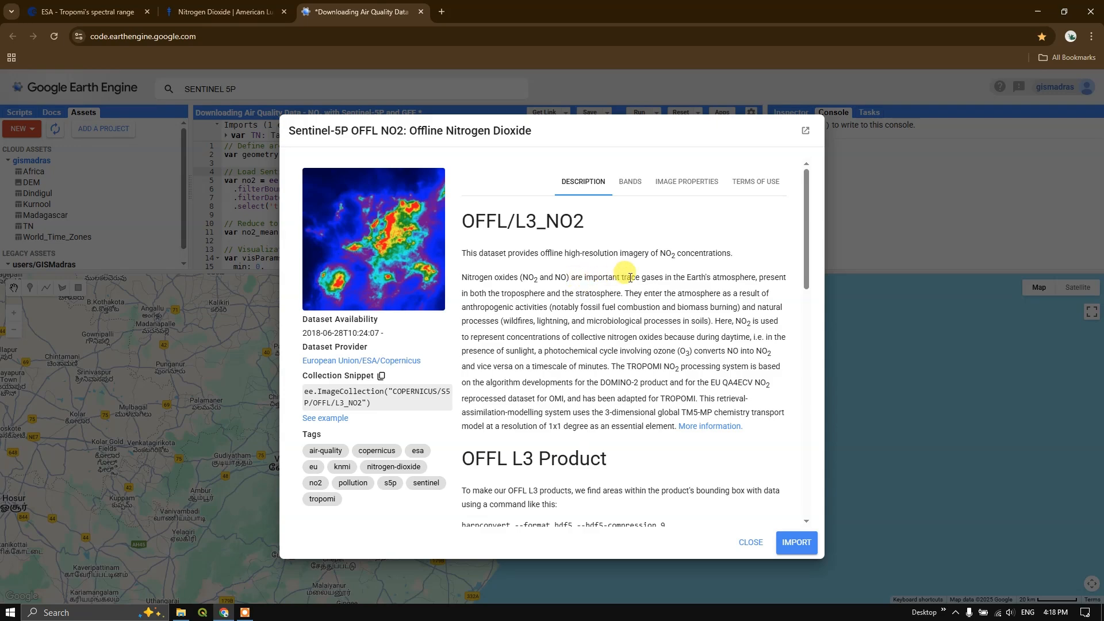
mouse_move(773, 274)
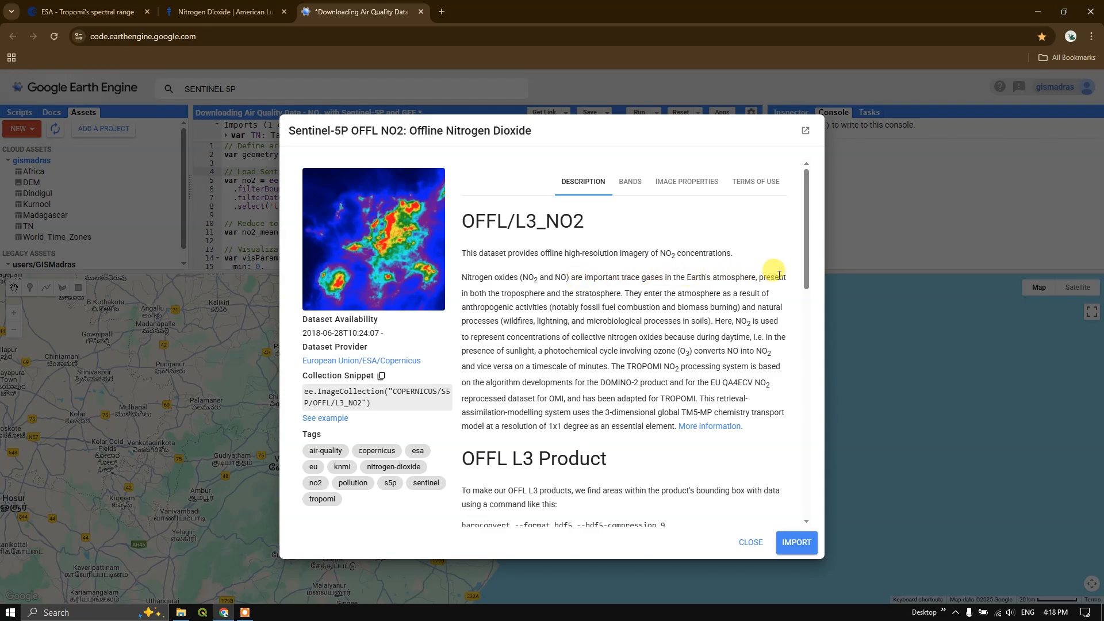
mouse_move(606, 295)
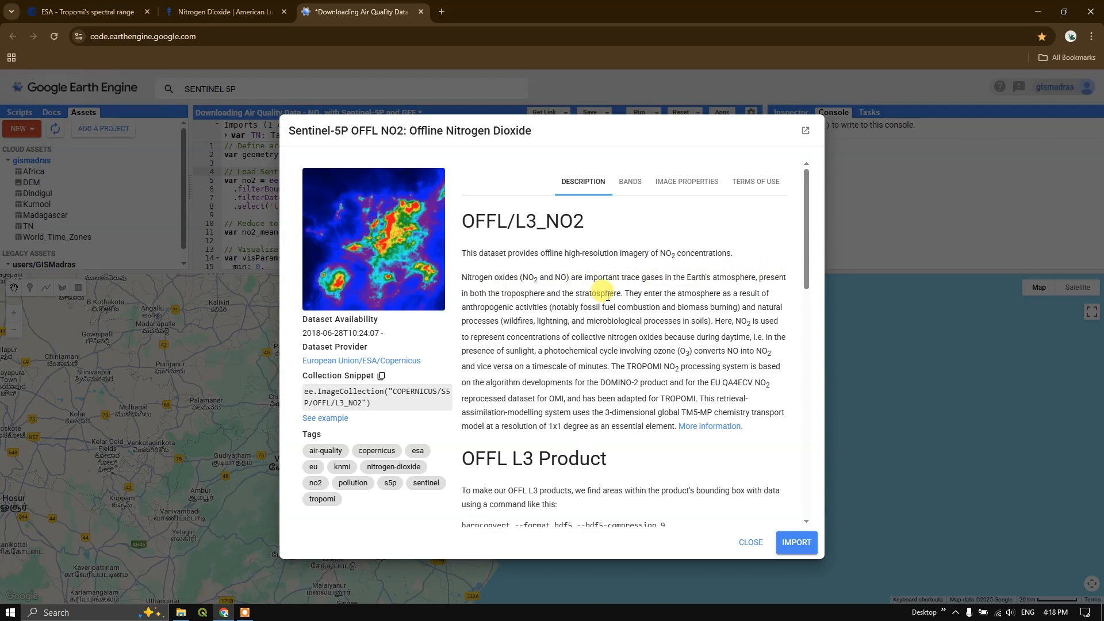
mouse_move(722, 295)
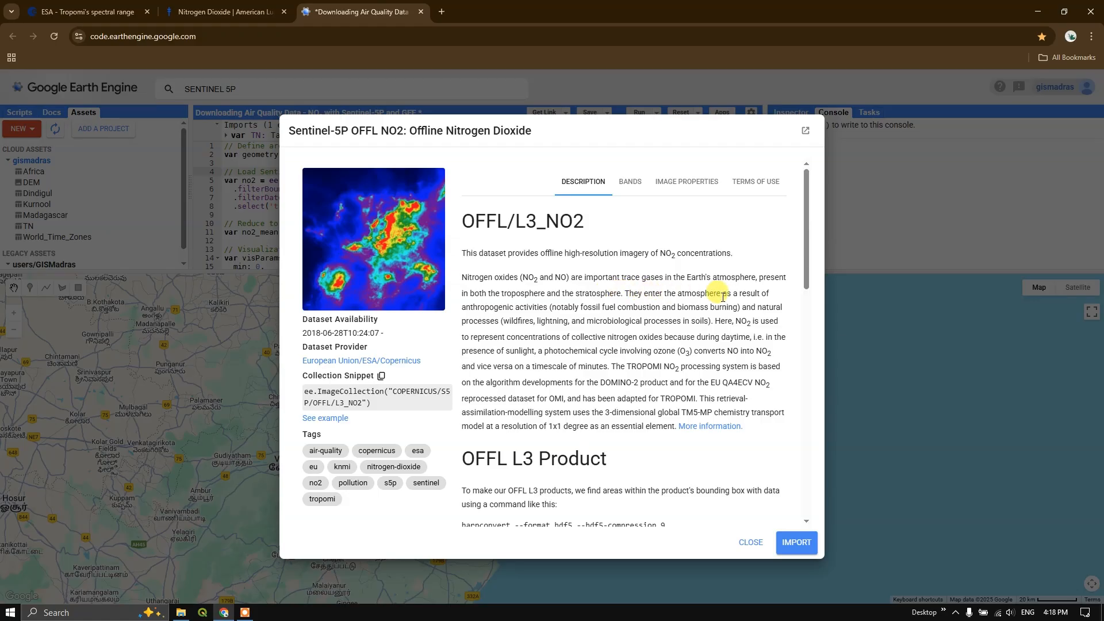
mouse_move(520, 306)
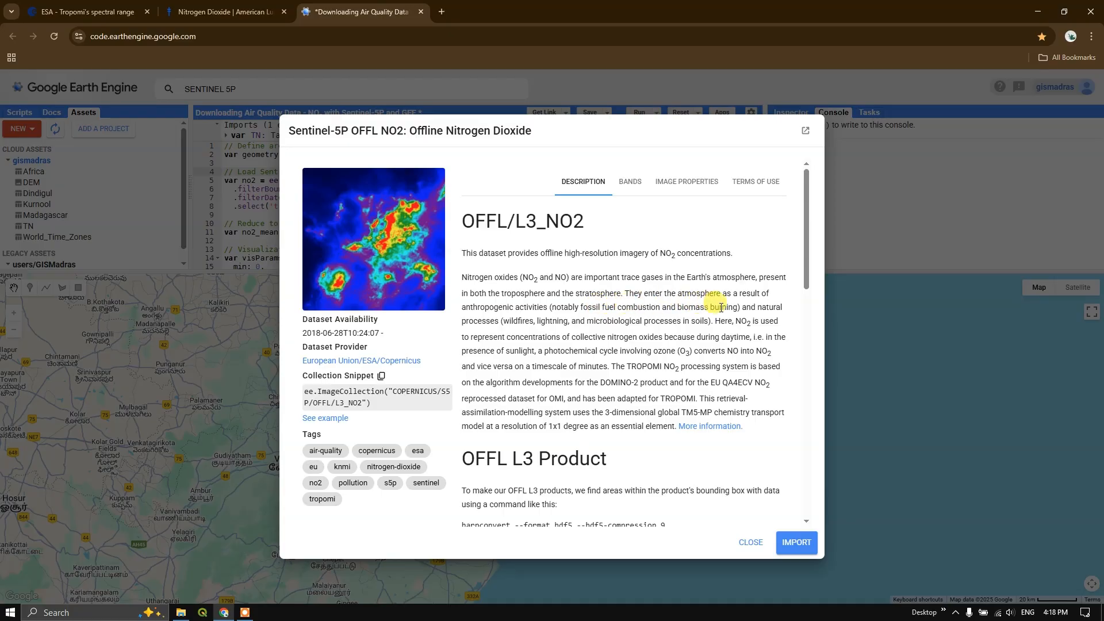
mouse_move(567, 330)
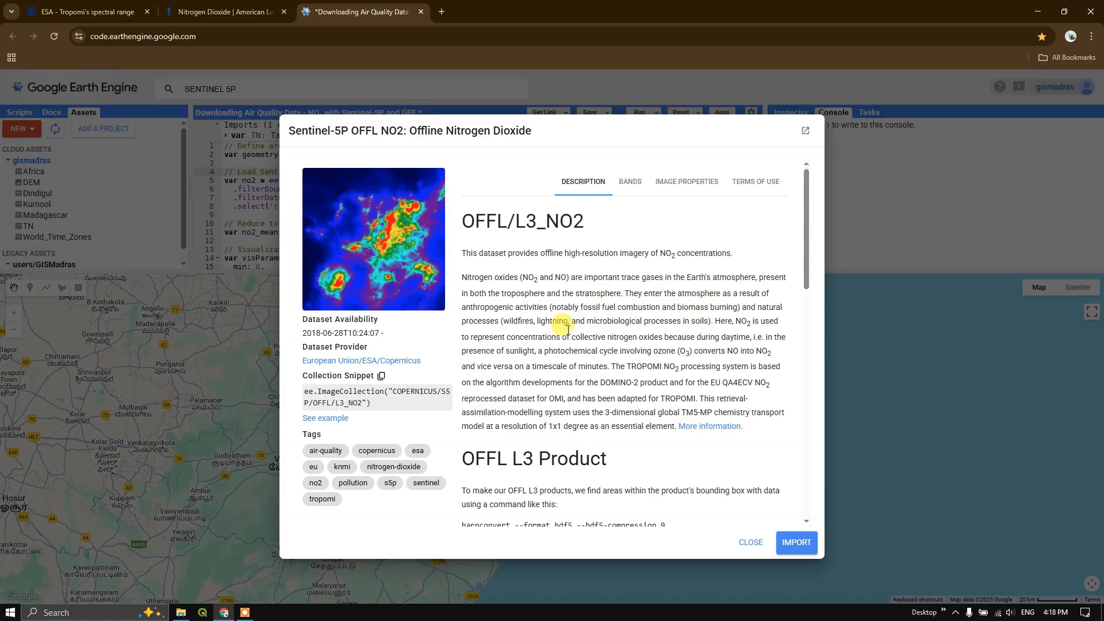
mouse_move(538, 336)
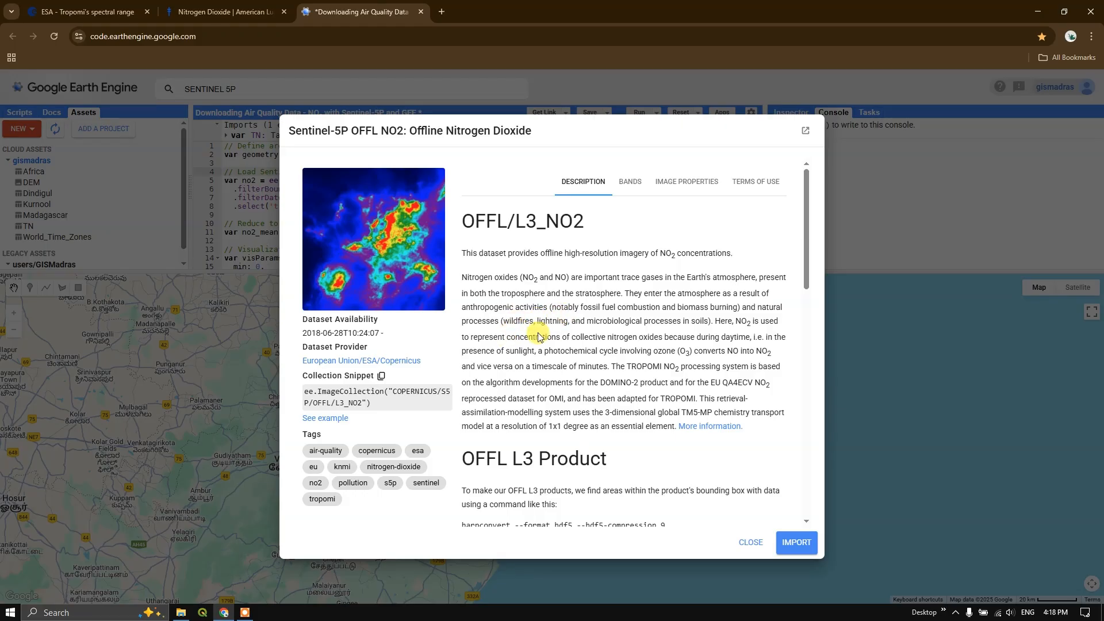
mouse_move(616, 324)
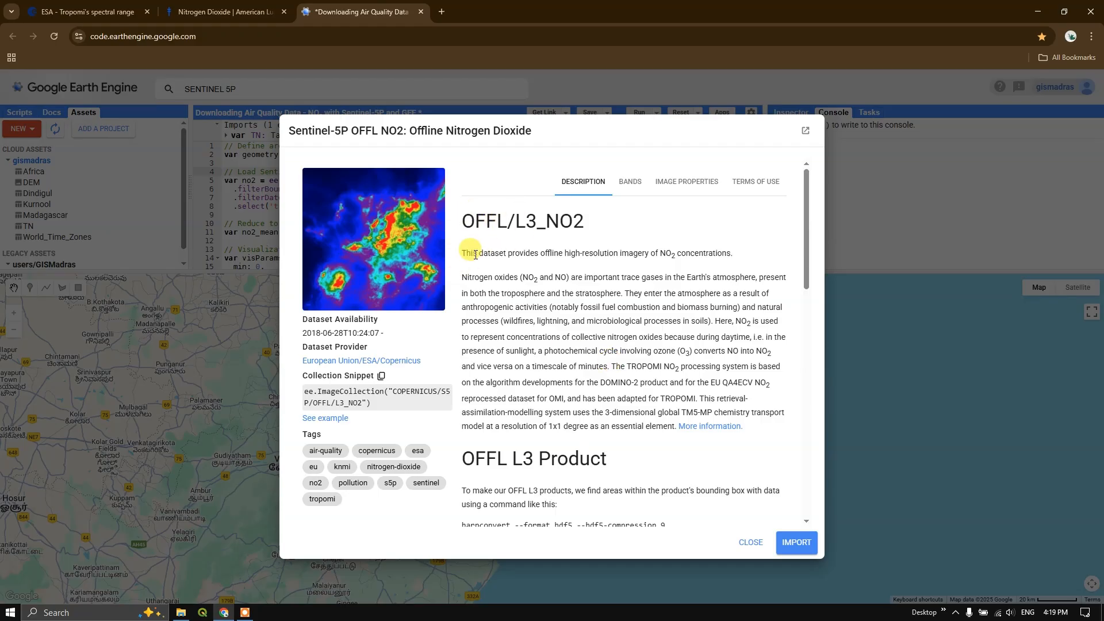
mouse_move(453, 283)
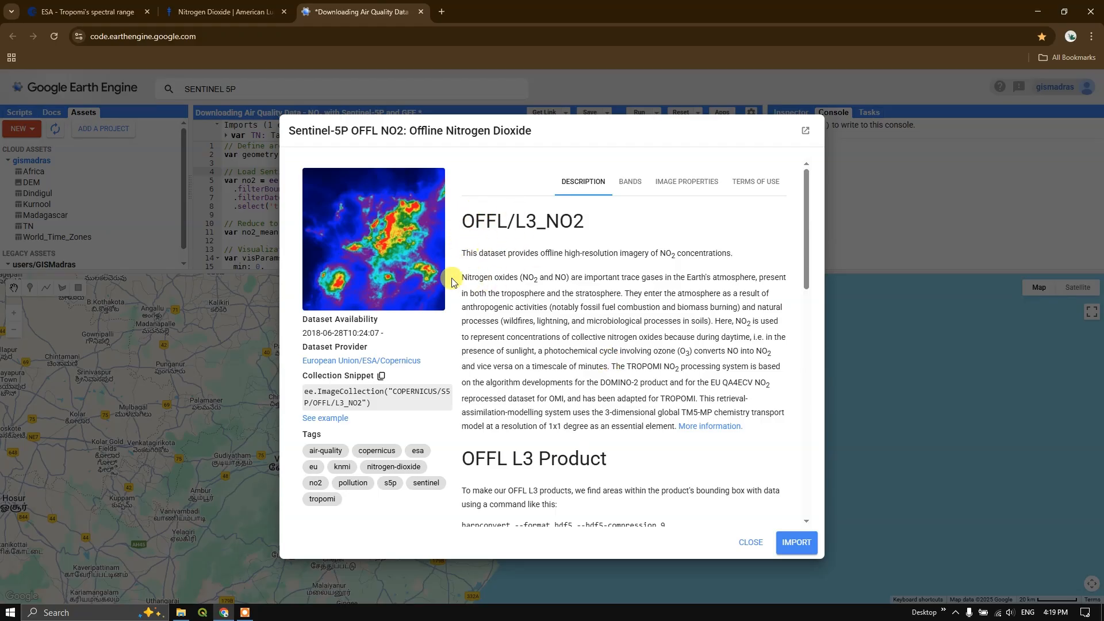
Step: Read the American Lung Association Nitrogen Dioxide page on what NO2 is and its health effects
click(222, 11)
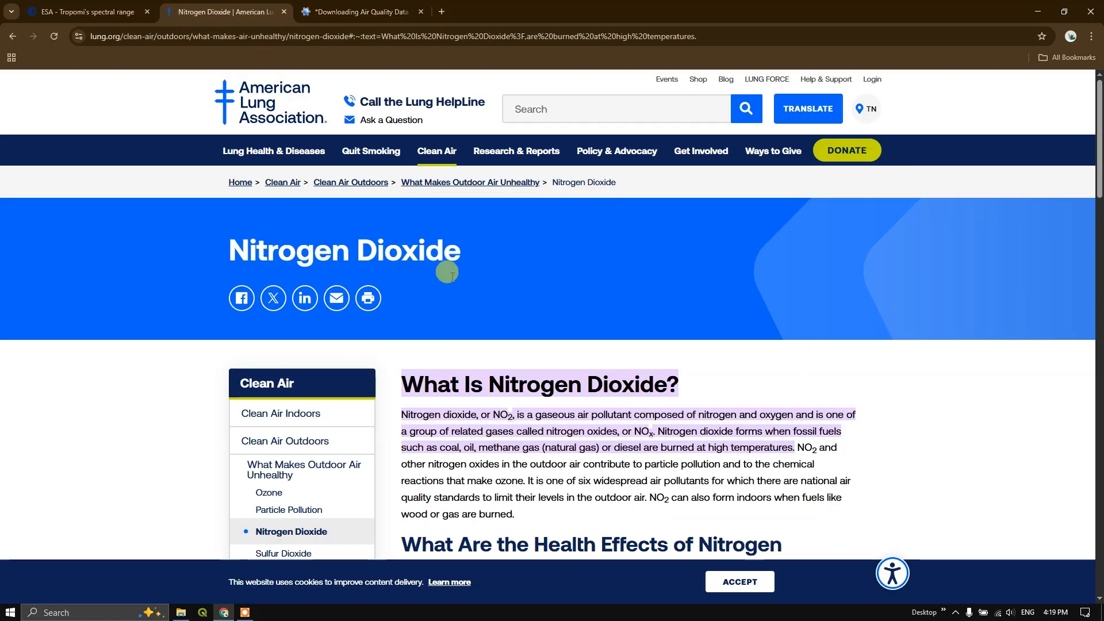
scroll(down, 3)
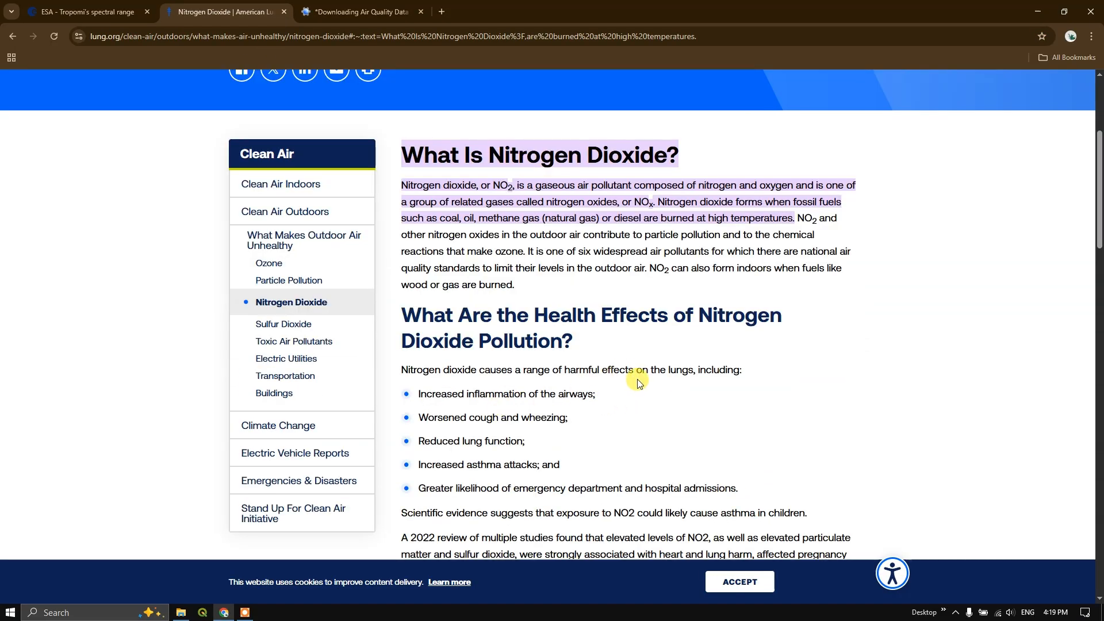
scroll(down, 3)
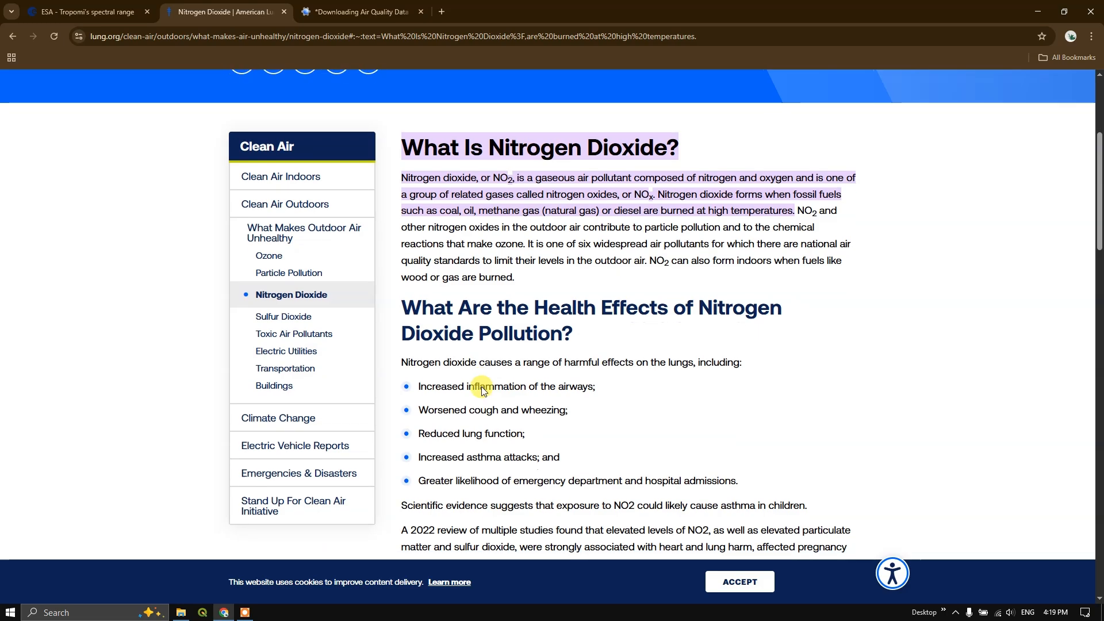
scroll(down, 3)
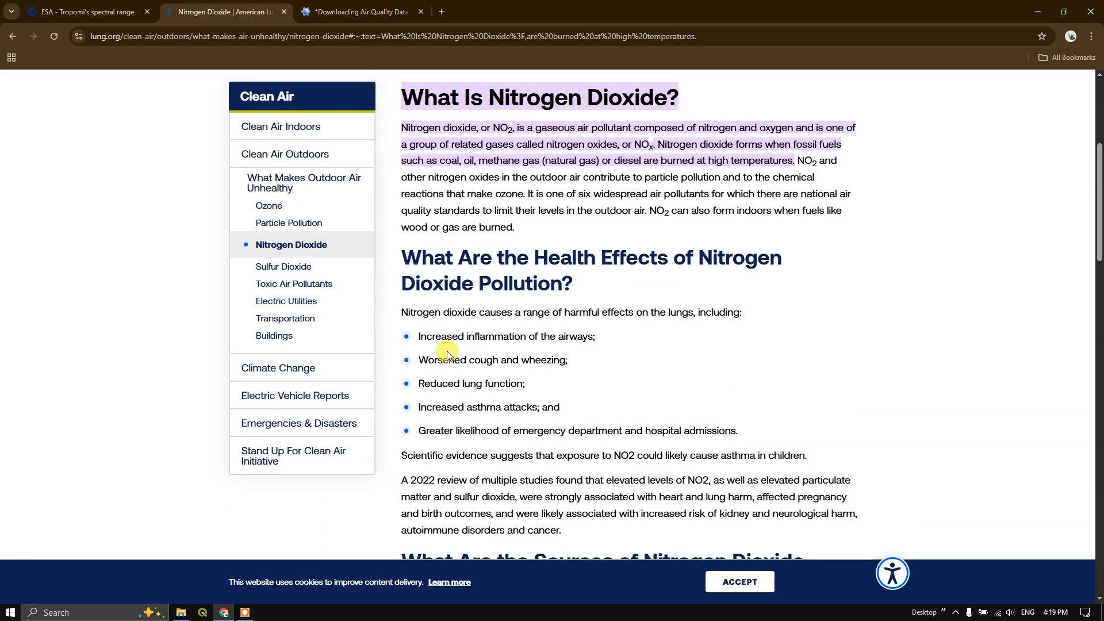
mouse_move(501, 351)
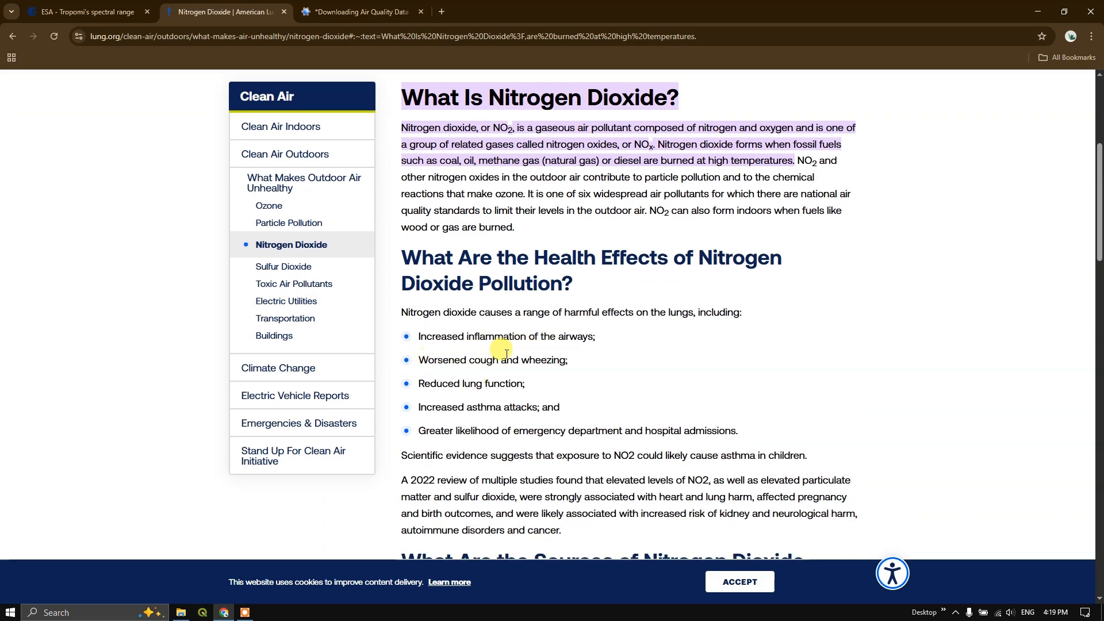
mouse_move(485, 371)
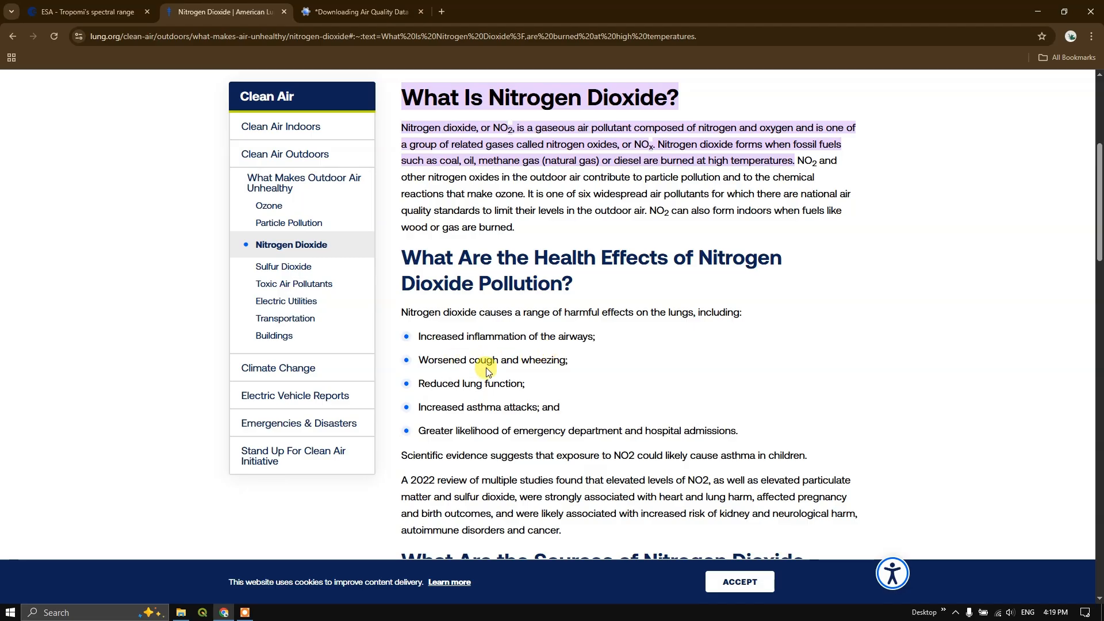
mouse_move(488, 387)
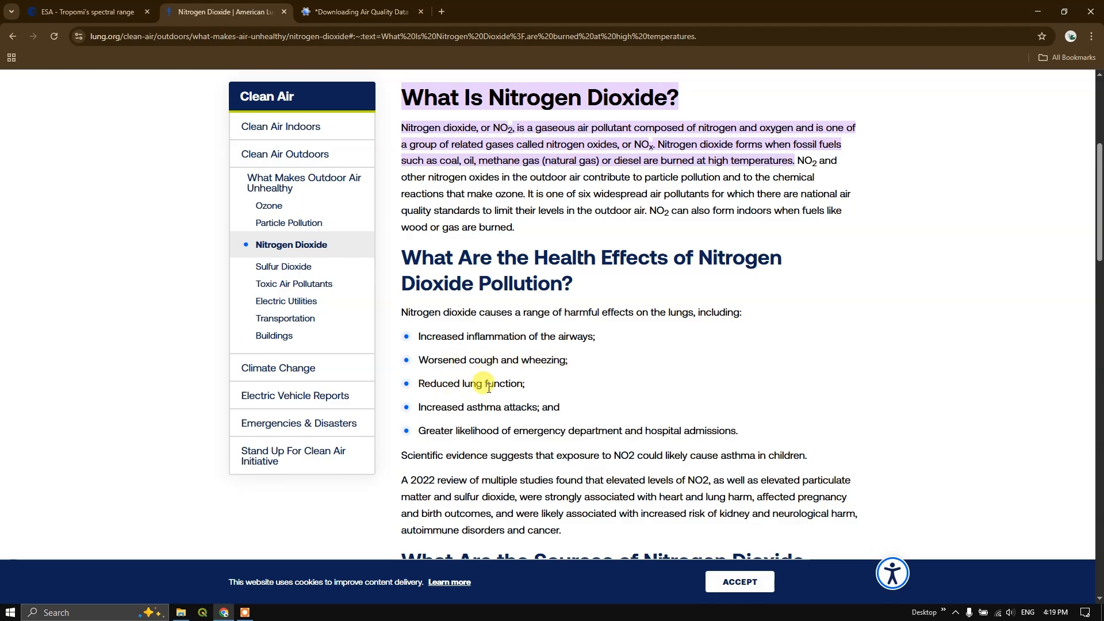
mouse_move(469, 411)
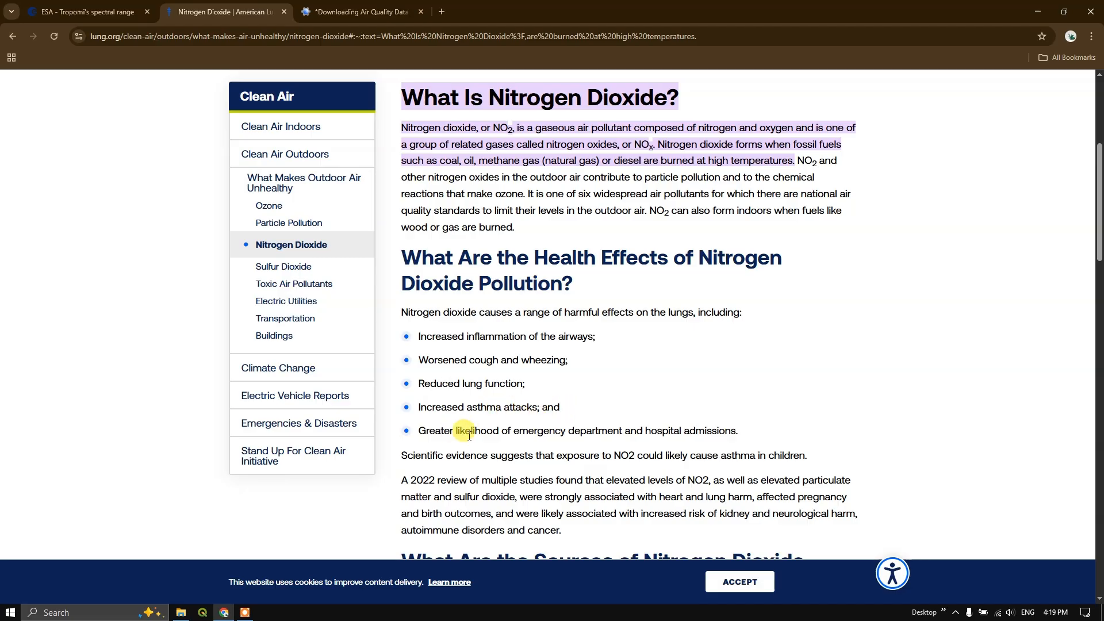
mouse_move(560, 430)
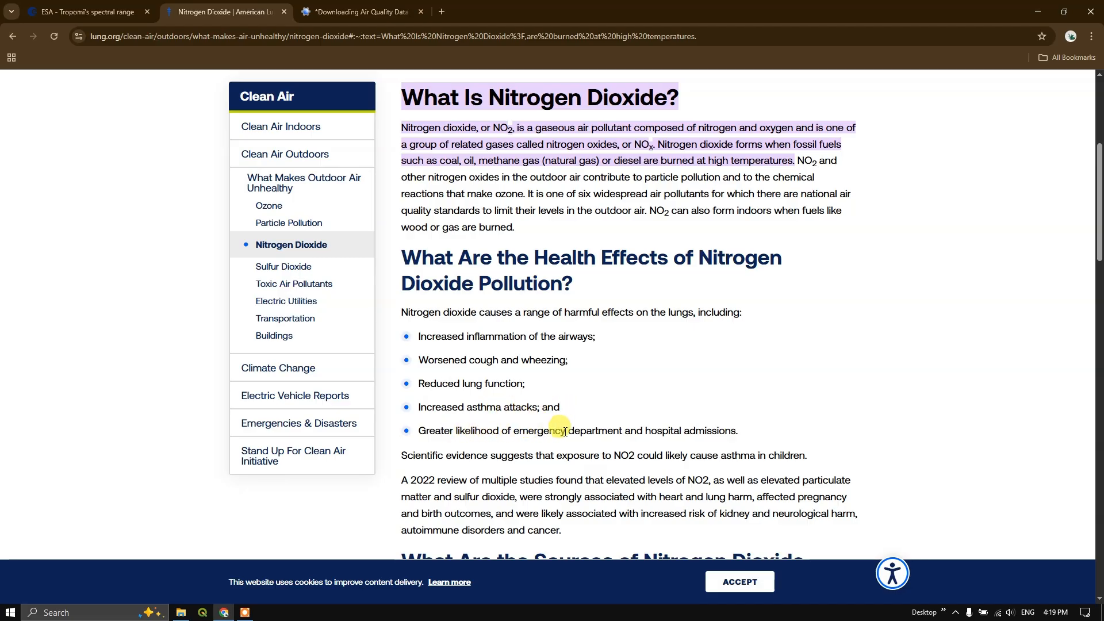
mouse_move(710, 428)
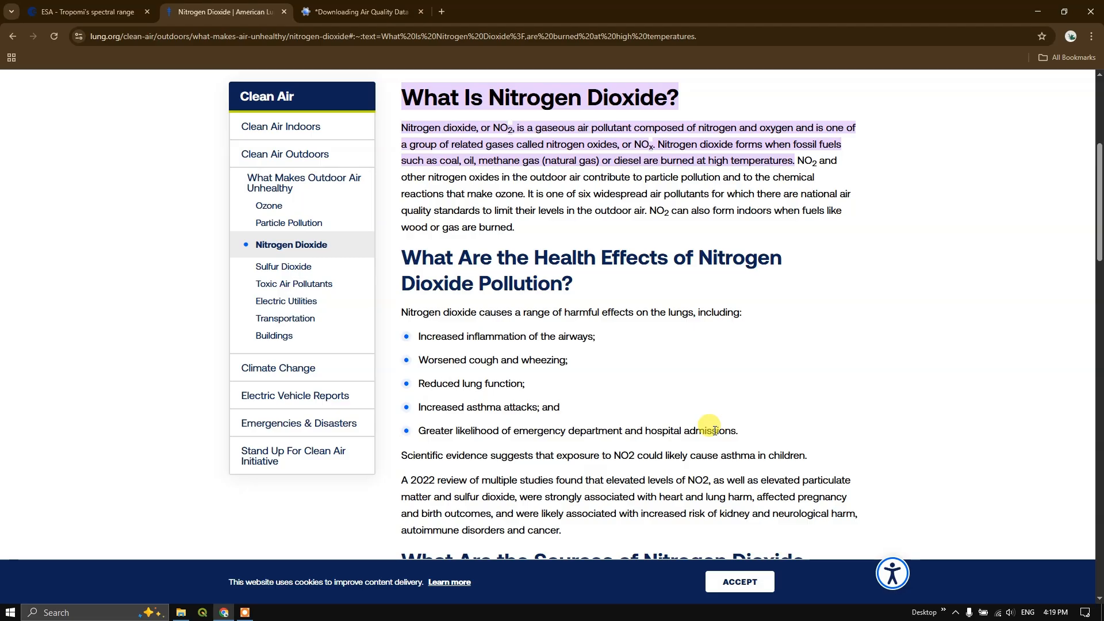
scroll(up, 3)
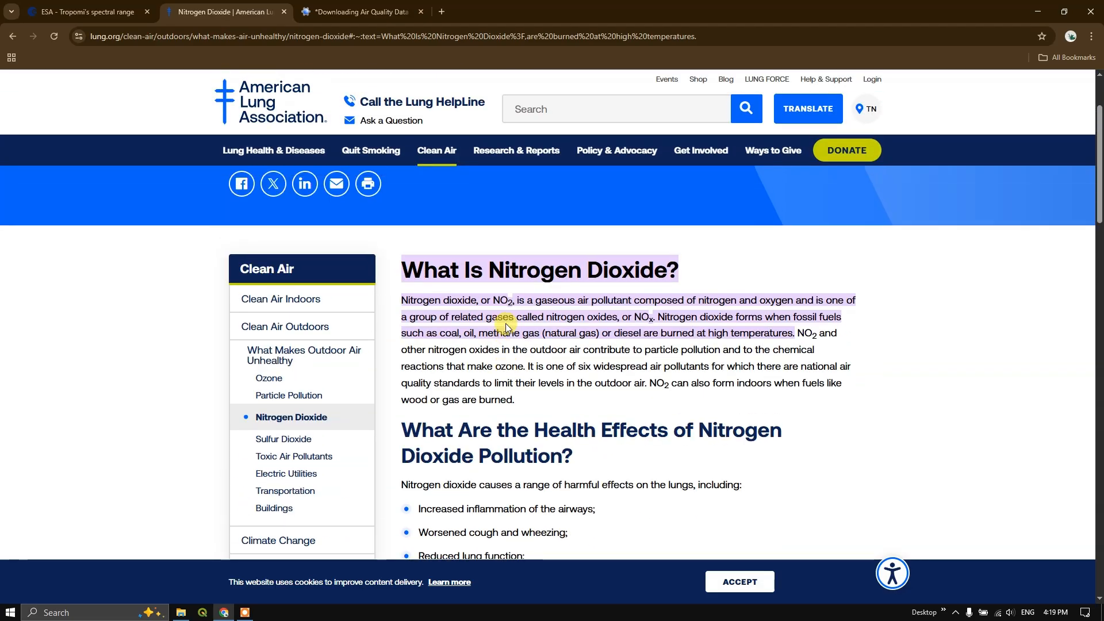
mouse_move(556, 295)
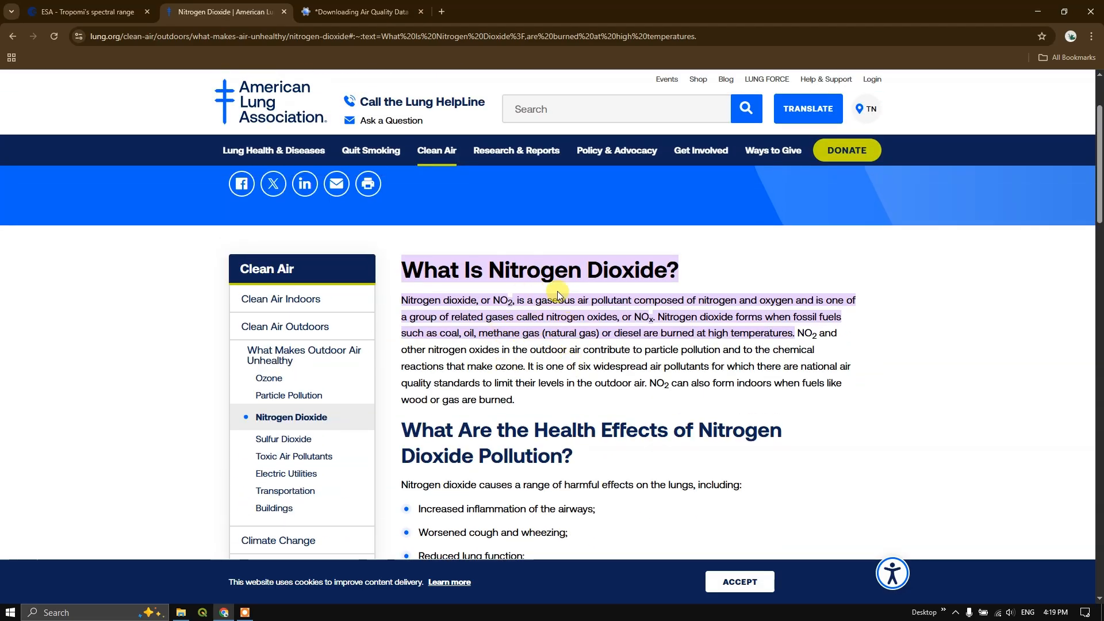
mouse_move(103, 132)
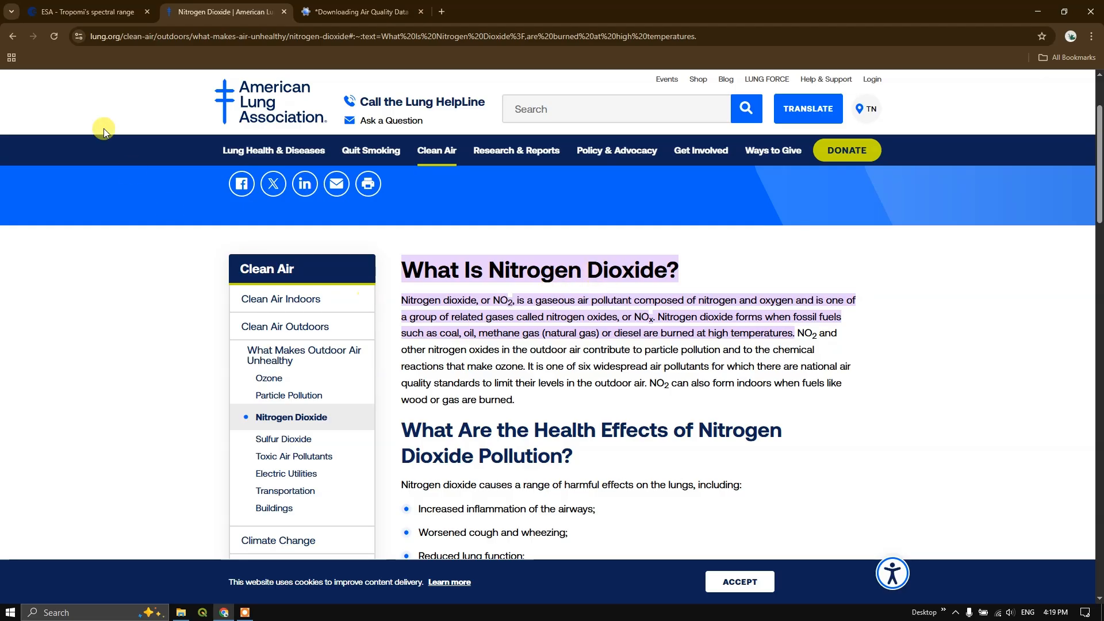
mouse_move(81, 11)
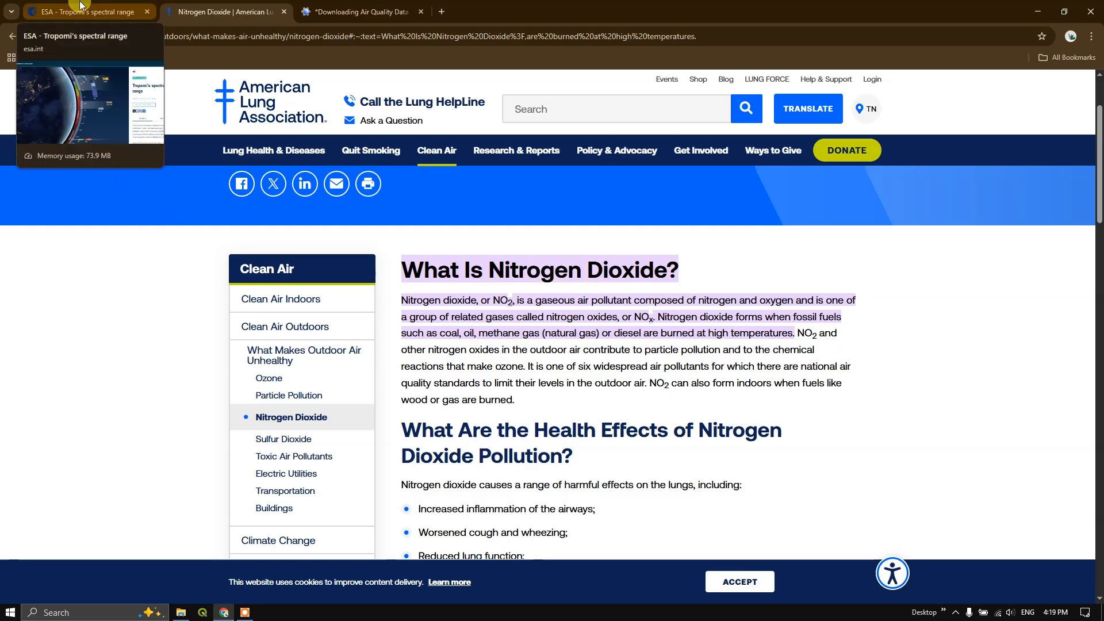
Step: Back in Earth Engine, copy the offline NO2 dataset's Collection Snippet to the clipboard
click(362, 12)
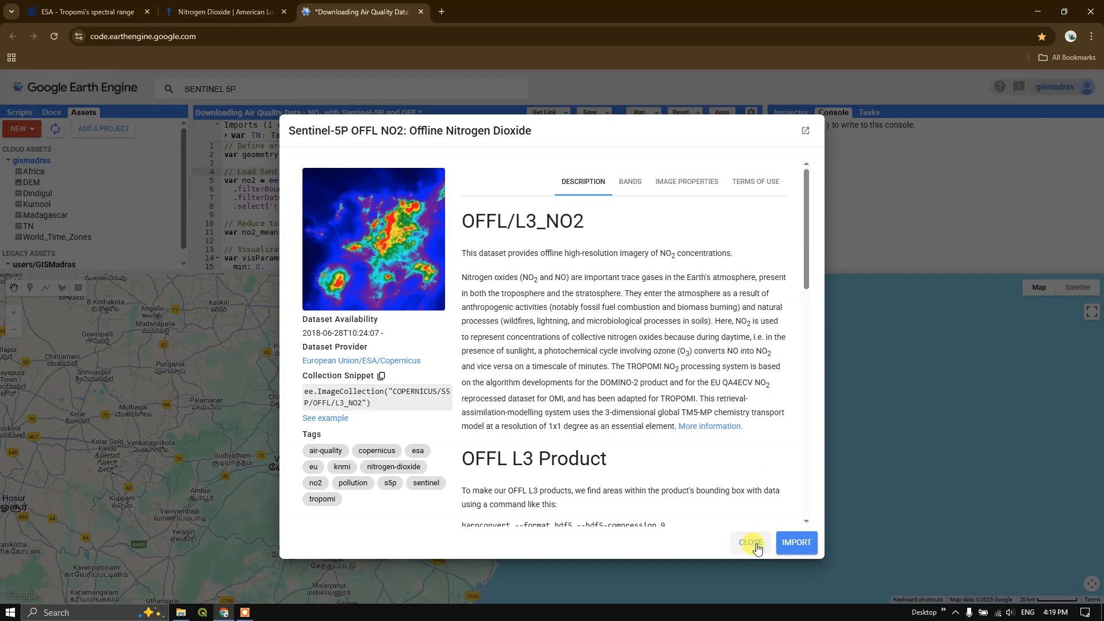
mouse_move(594, 519)
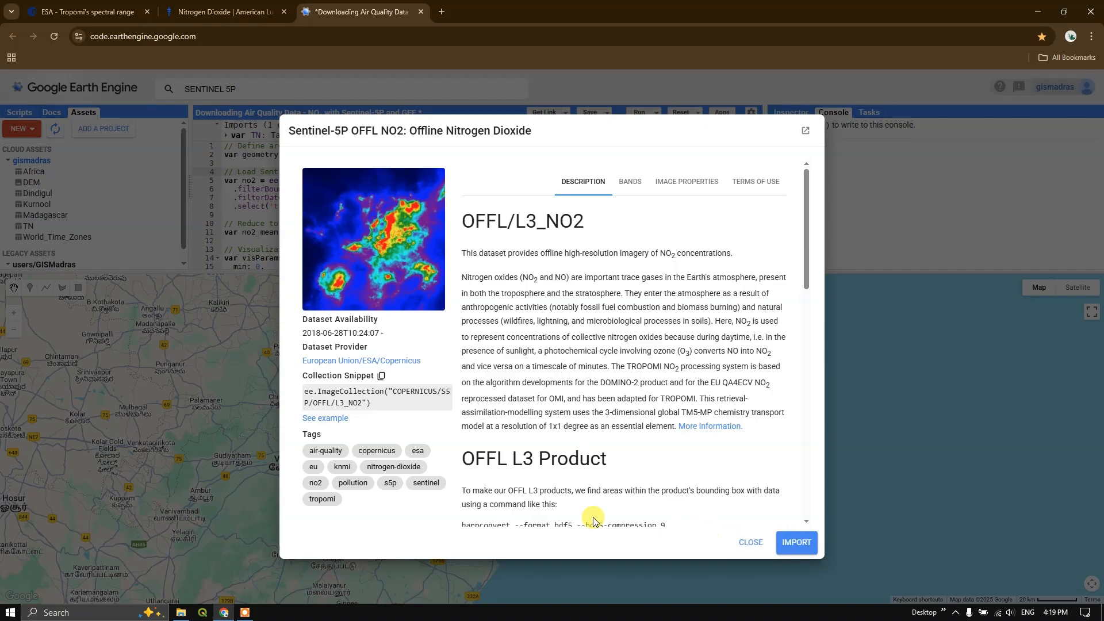
click(381, 261)
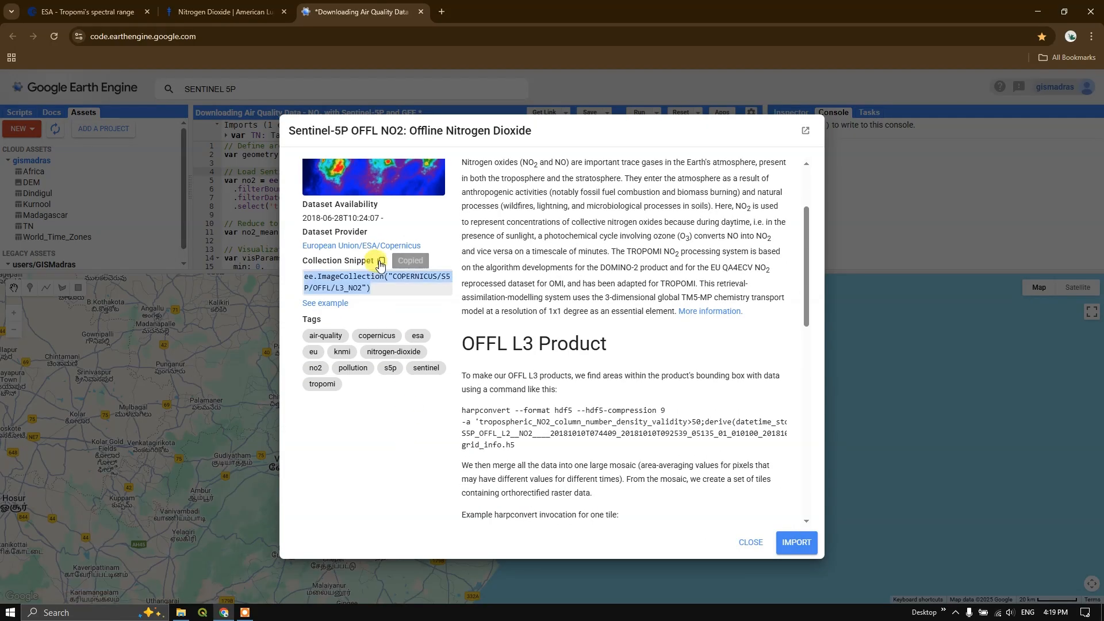
mouse_move(750, 542)
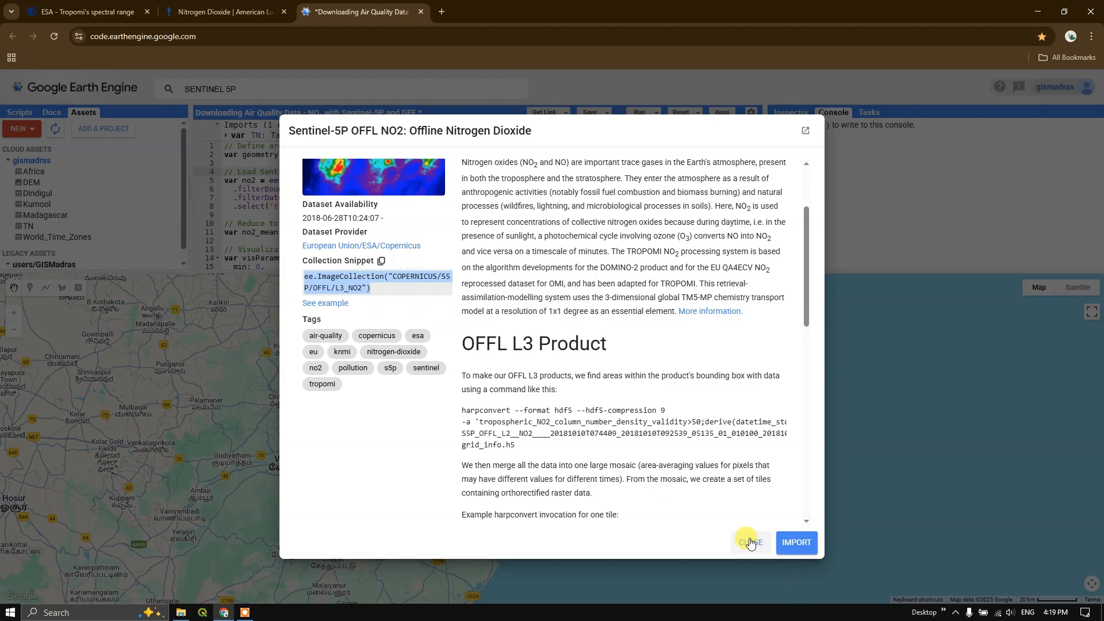
Step: Dismiss the dataset details and review the script's NO2 loading, date filter and averaging lines
click(749, 541)
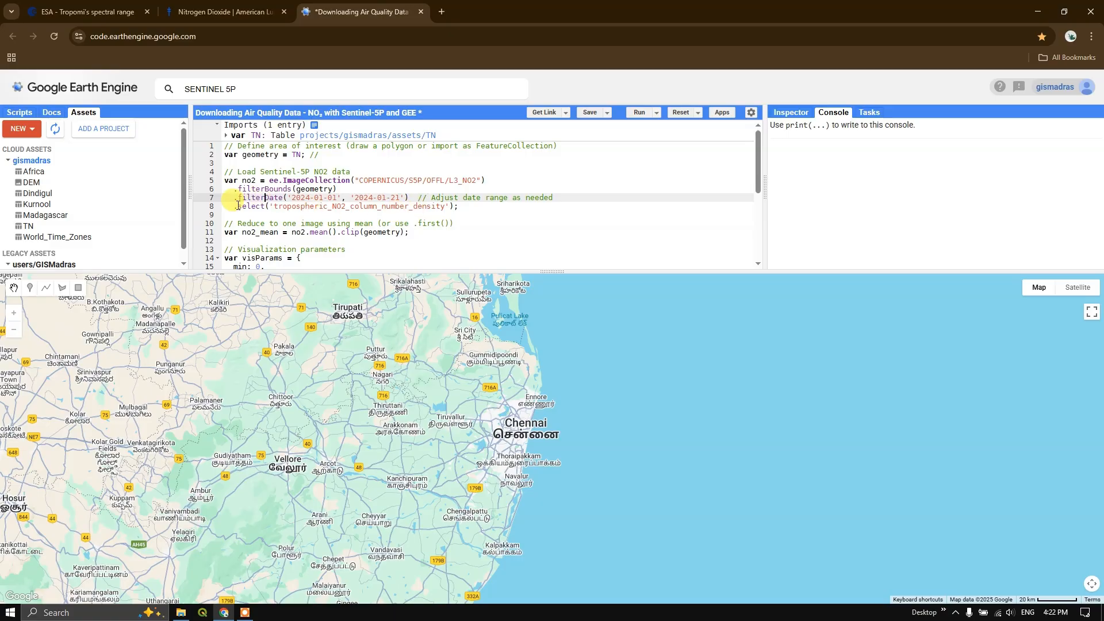
click(239, 206)
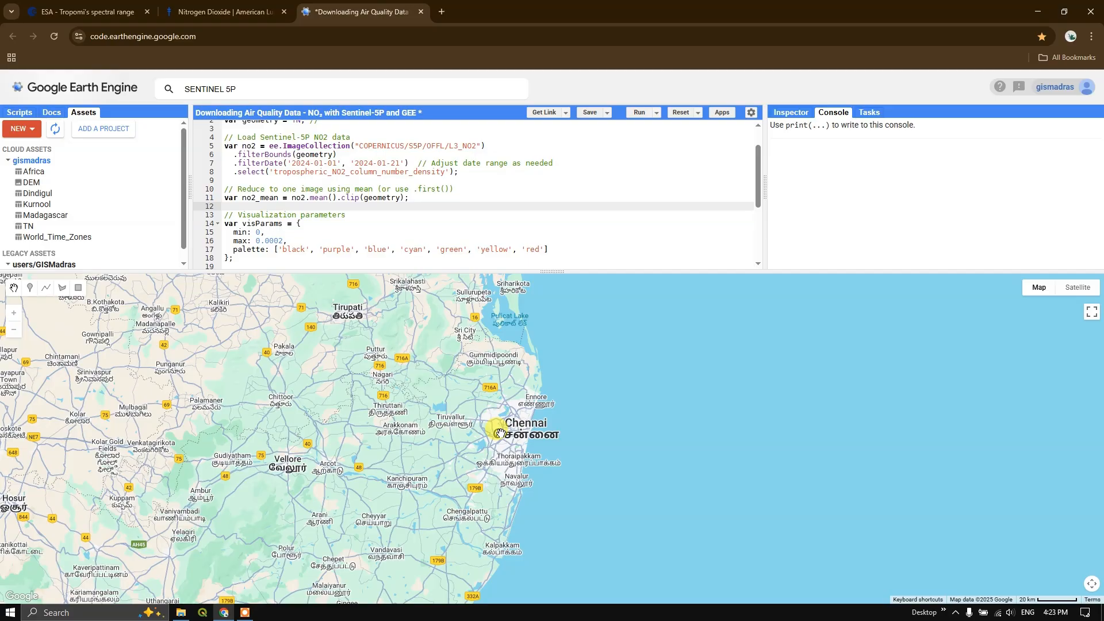
click(225, 205)
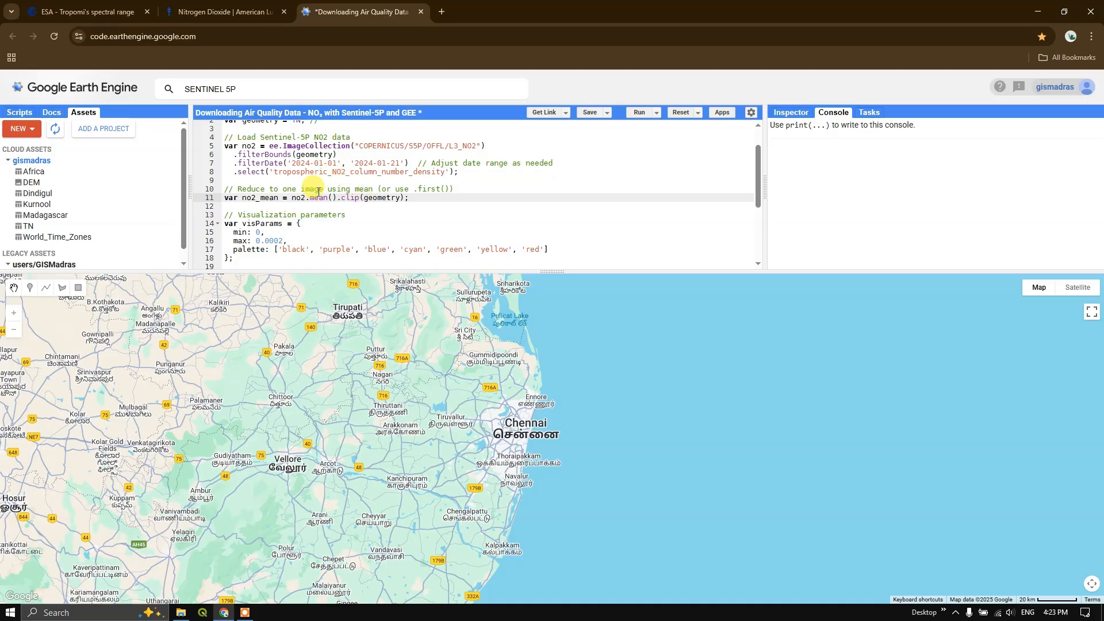
scroll(down, 3)
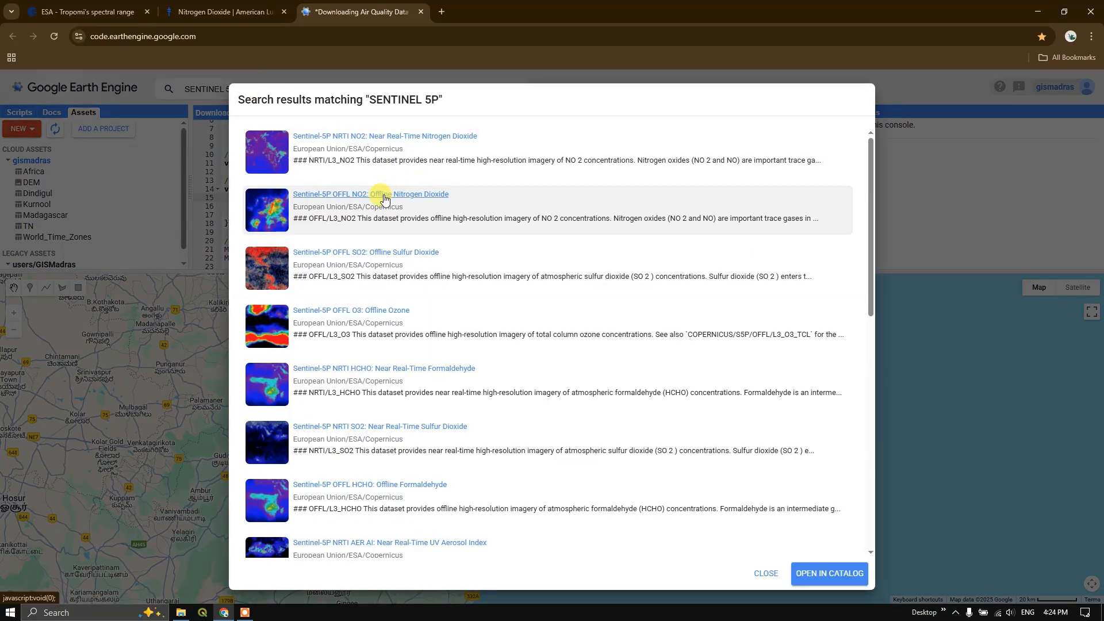
Step: Reopen the Sentinel-5P OFFL NO2 details and show its BANDS with resolution and value ranges
click(369, 193)
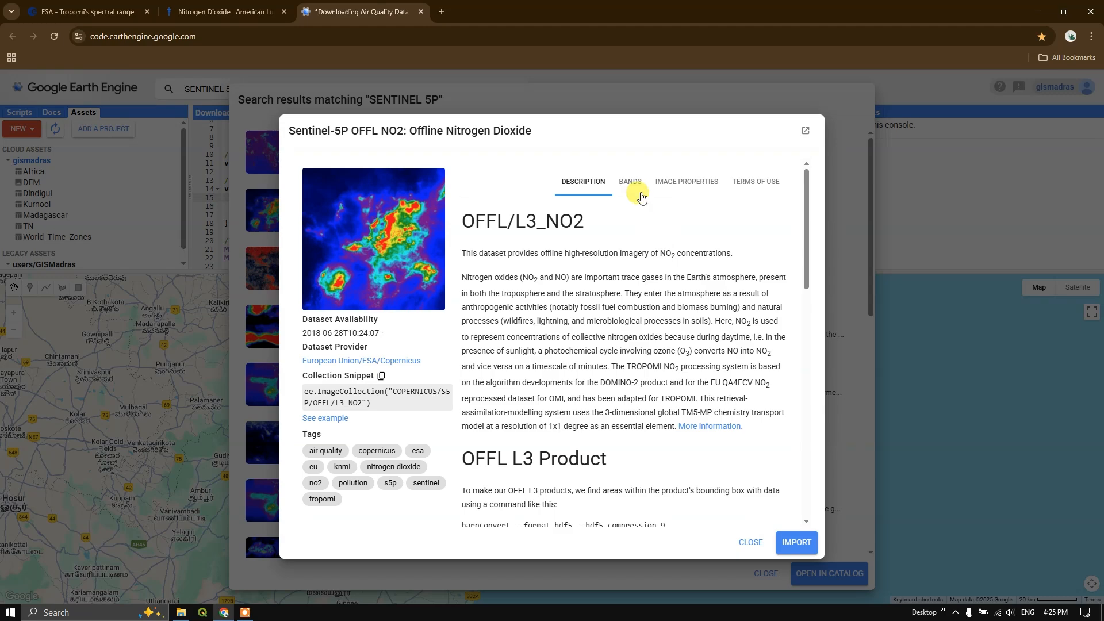
click(629, 182)
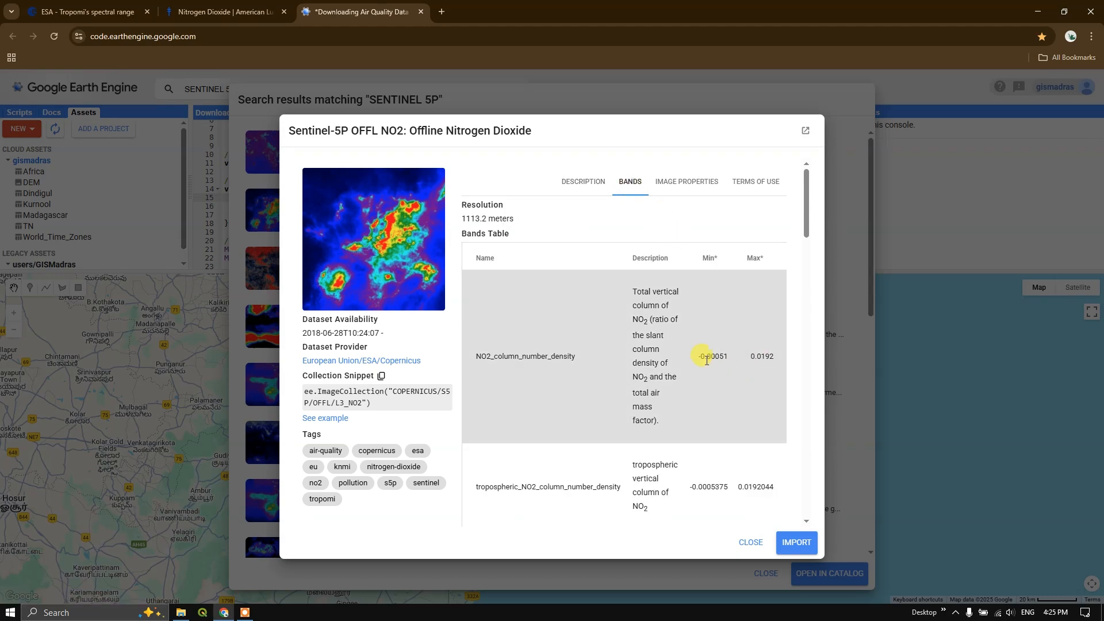
mouse_move(779, 365)
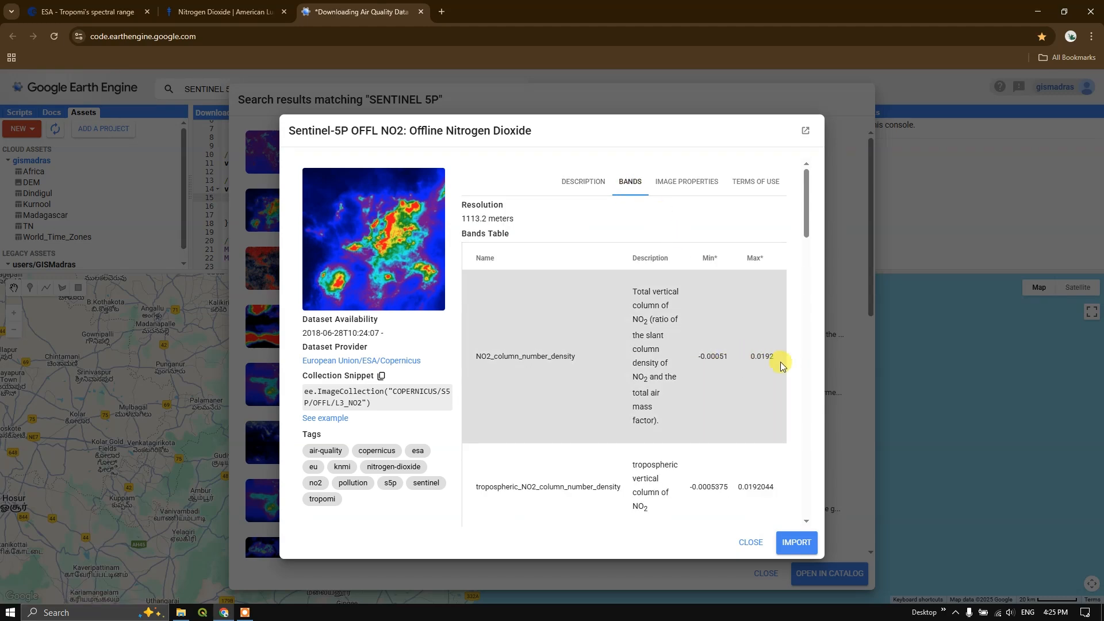
mouse_move(750, 542)
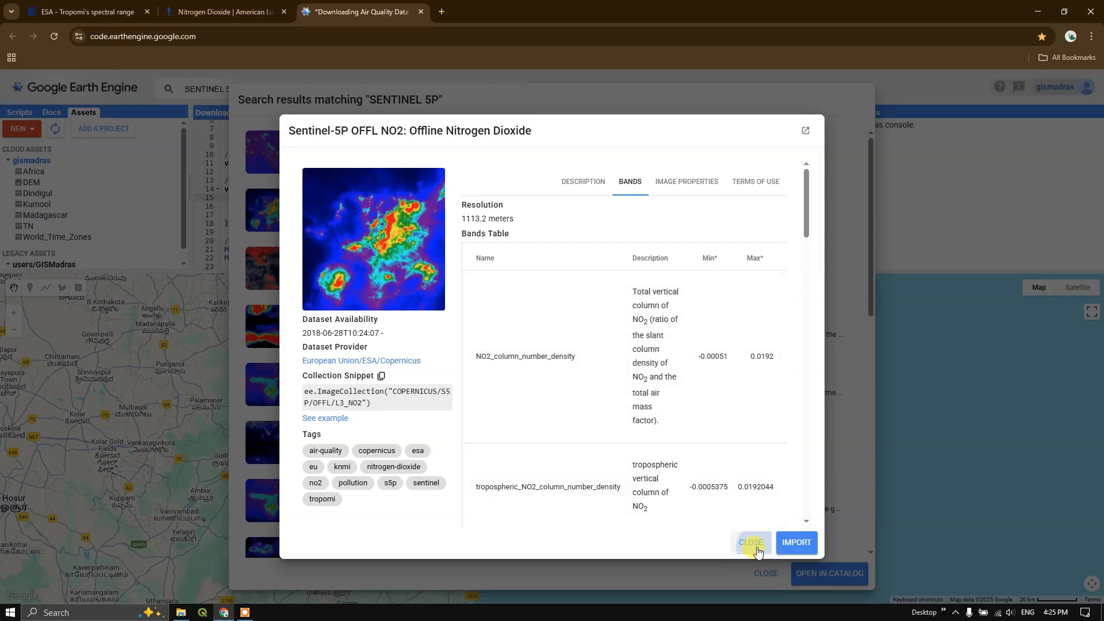
click(750, 542)
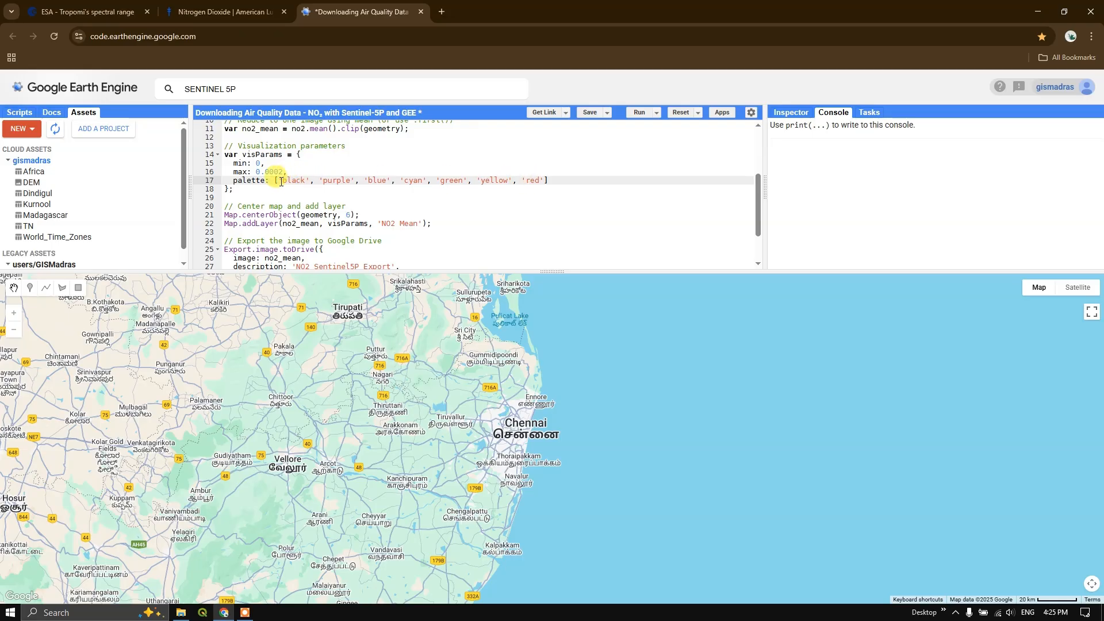
double_click(293, 181)
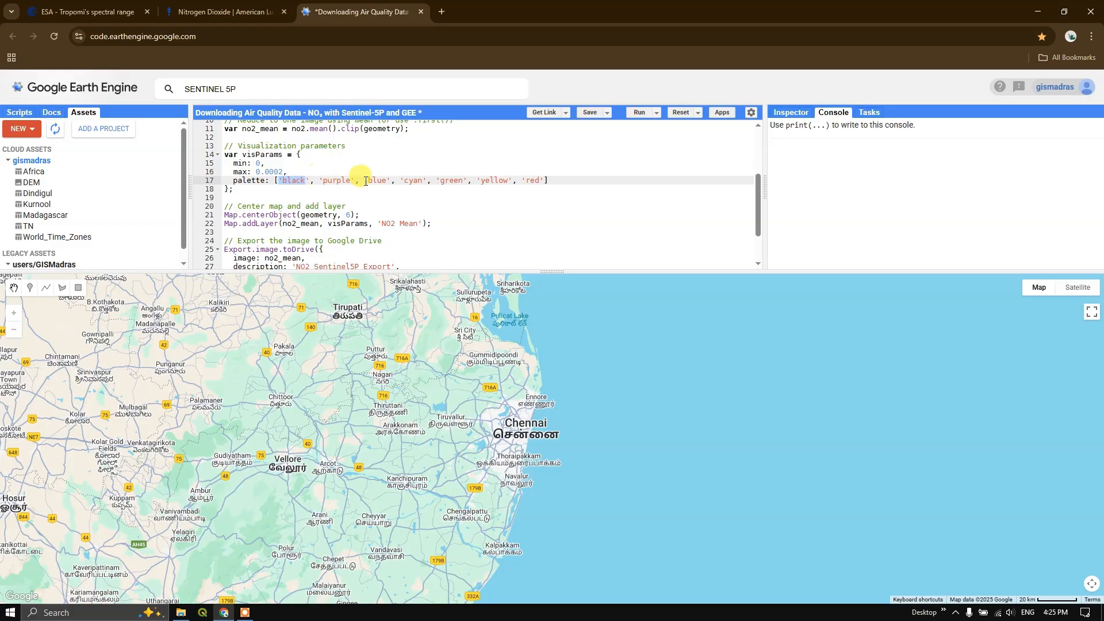
mouse_move(447, 181)
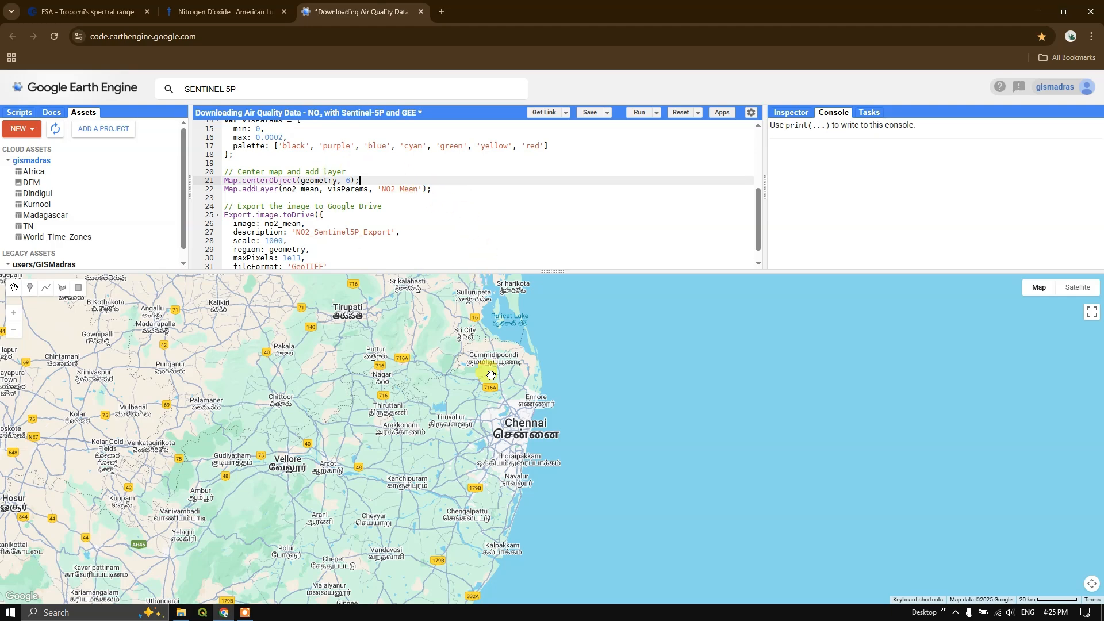
mouse_move(576, 330)
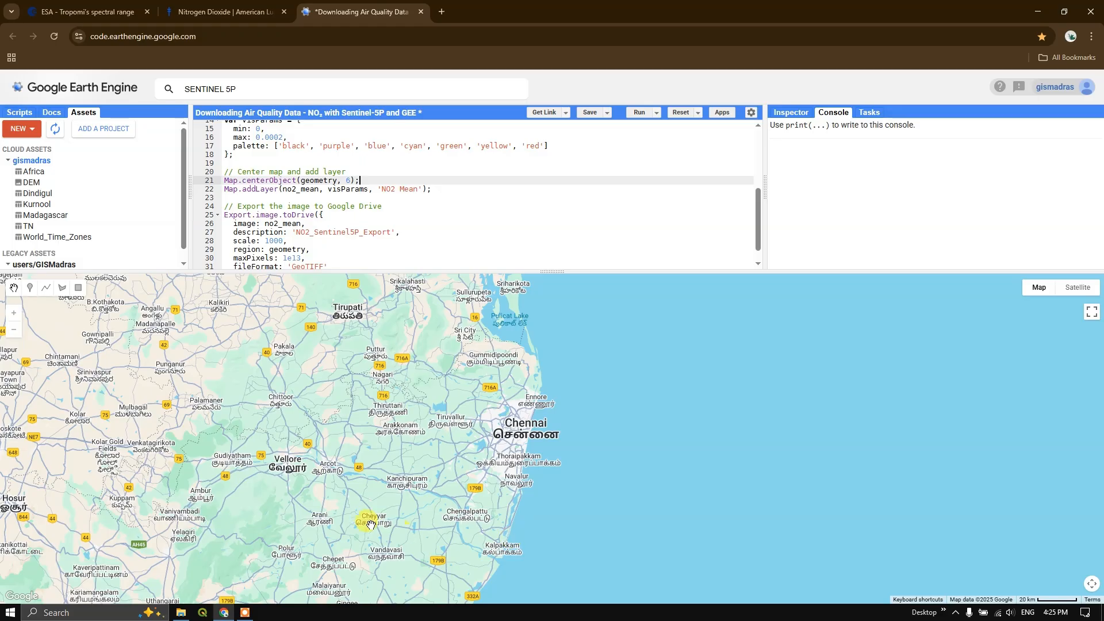
mouse_move(389, 345)
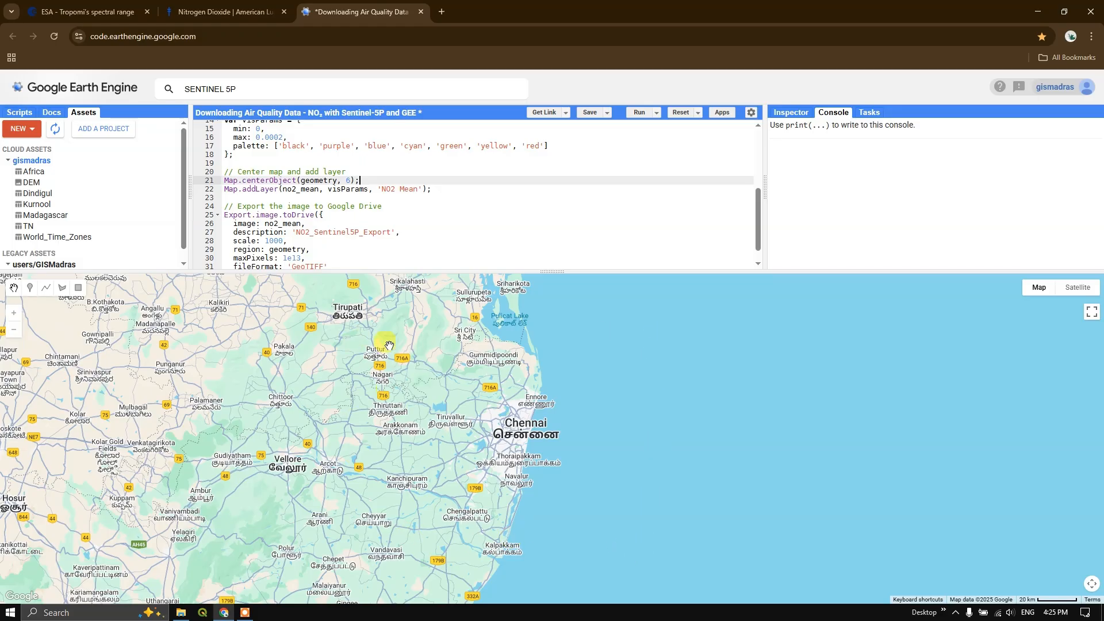
mouse_move(510, 326)
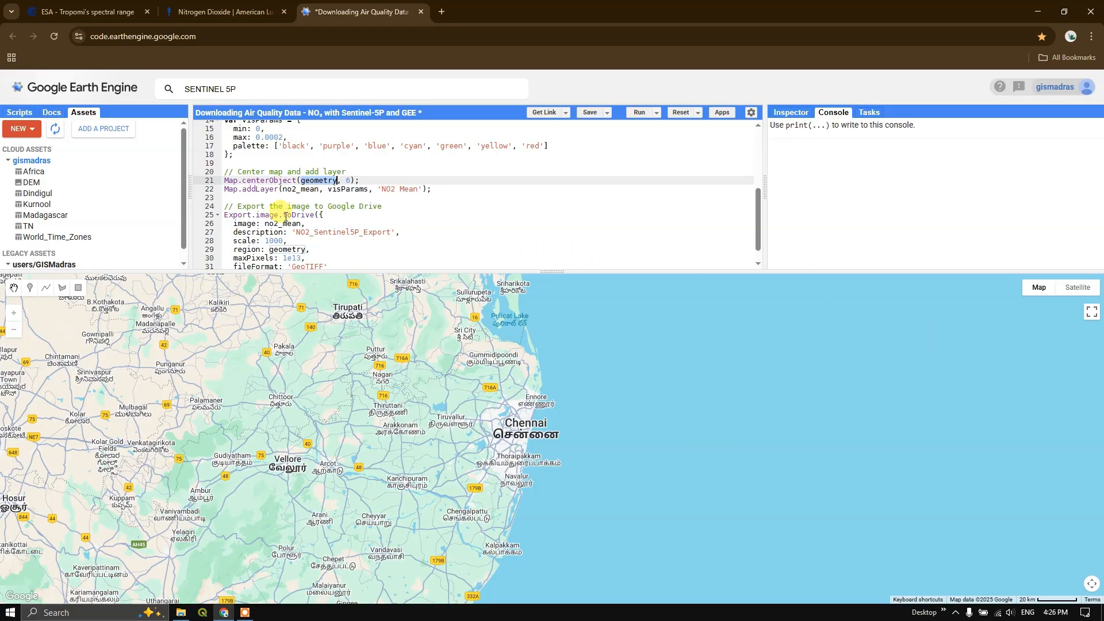
click(301, 188)
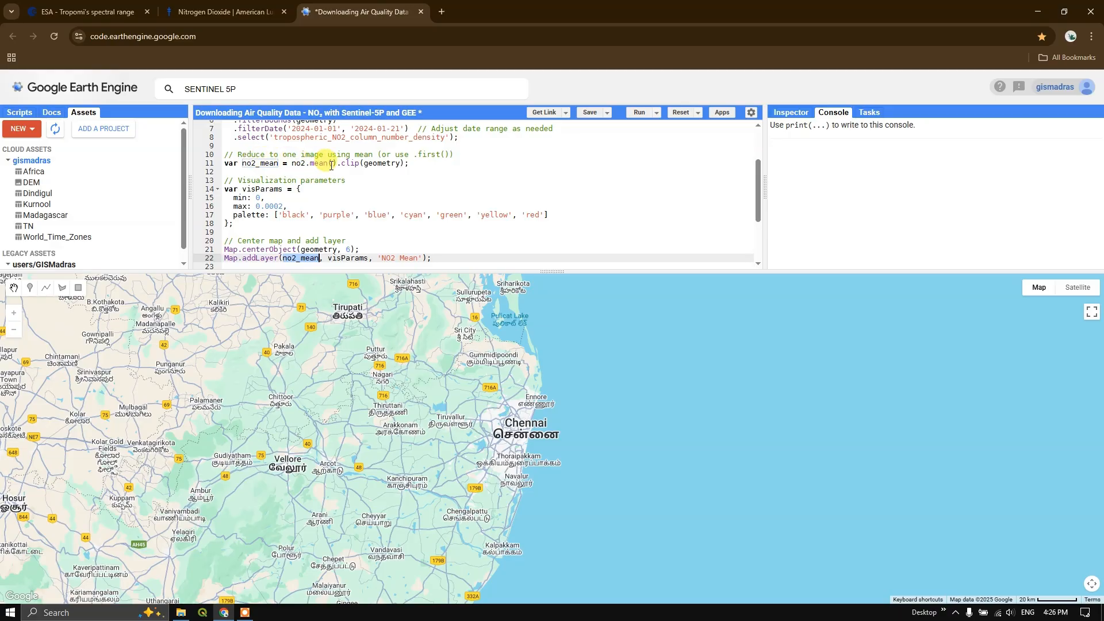
scroll(up, 3)
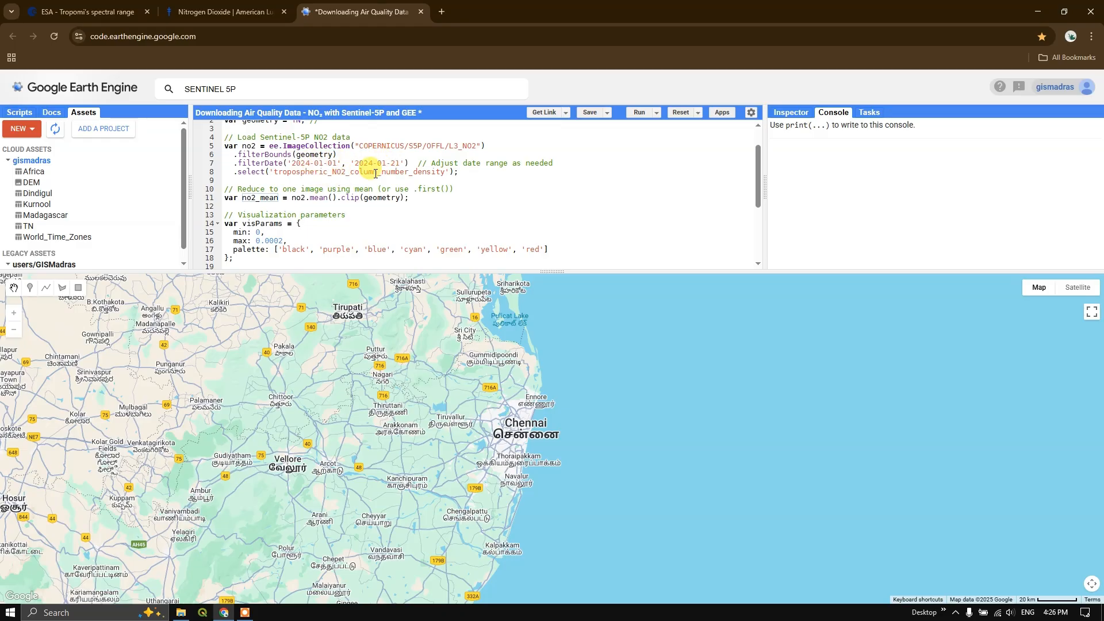
click(351, 198)
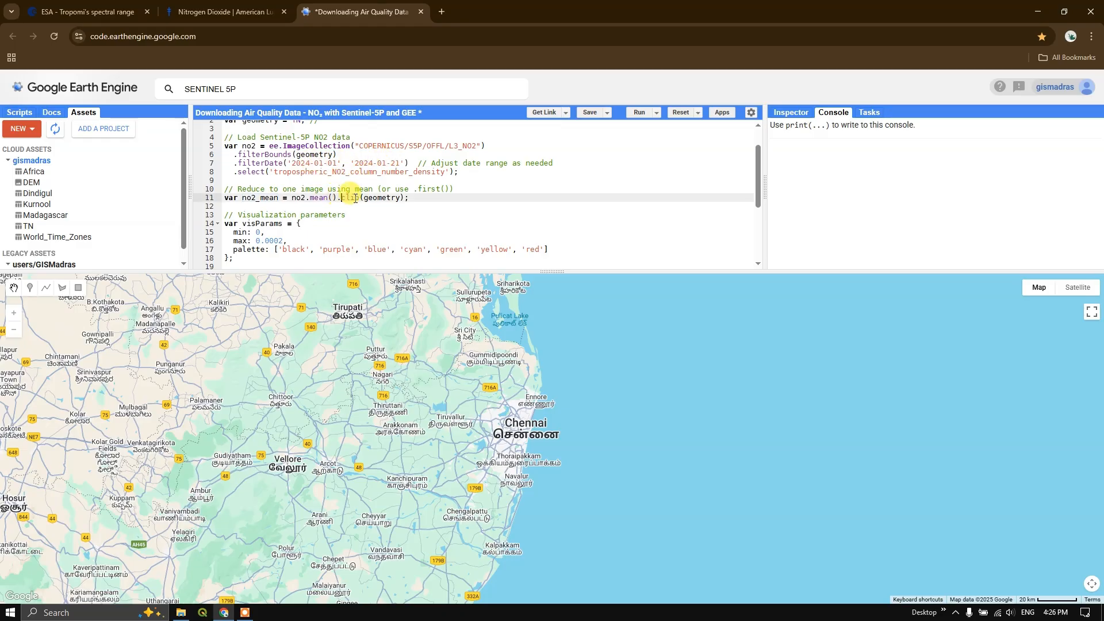
scroll(down, 3)
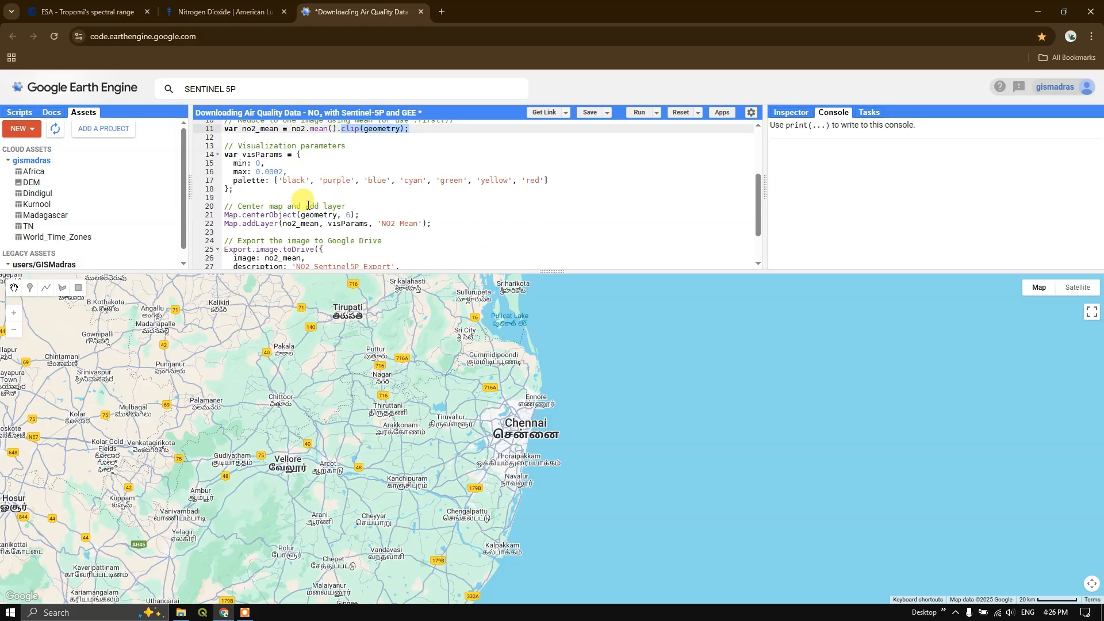
scroll(down, 3)
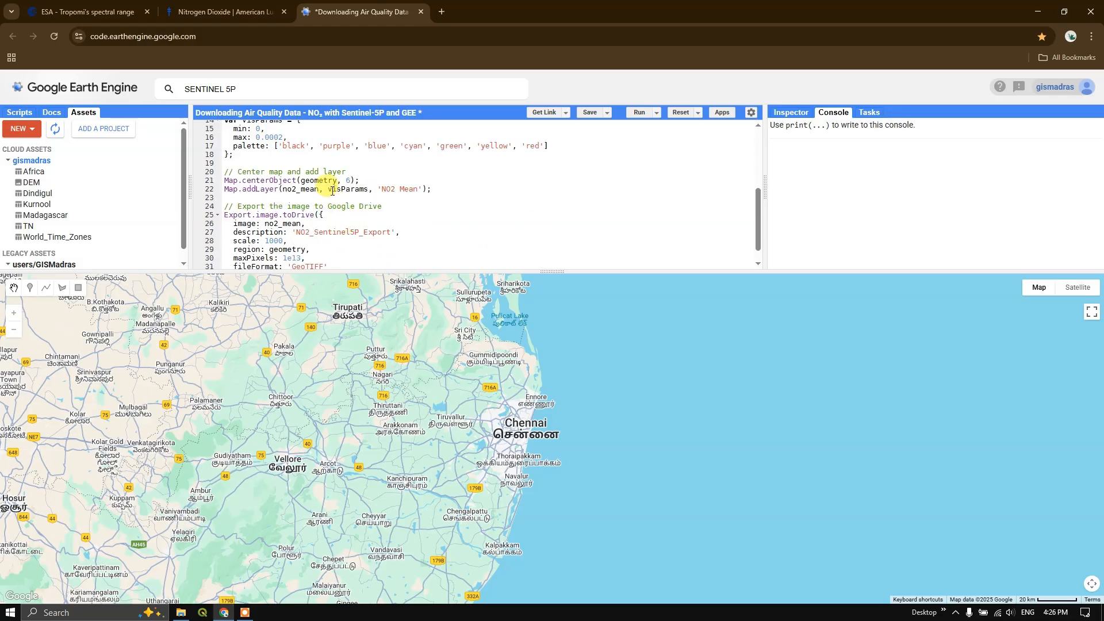
double_click(349, 188)
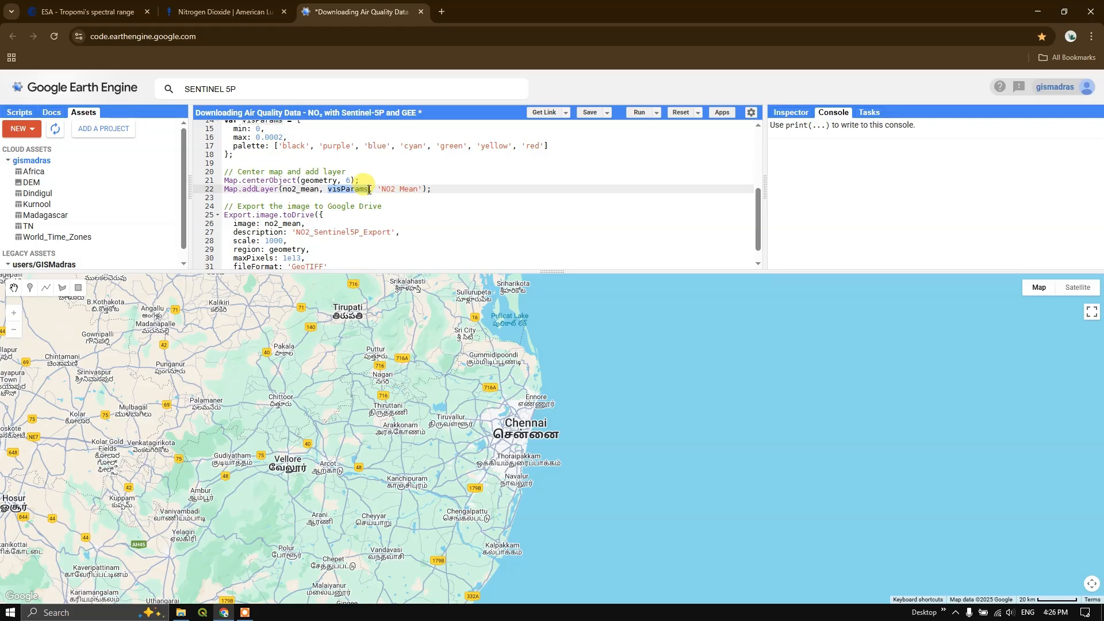
scroll(up, 3)
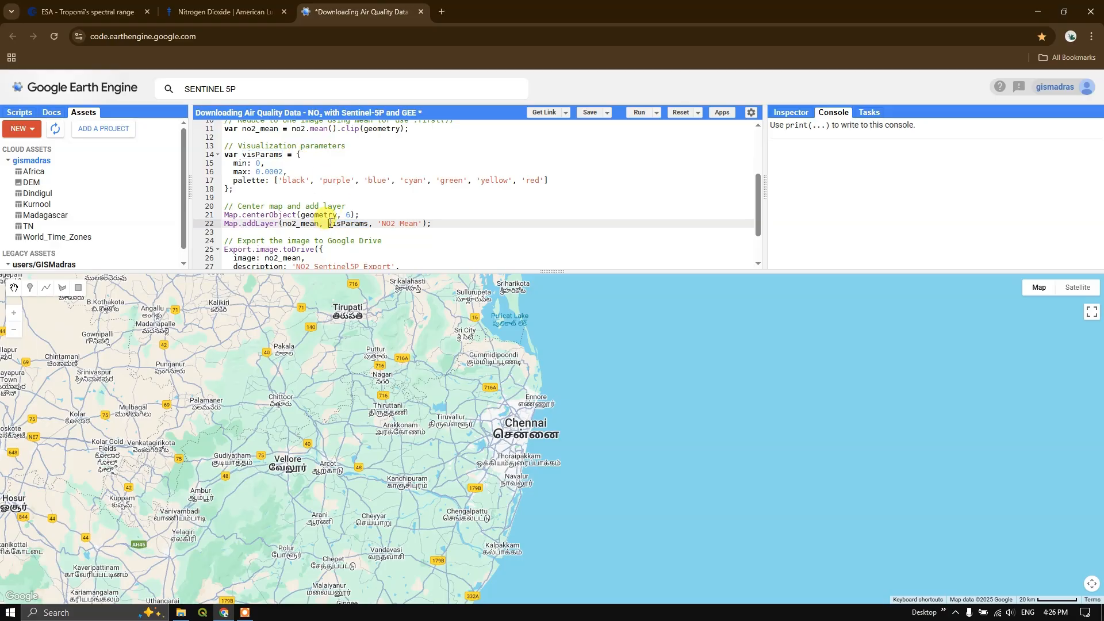
double_click(348, 223)
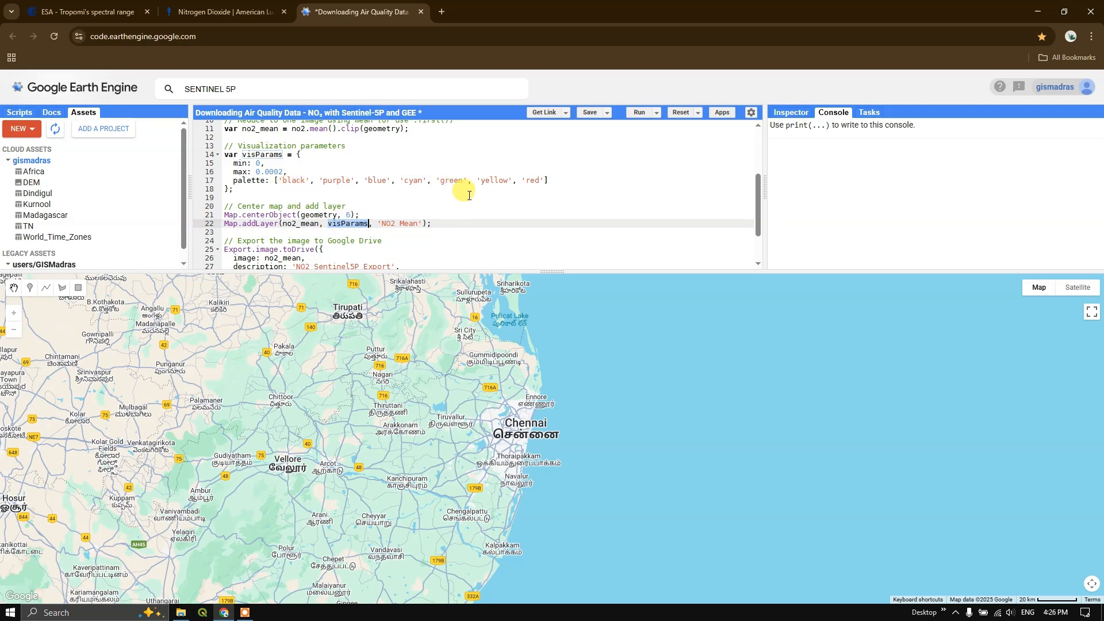
mouse_move(376, 184)
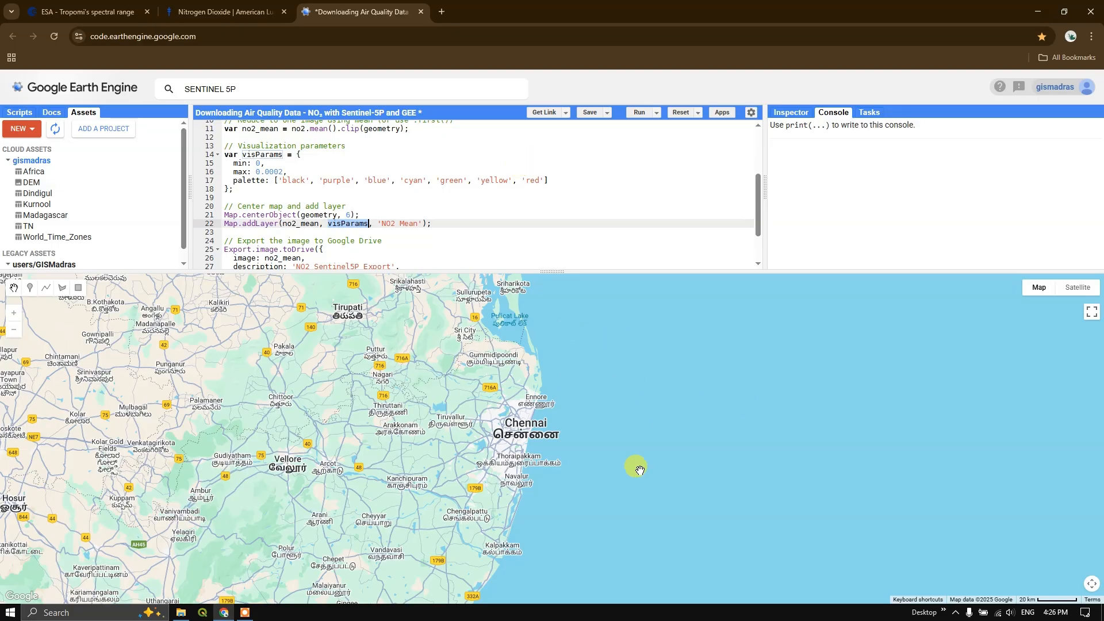
mouse_move(372, 224)
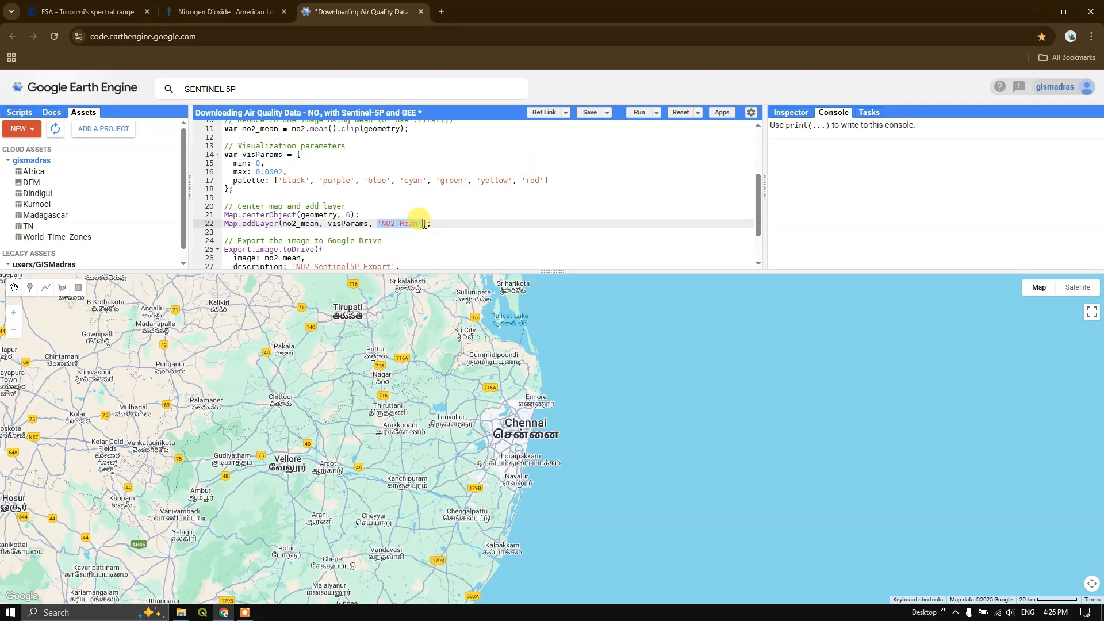
scroll(down, 3)
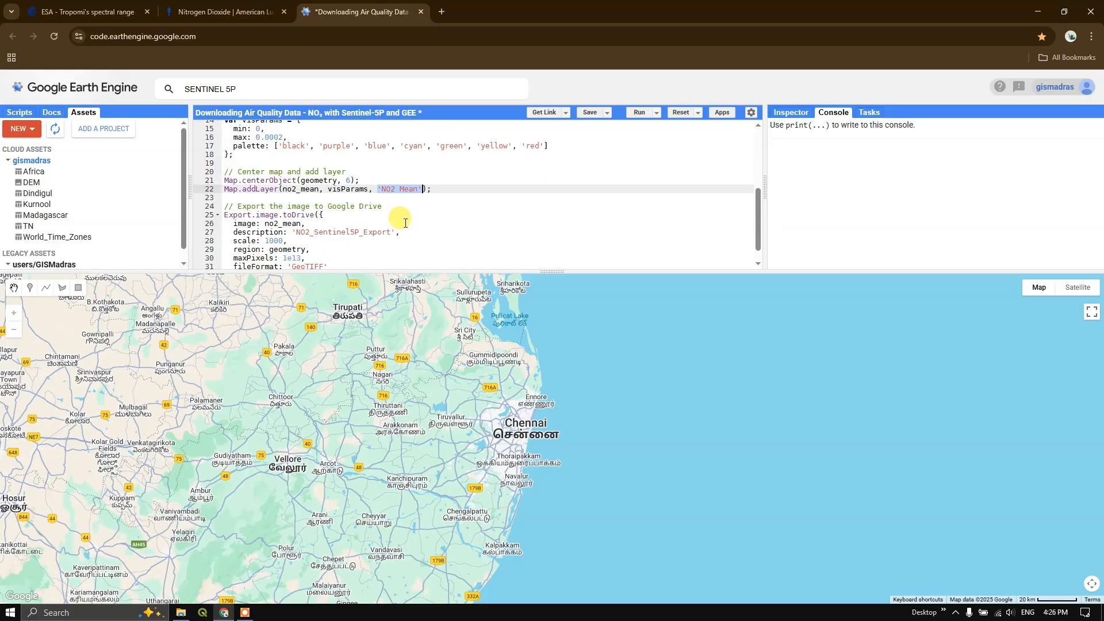
scroll(down, 3)
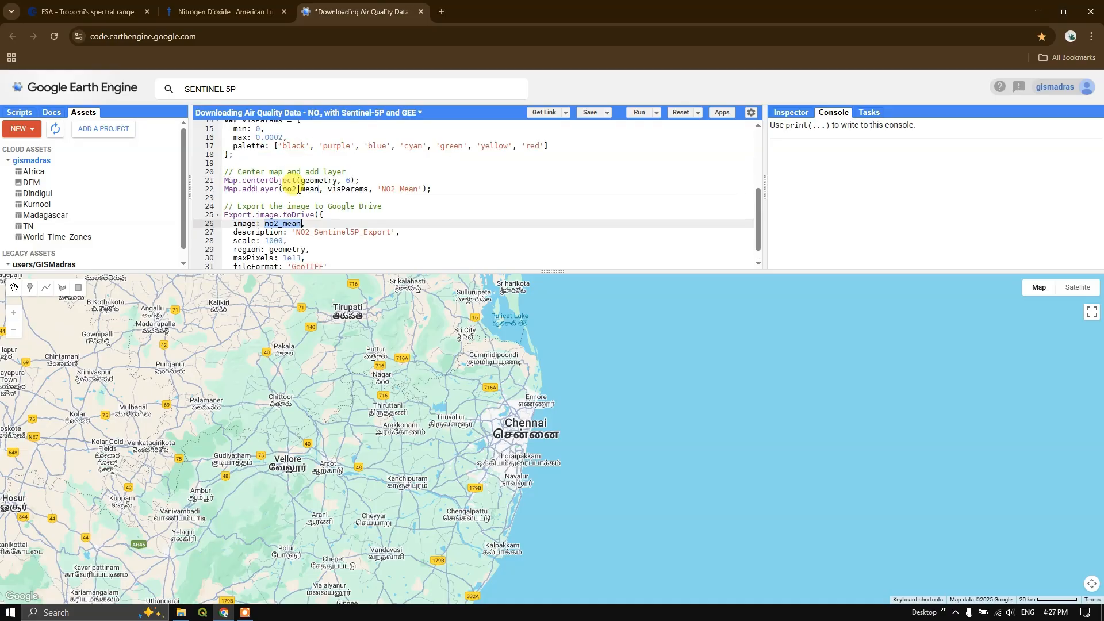
scroll(up, 3)
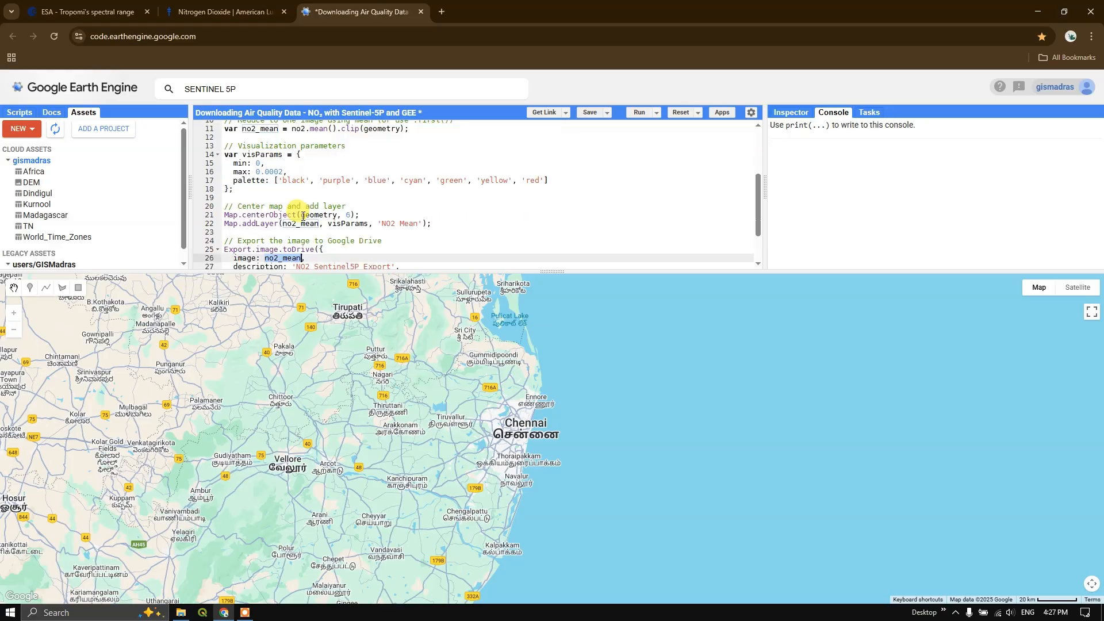
scroll(down, 3)
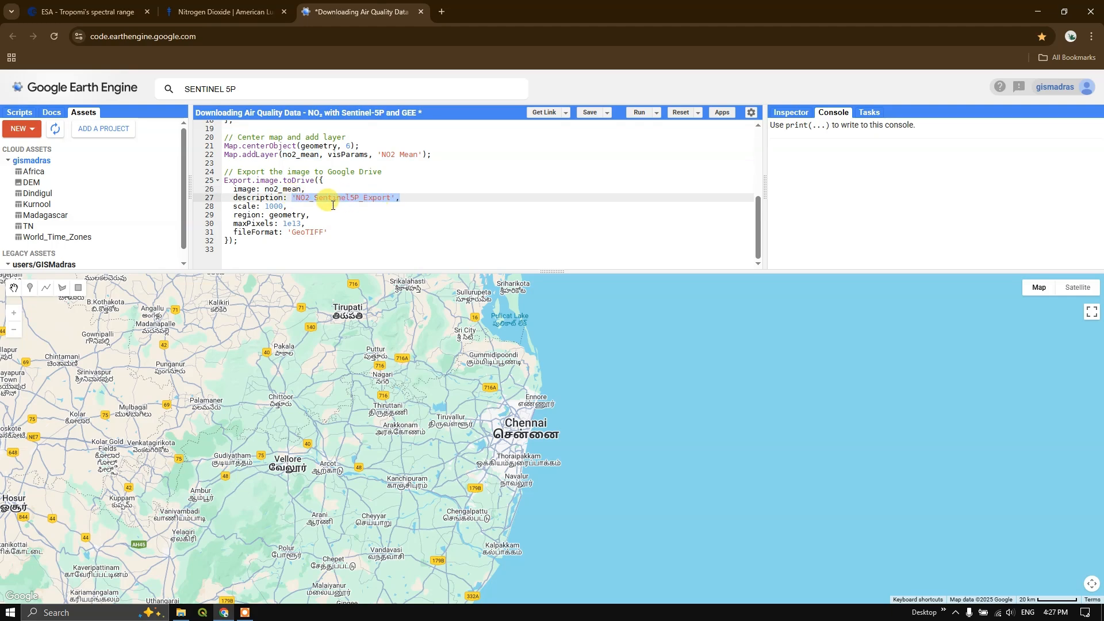
click(265, 205)
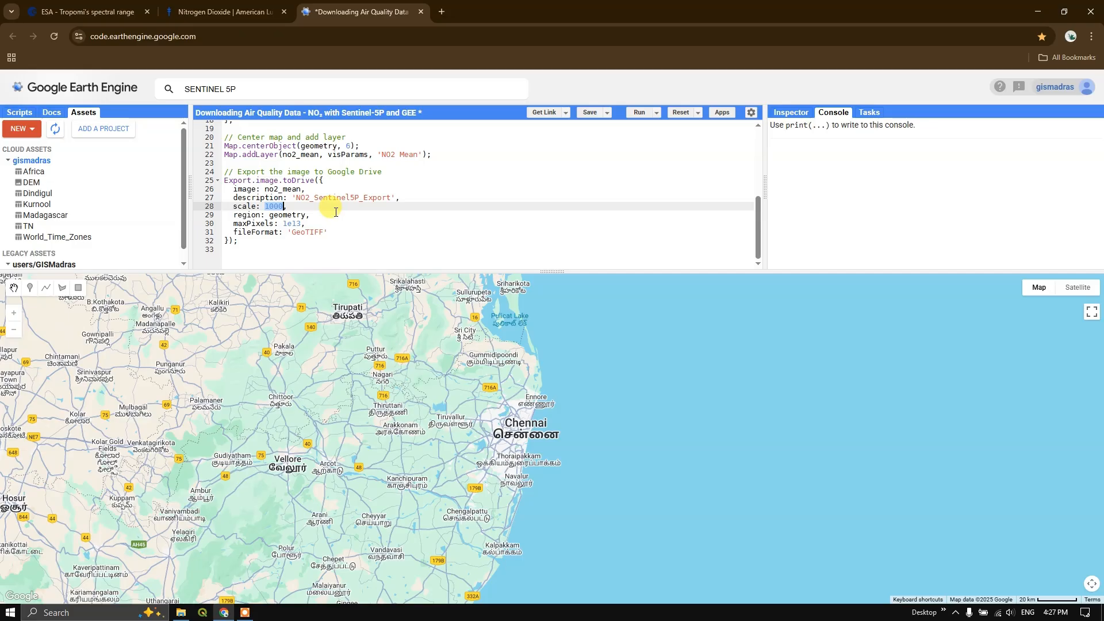
mouse_move(236, 164)
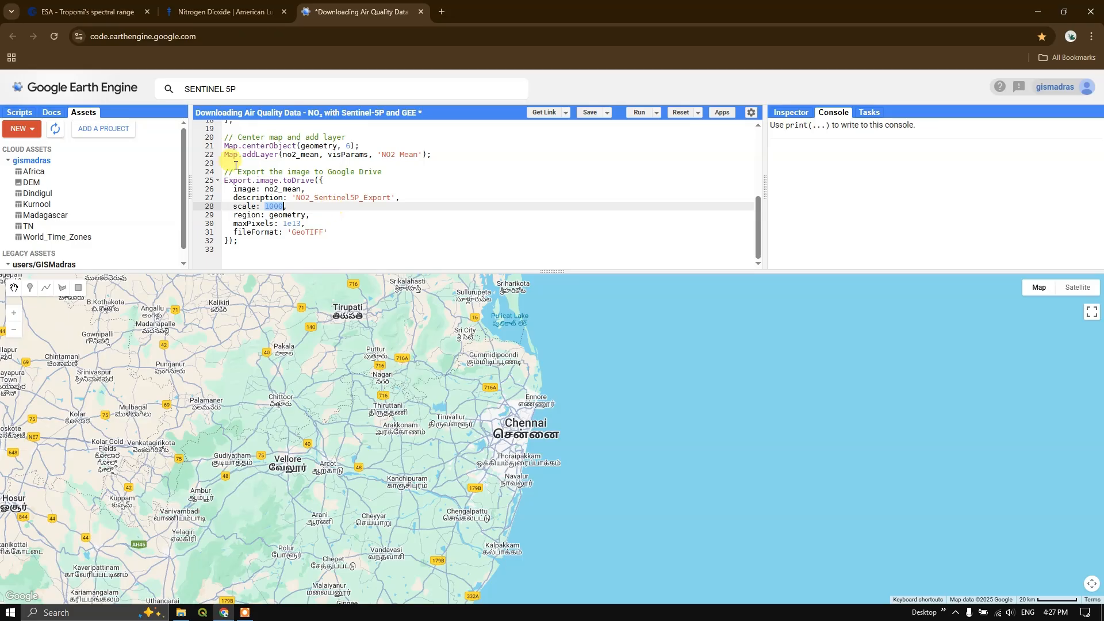
Step: Read the ESA Tropomi's spectral range page describing the gases the instrument measures
click(84, 11)
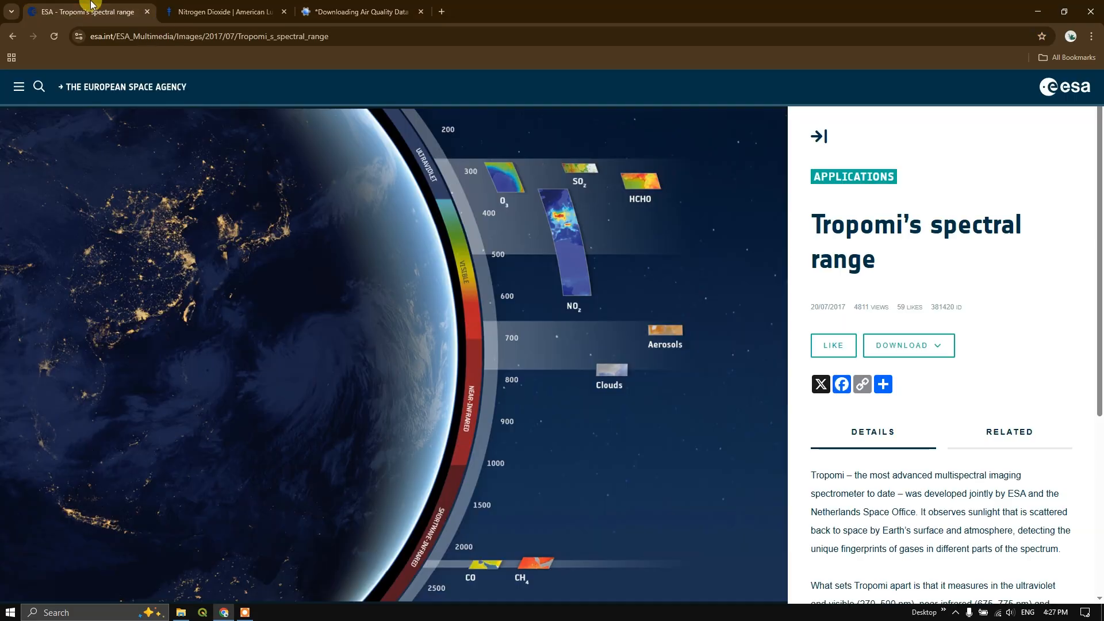
scroll(down, 3)
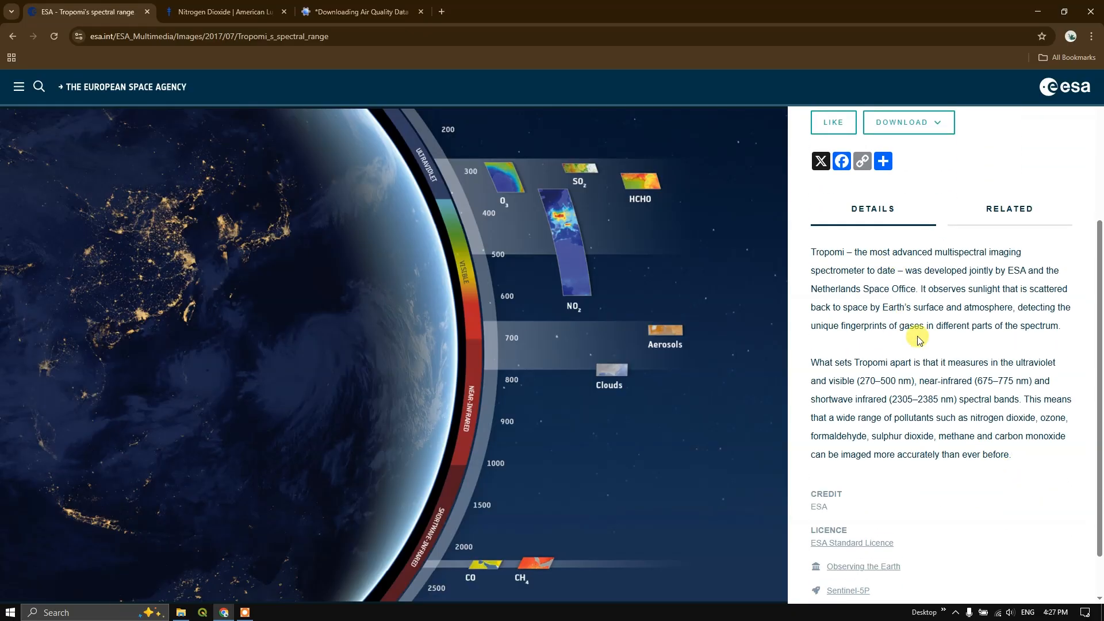
mouse_move(852, 372)
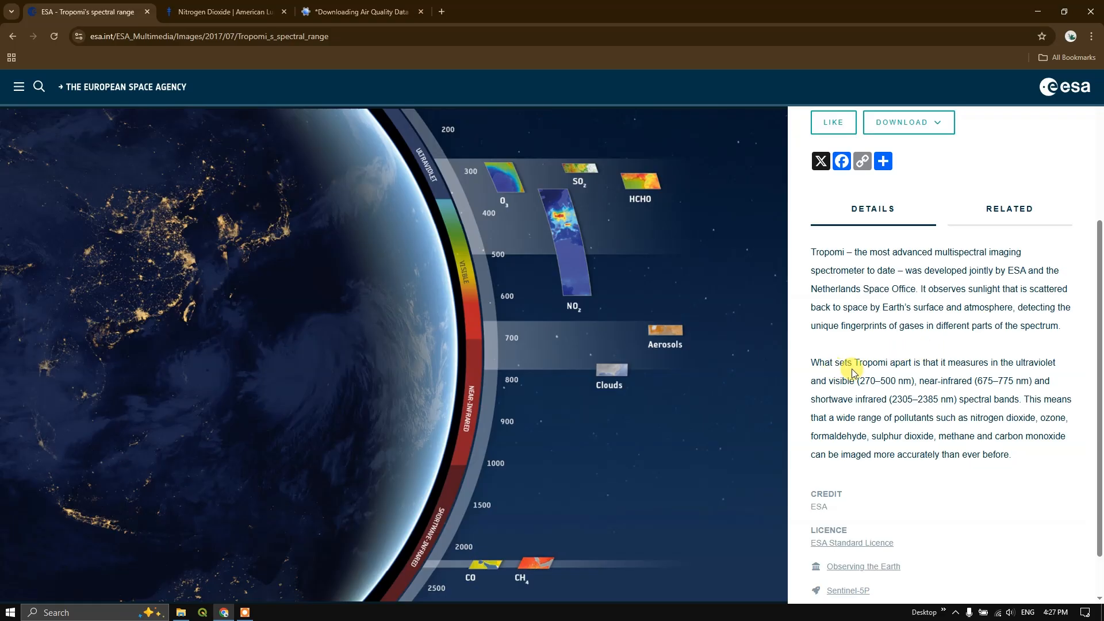
mouse_move(938, 413)
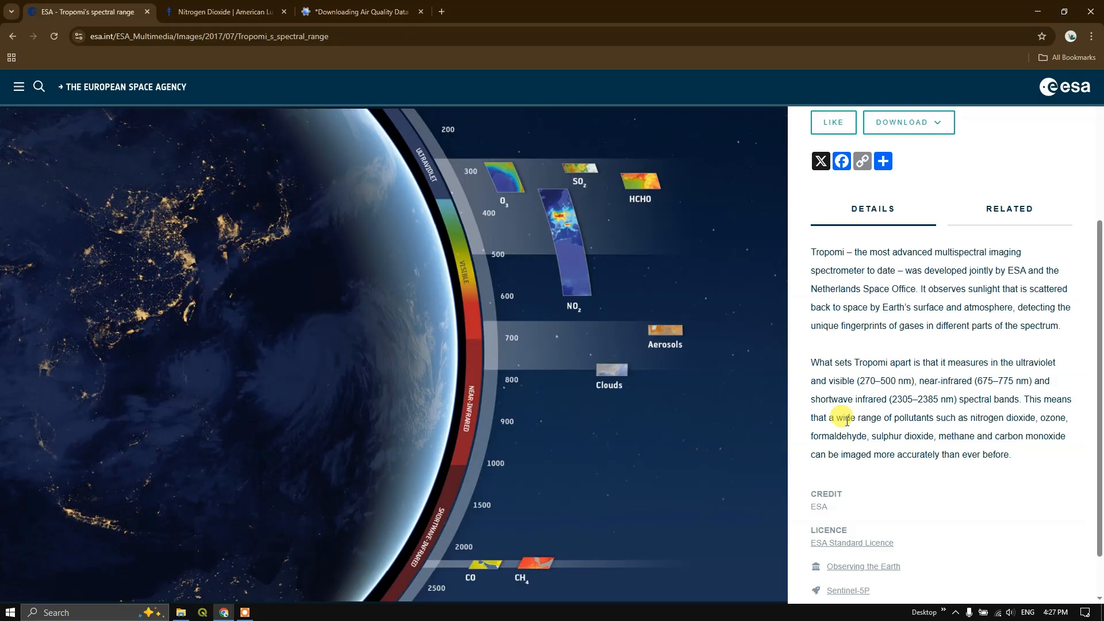
mouse_move(992, 416)
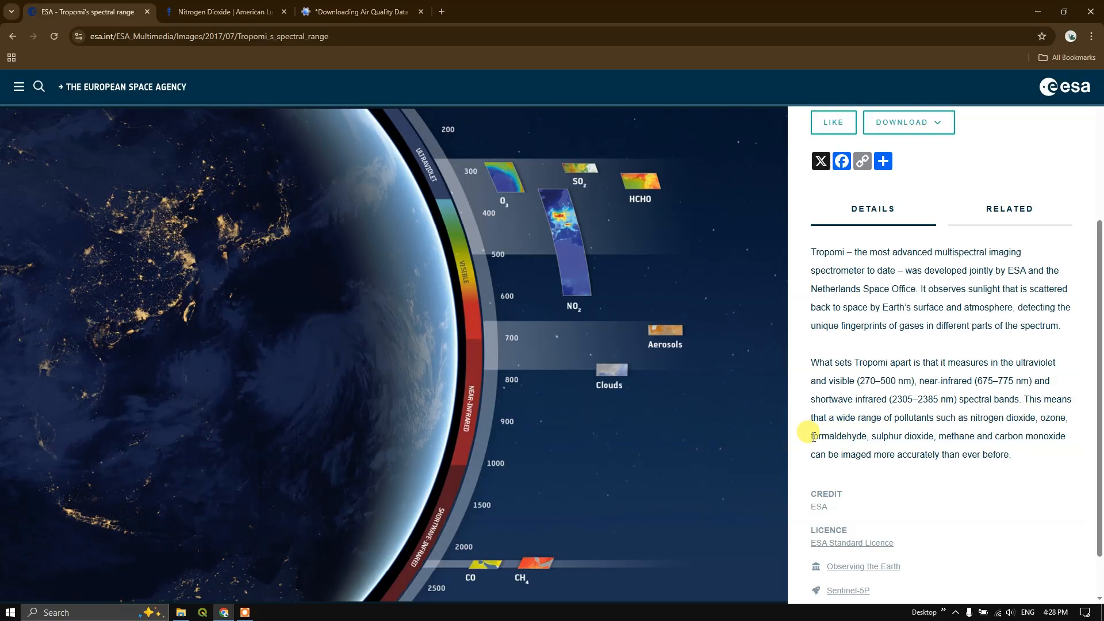
mouse_move(959, 435)
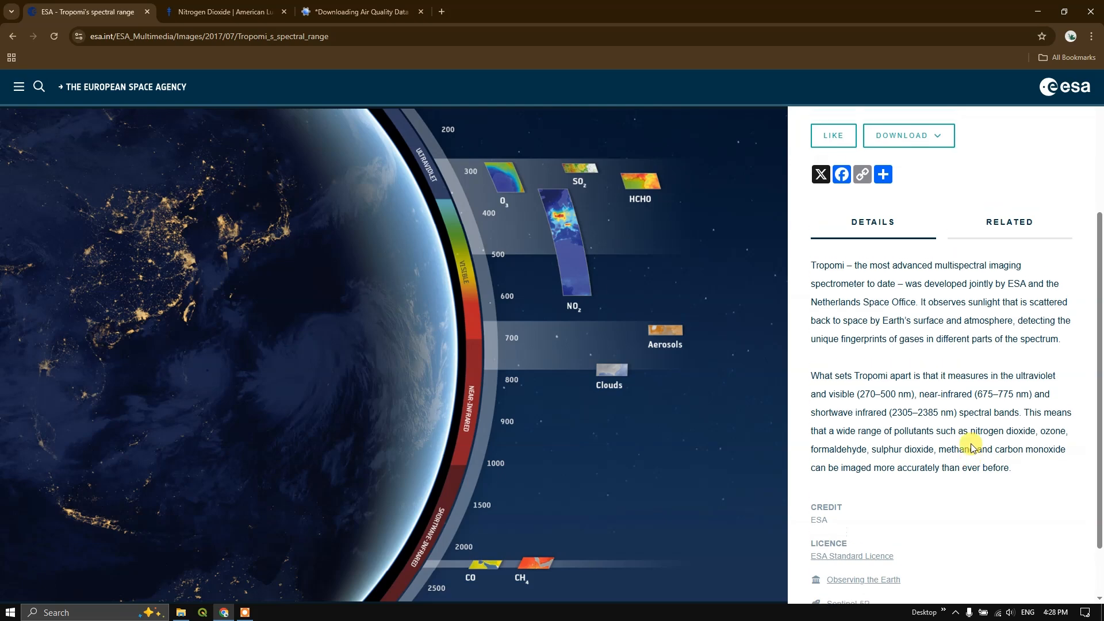
scroll(up, 3)
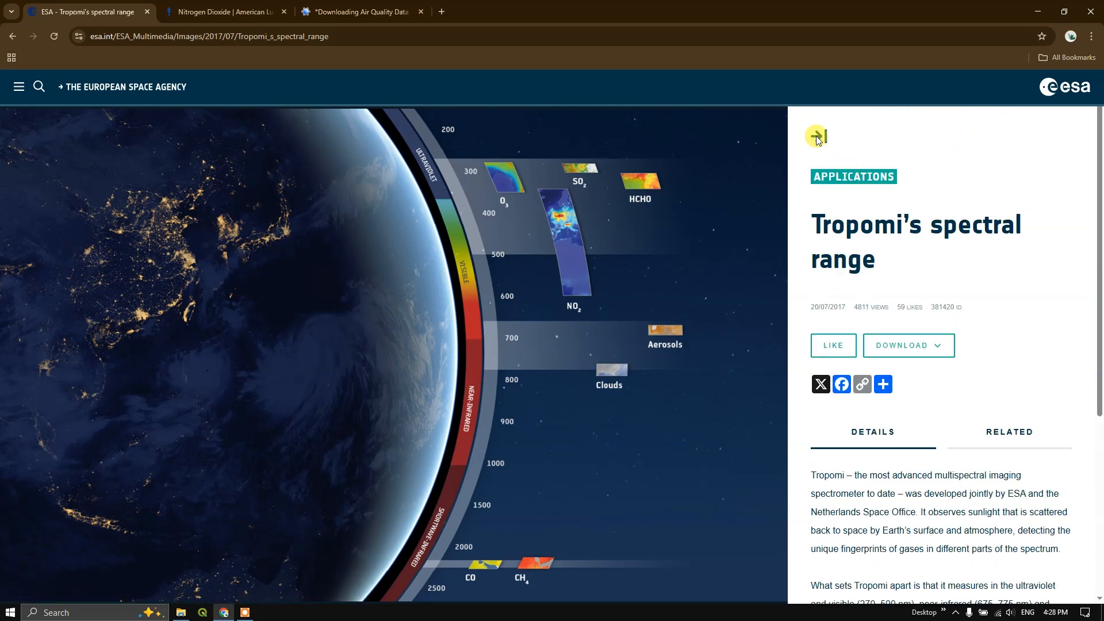
Step: Go to the ESA Sentinel-5P mission page's Payload section stating the 7 km × 3.5 km resolution
click(816, 136)
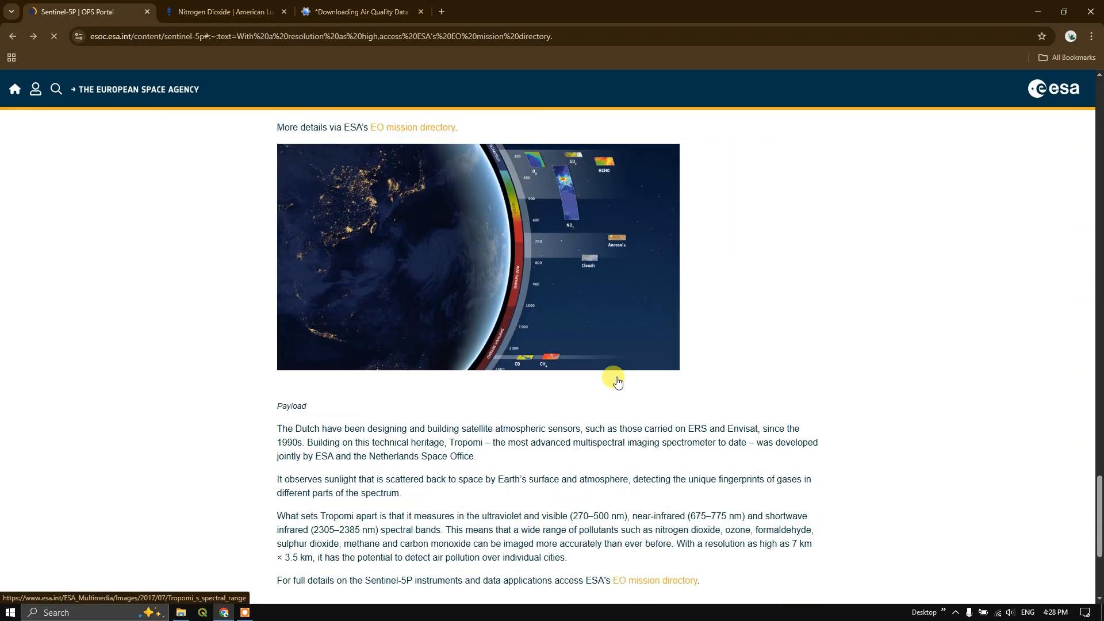
scroll(down, 3)
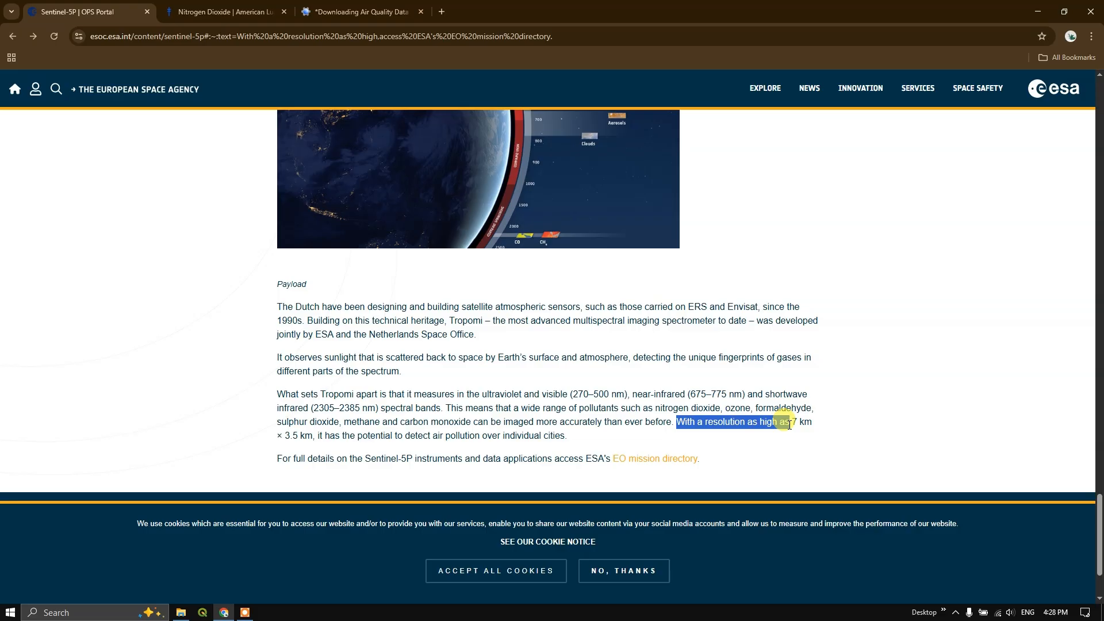
click(793, 421)
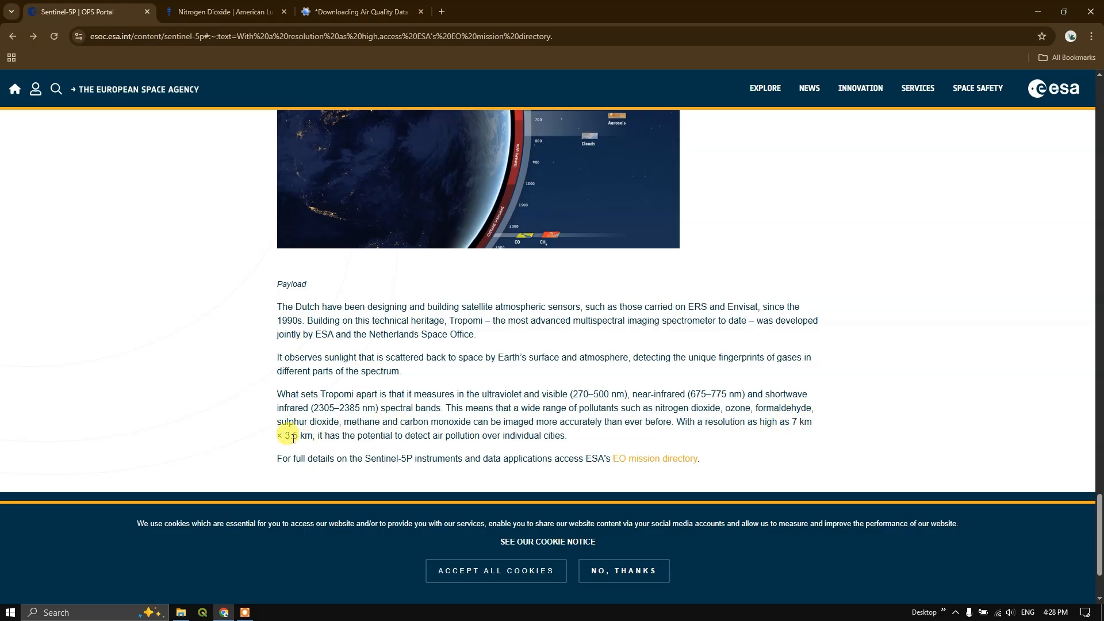
mouse_move(385, 435)
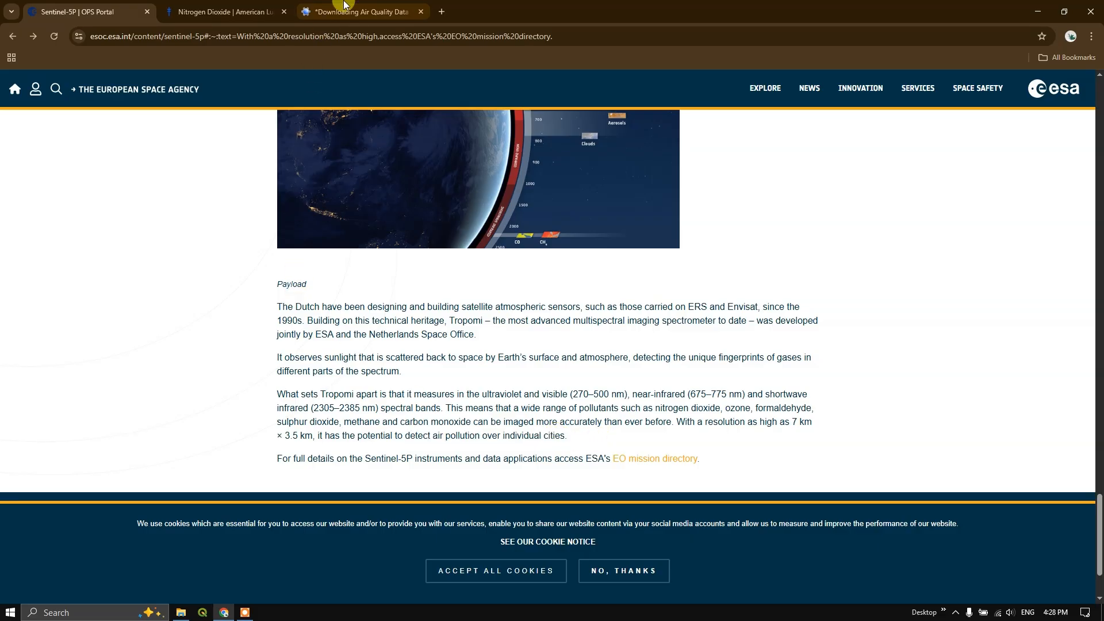
Step: Return to the Earth Engine script, check the GeoTIFF export format and scroll back to the top
click(360, 12)
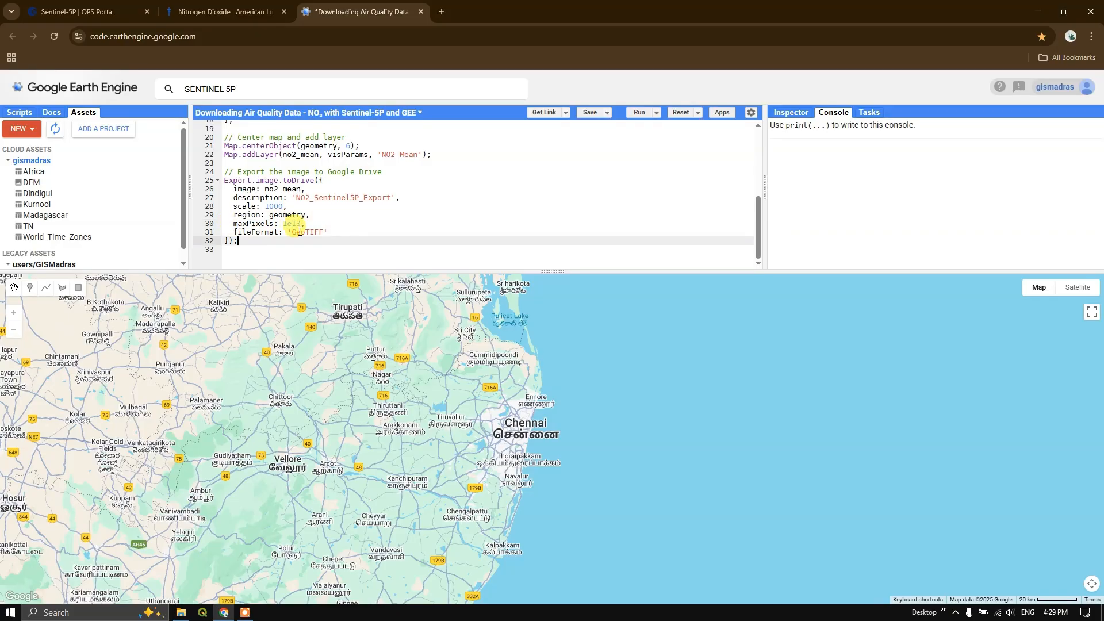
click(321, 232)
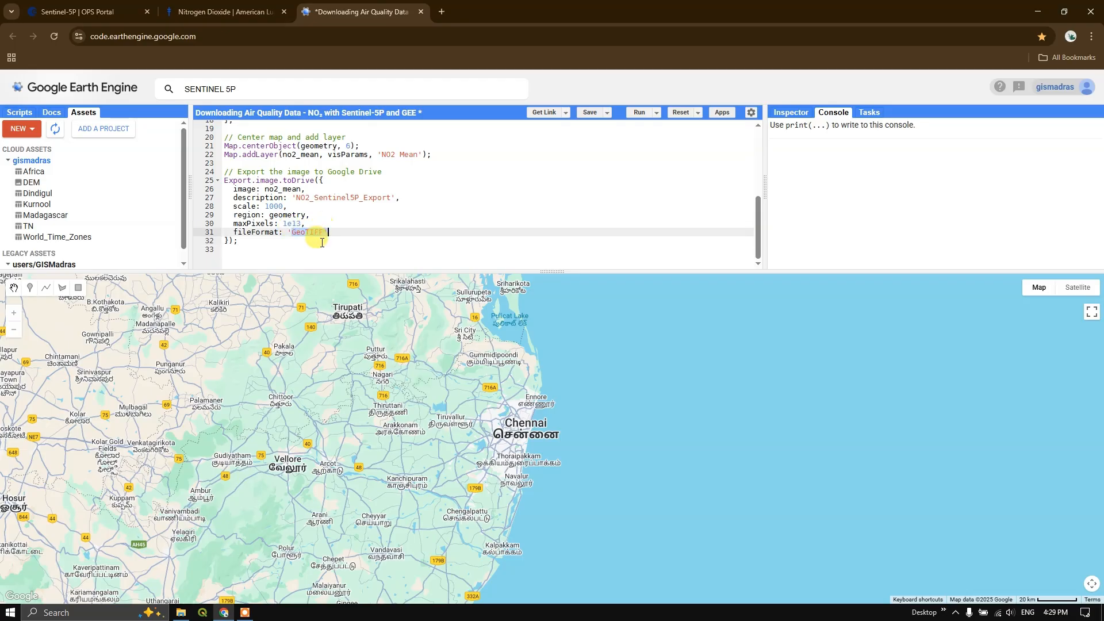
scroll(up, 3)
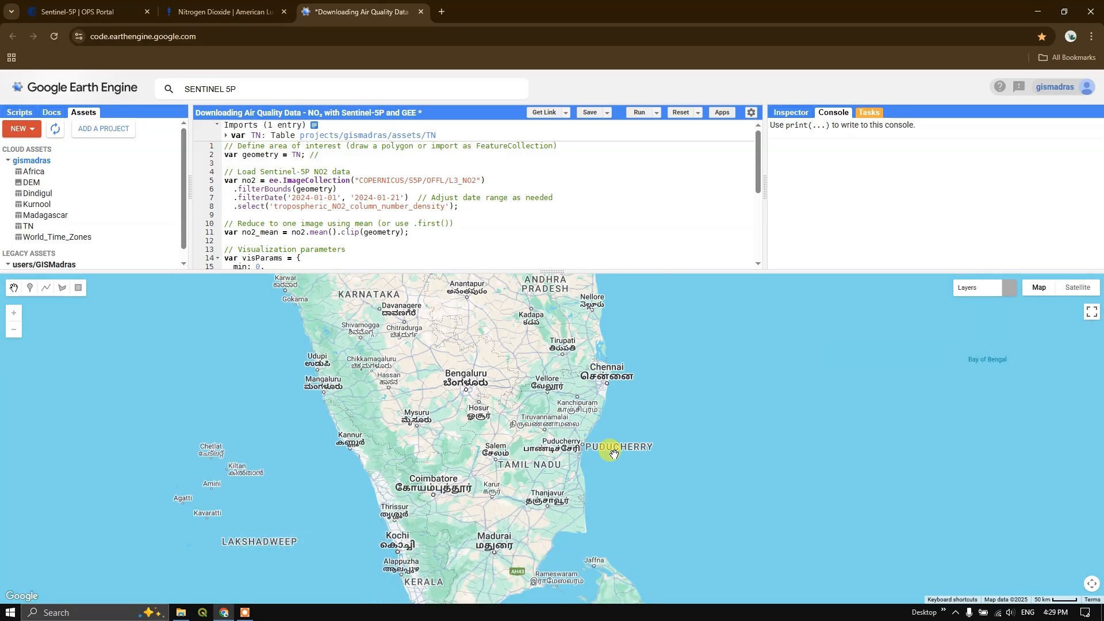
Step: Render the NO2 Mean layer over Tamil Nadu around Chennai and activate the Inspector
click(638, 112)
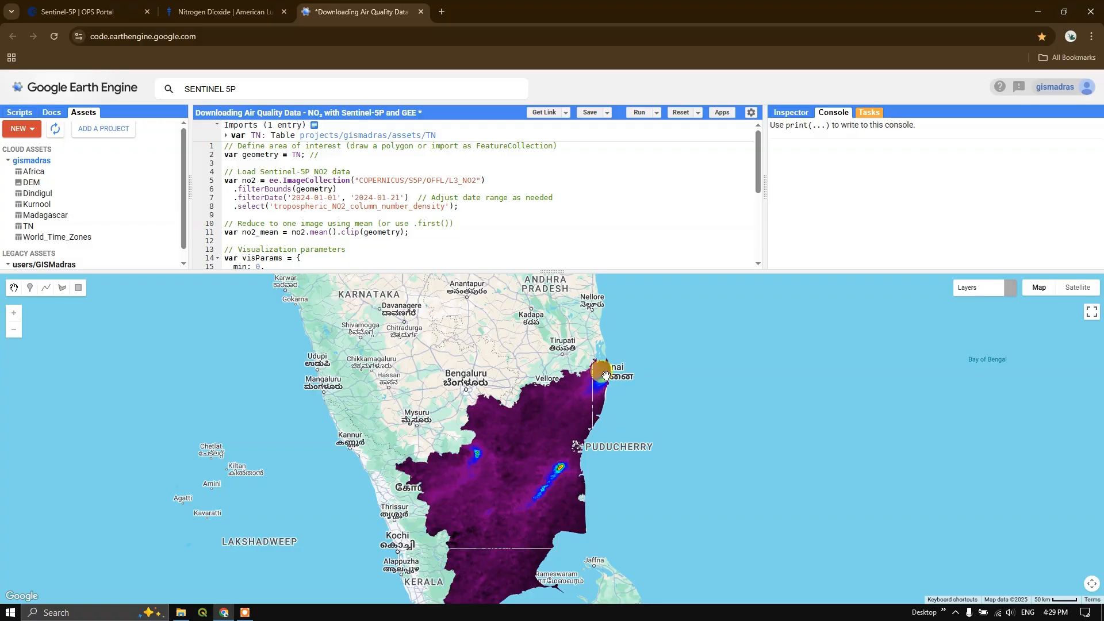
scroll(up, 3)
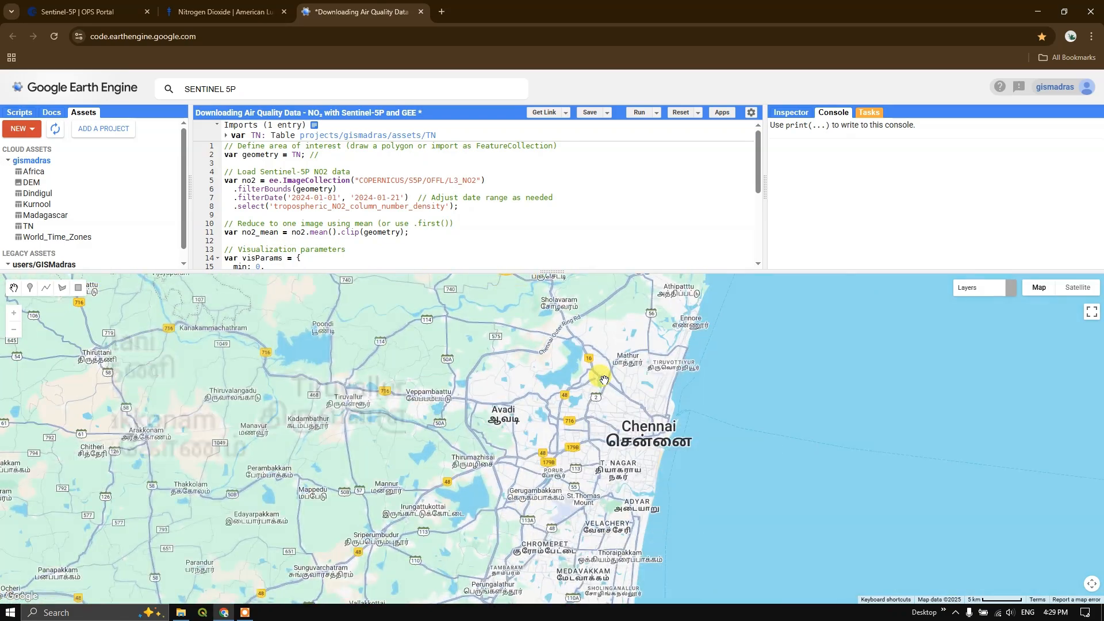
click(637, 112)
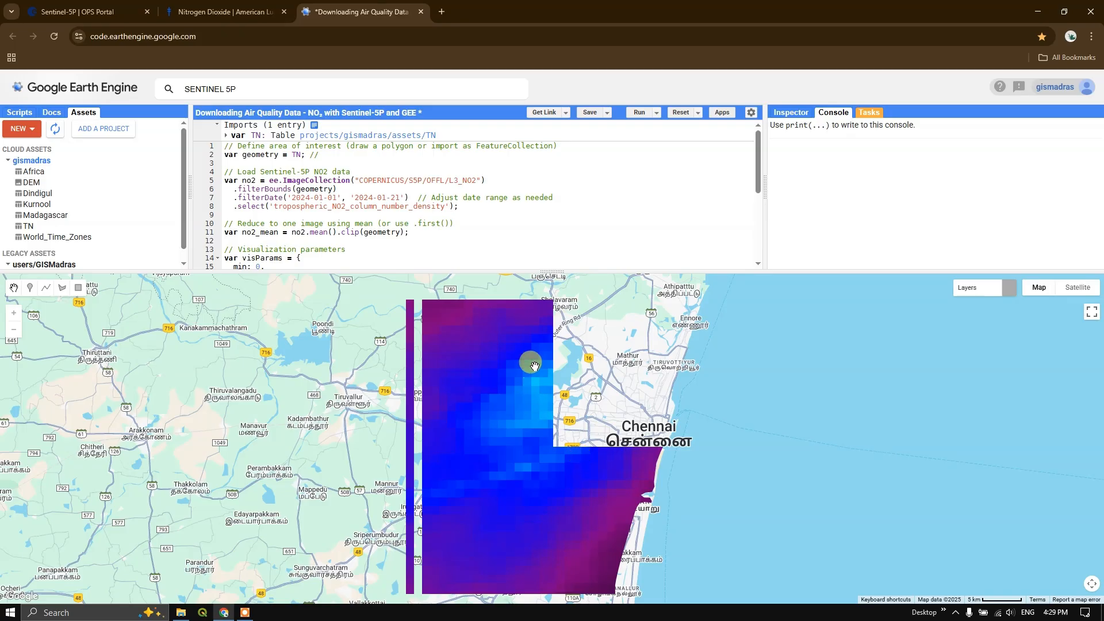
mouse_move(593, 388)
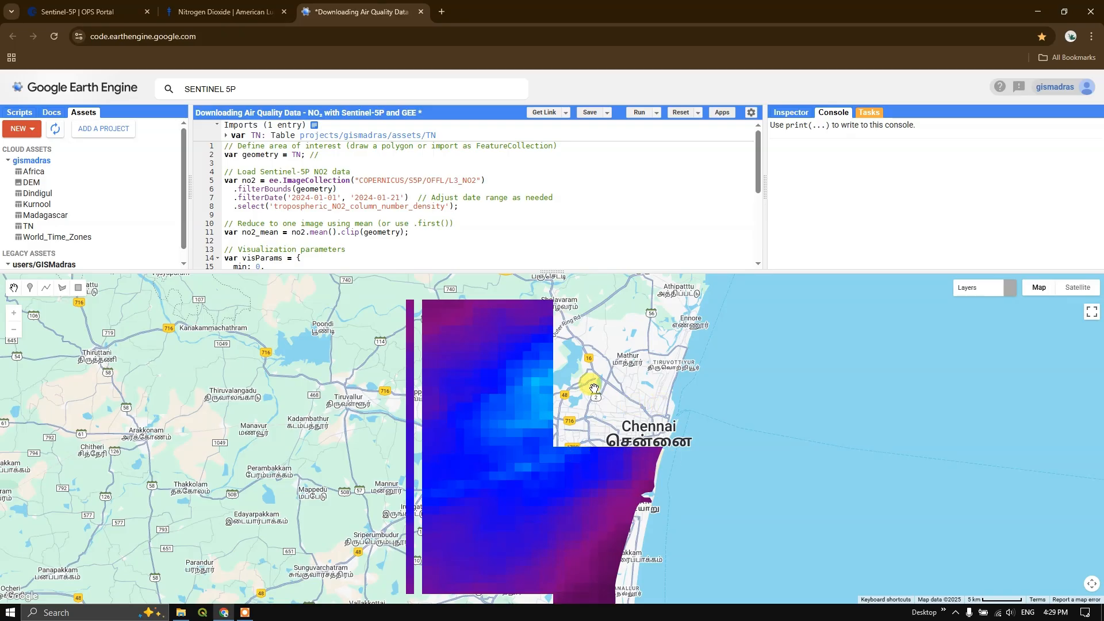
click(789, 111)
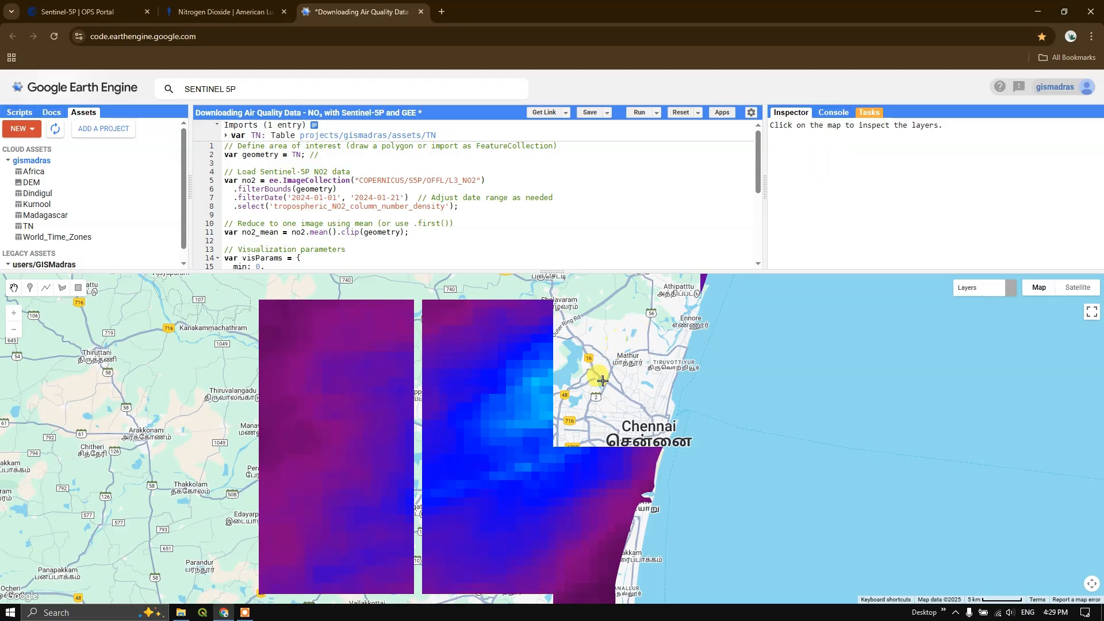
scroll(down, 3)
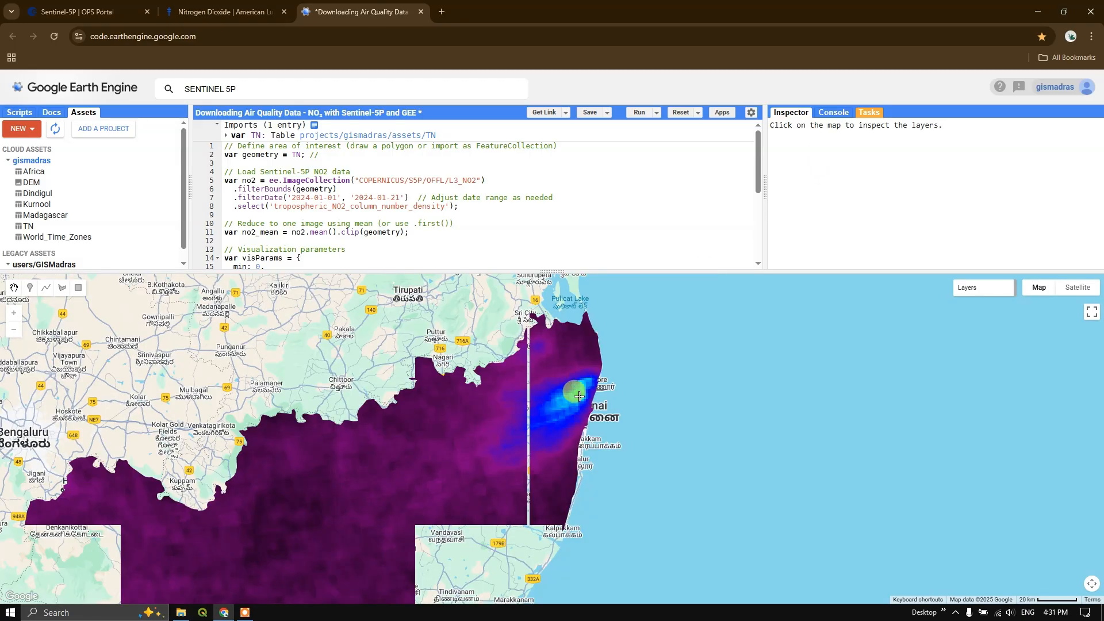
Step: Read the NO2 pixel at the Chennai hotspot and open the Word NO2 ranges table
click(574, 393)
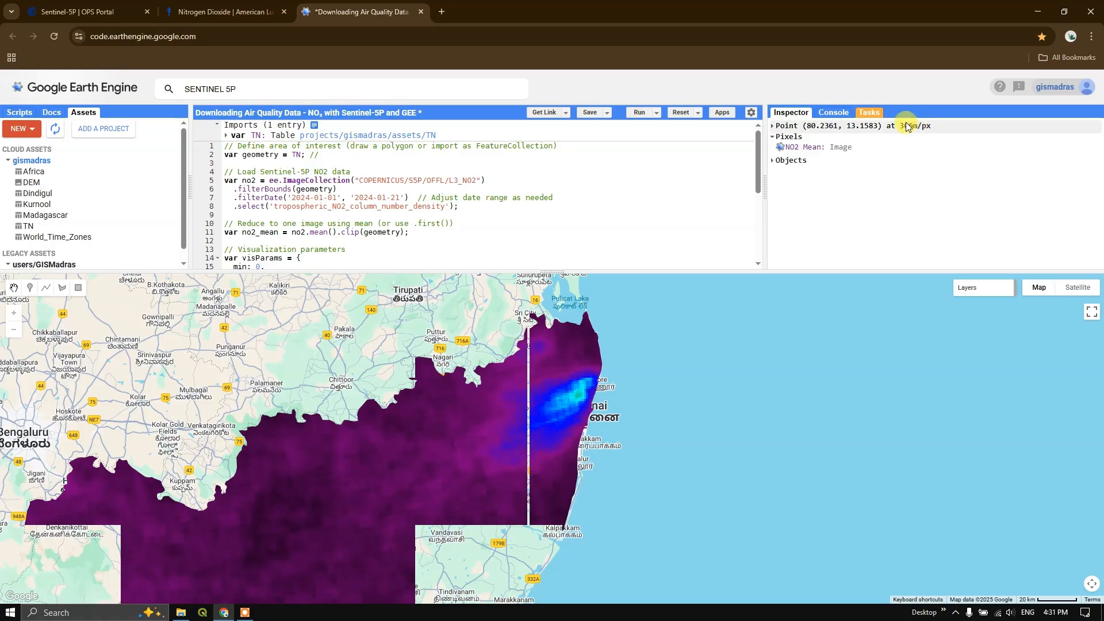
click(773, 147)
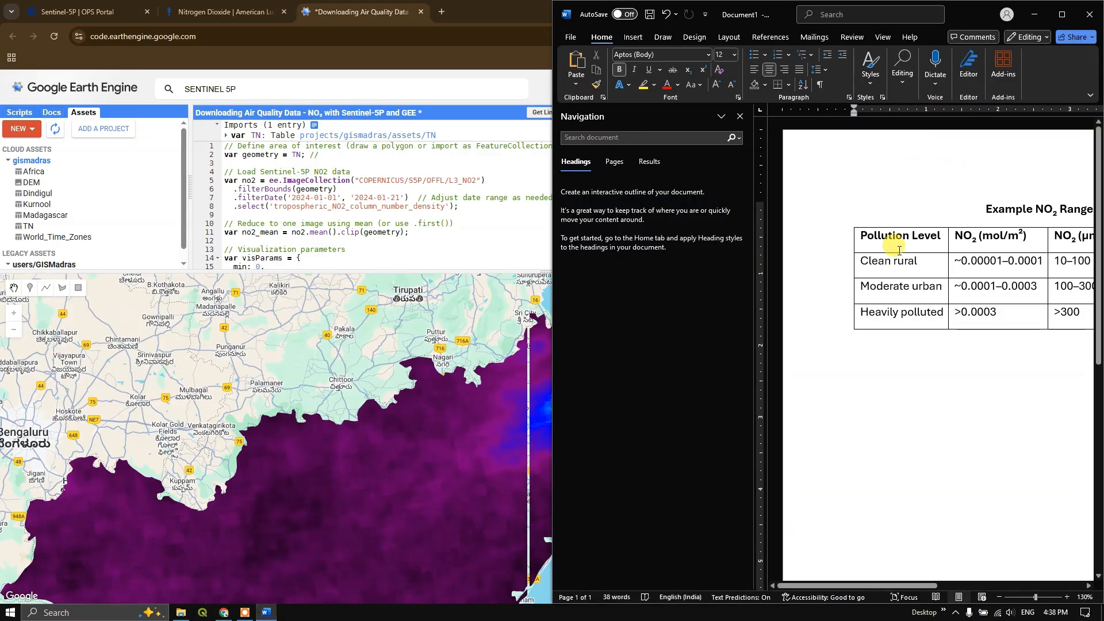
Step: Check the Chennai value (~0.00011 mol/m²) against the Heavily polluted row in the full-size Word table
click(1063, 14)
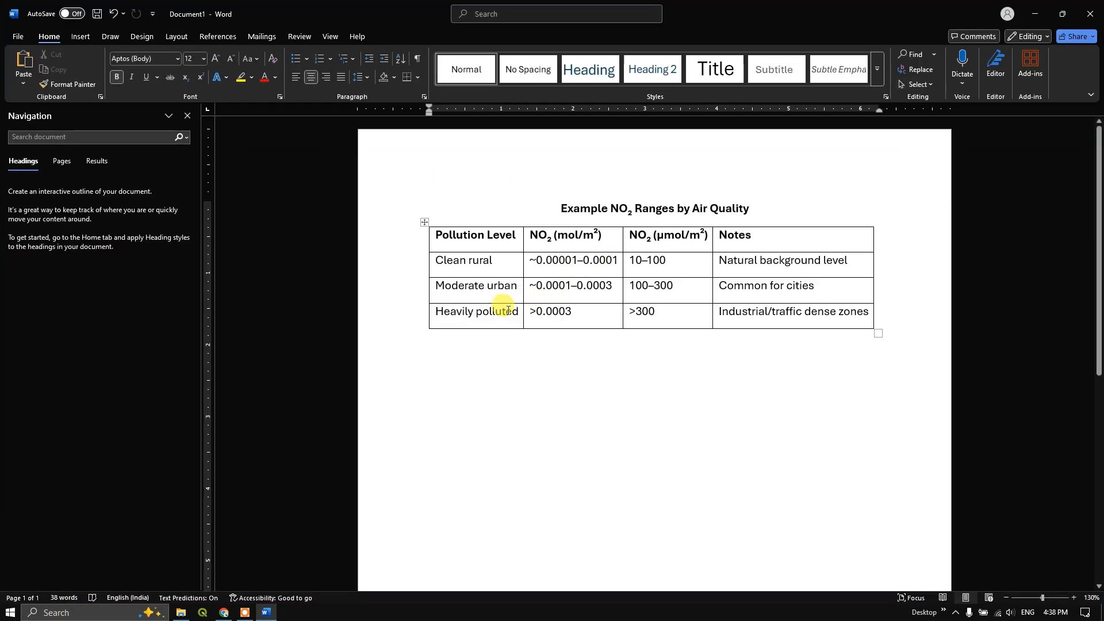
mouse_move(424, 286)
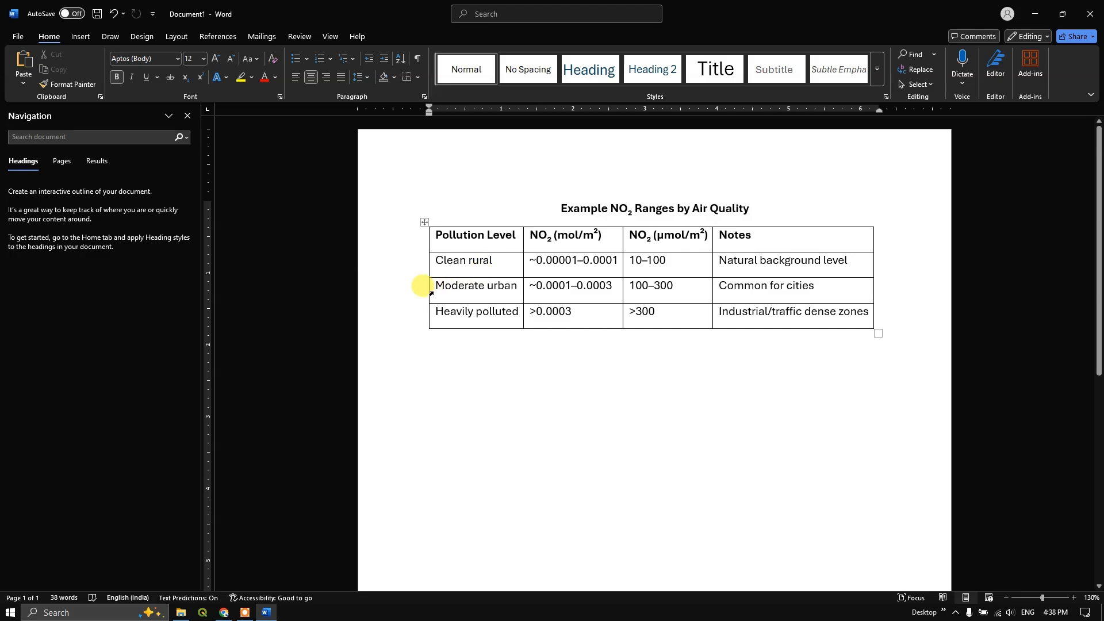
click(553, 311)
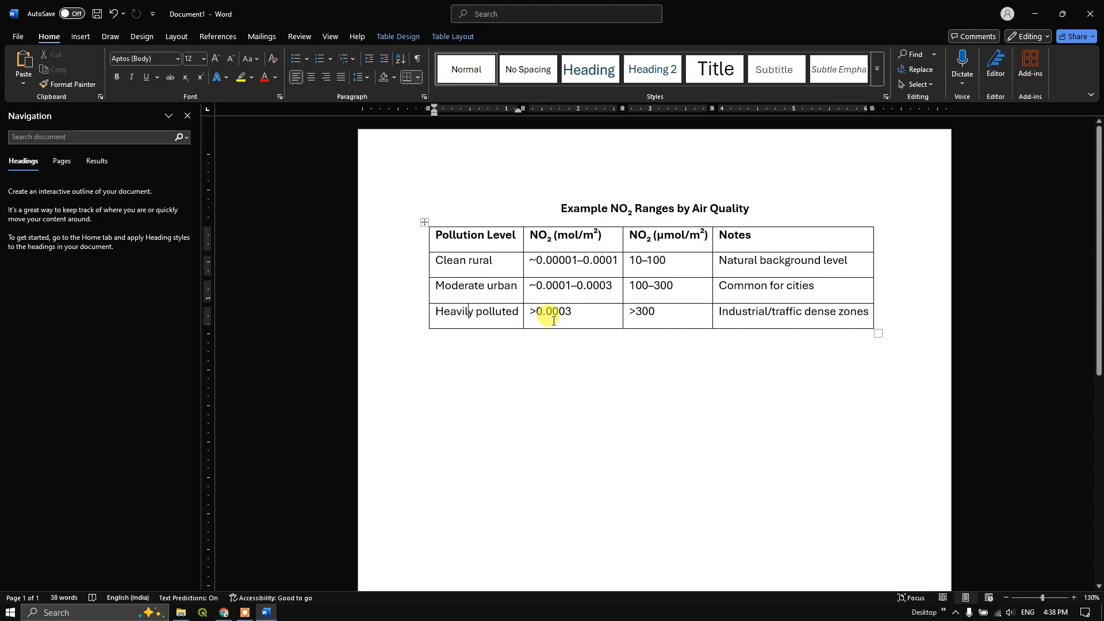
key(Backspace)
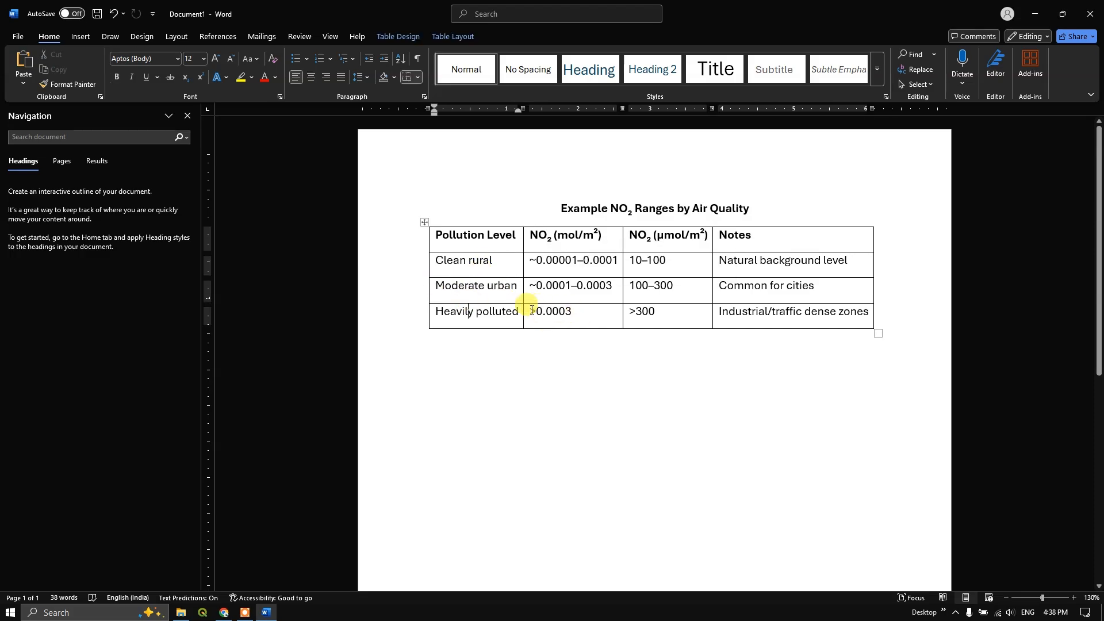
click(225, 617)
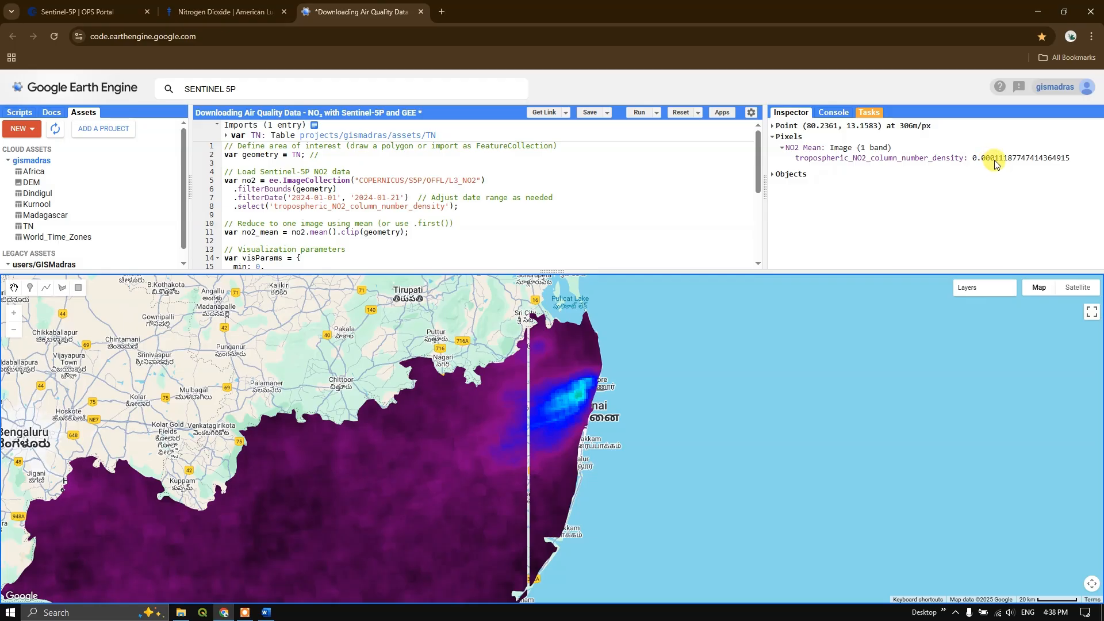
click(265, 612)
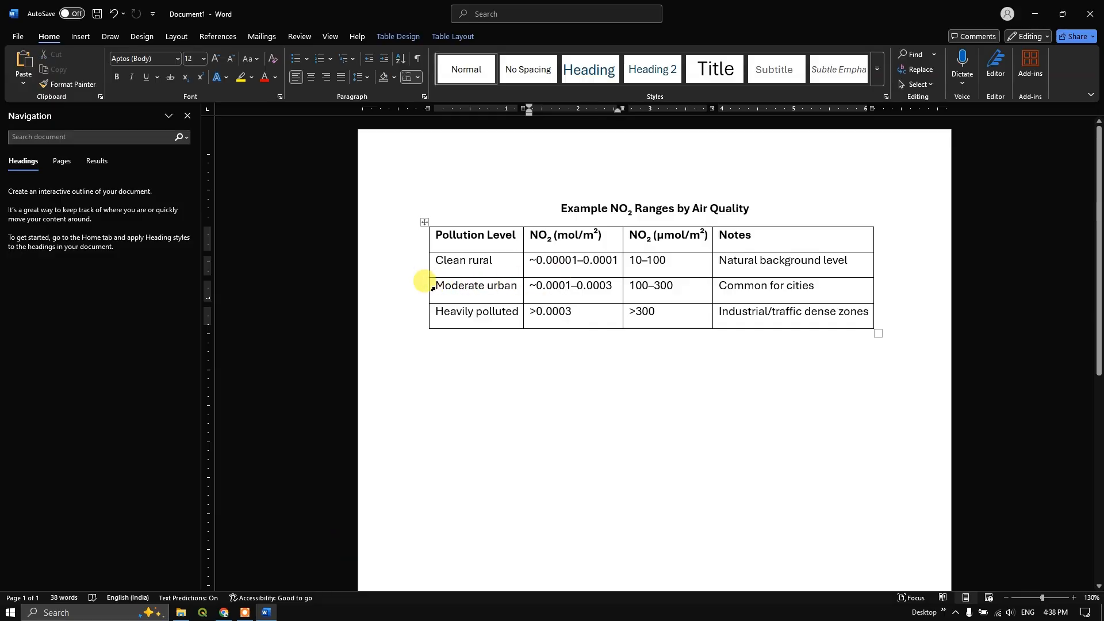
mouse_move(534, 287)
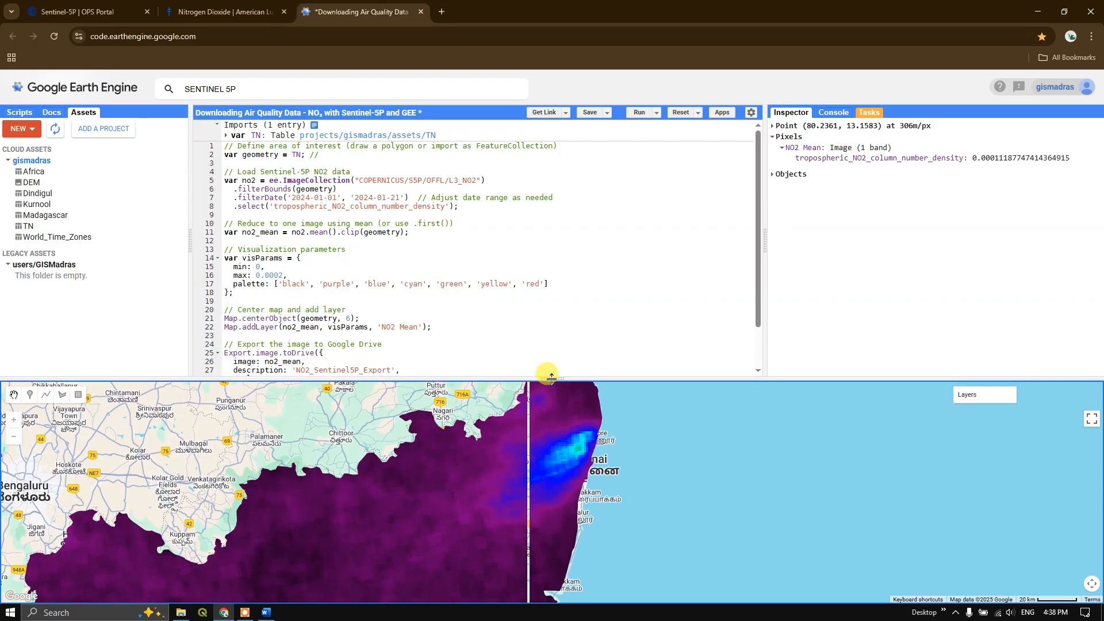
Step: Run the NO2_Sentinel5P_Export task as a GEO_TIFF export to Google Drive
click(868, 112)
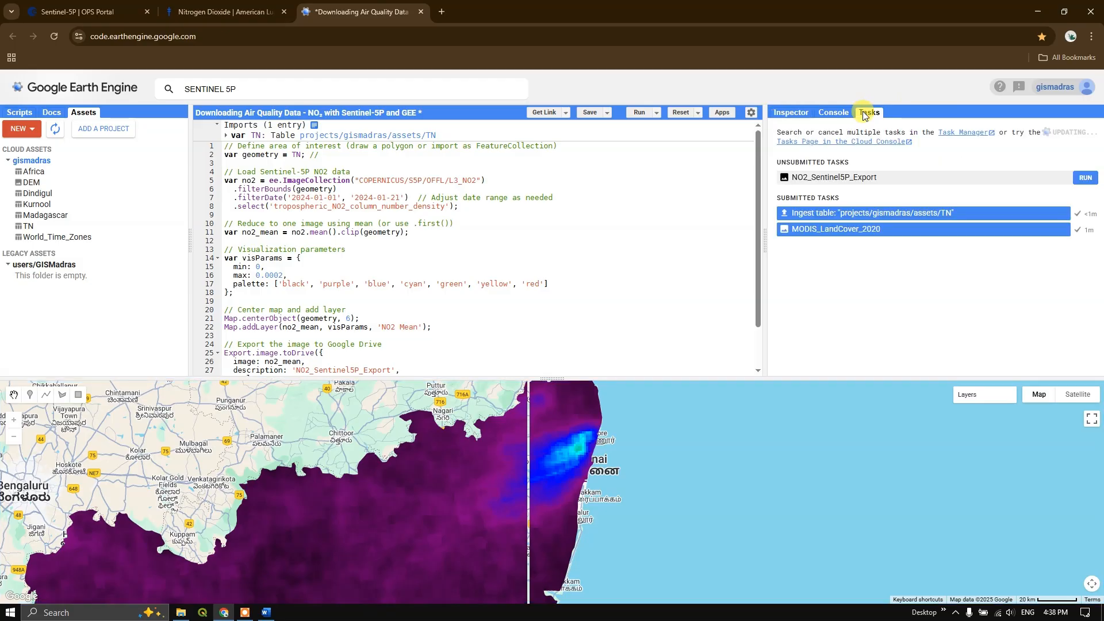
mouse_move(1086, 177)
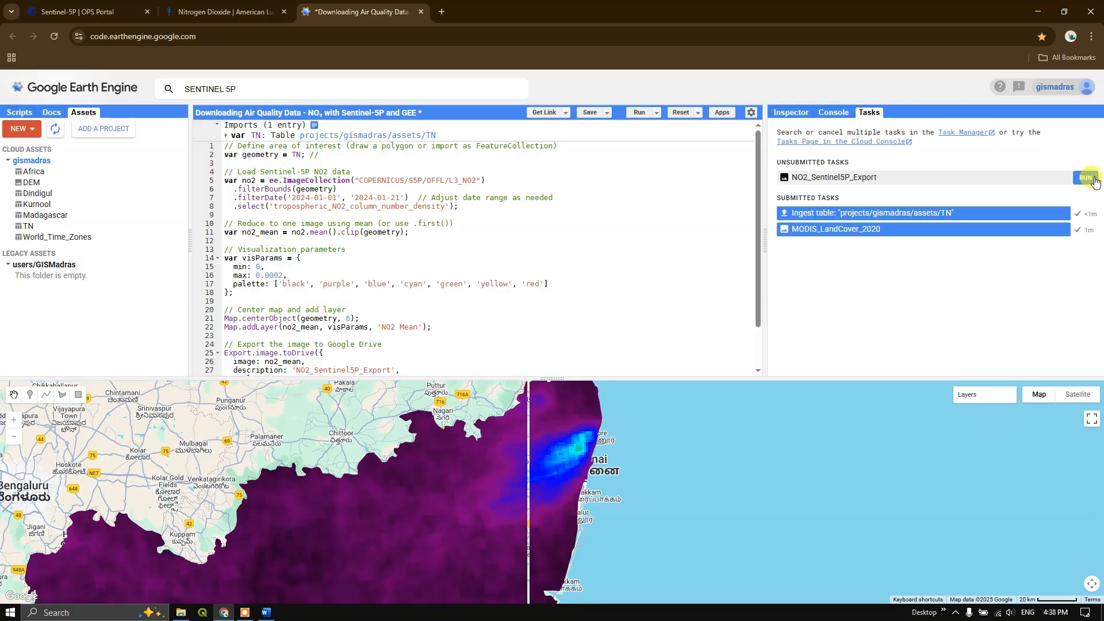
click(1087, 177)
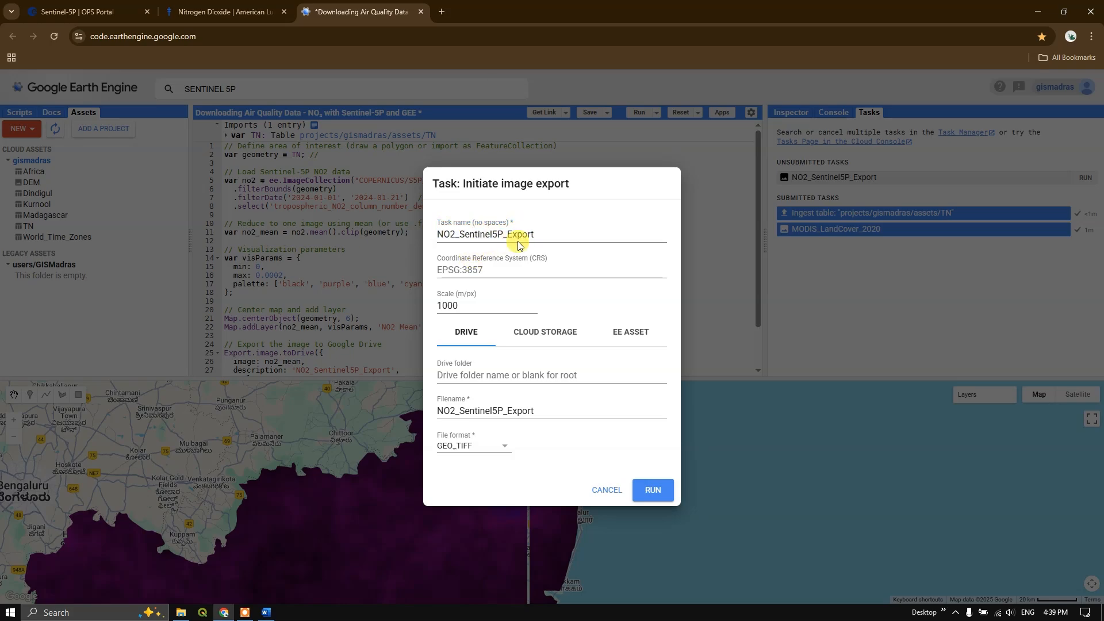
click(479, 305)
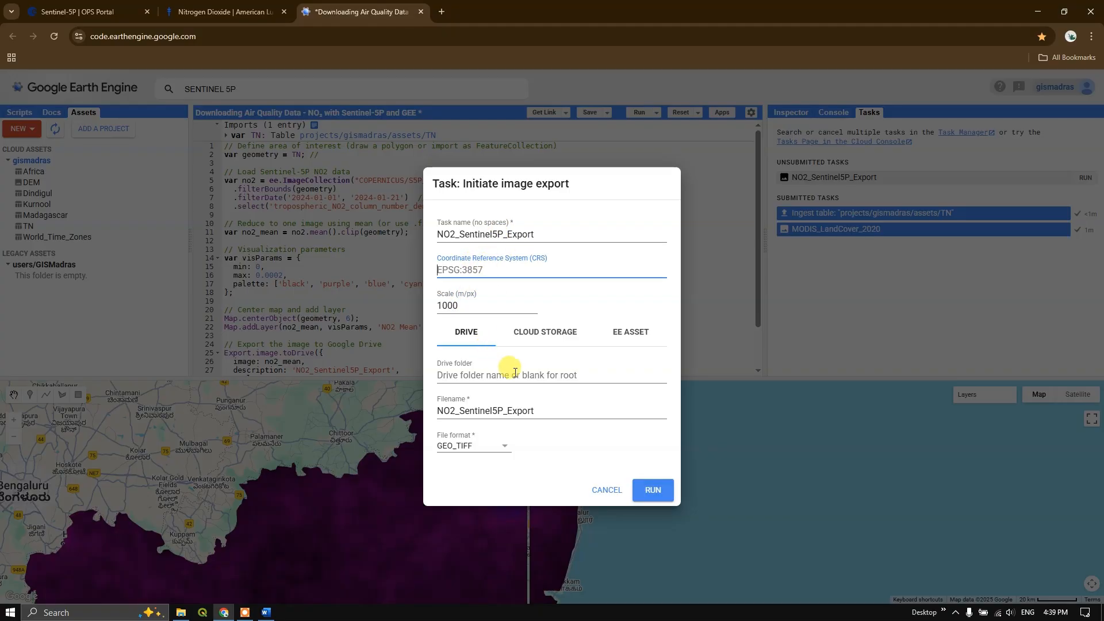
mouse_move(293, 331)
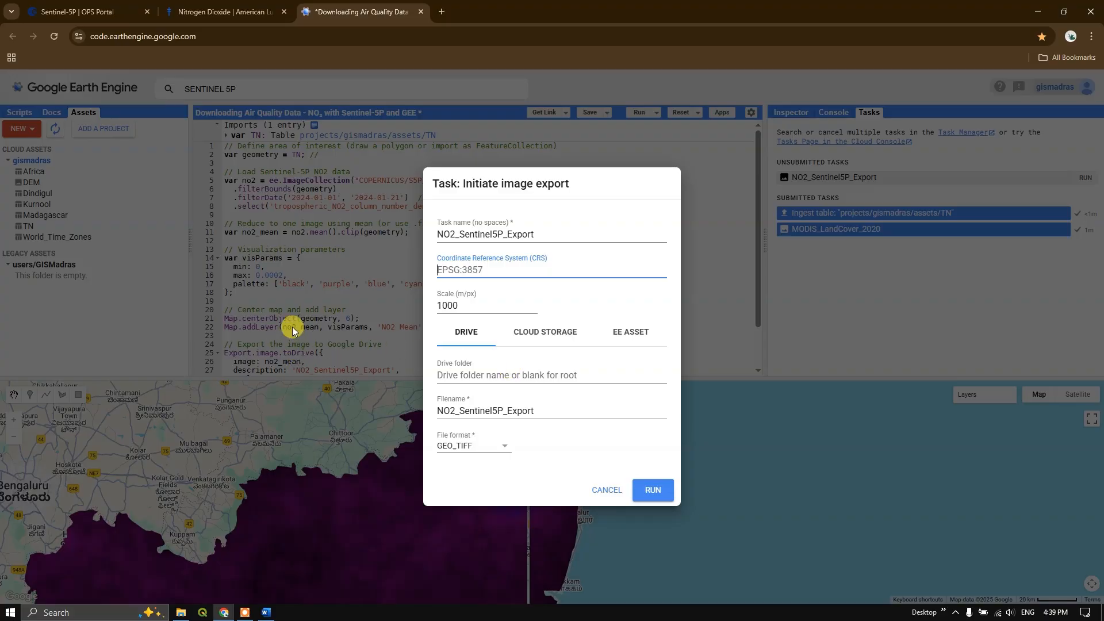
mouse_move(306, 322)
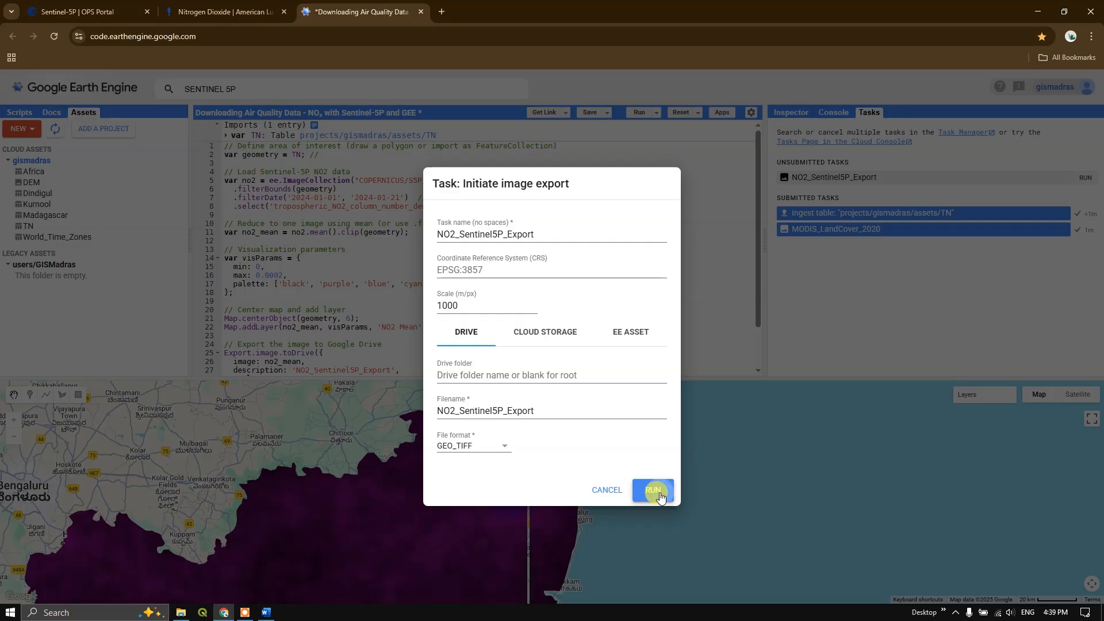
click(651, 490)
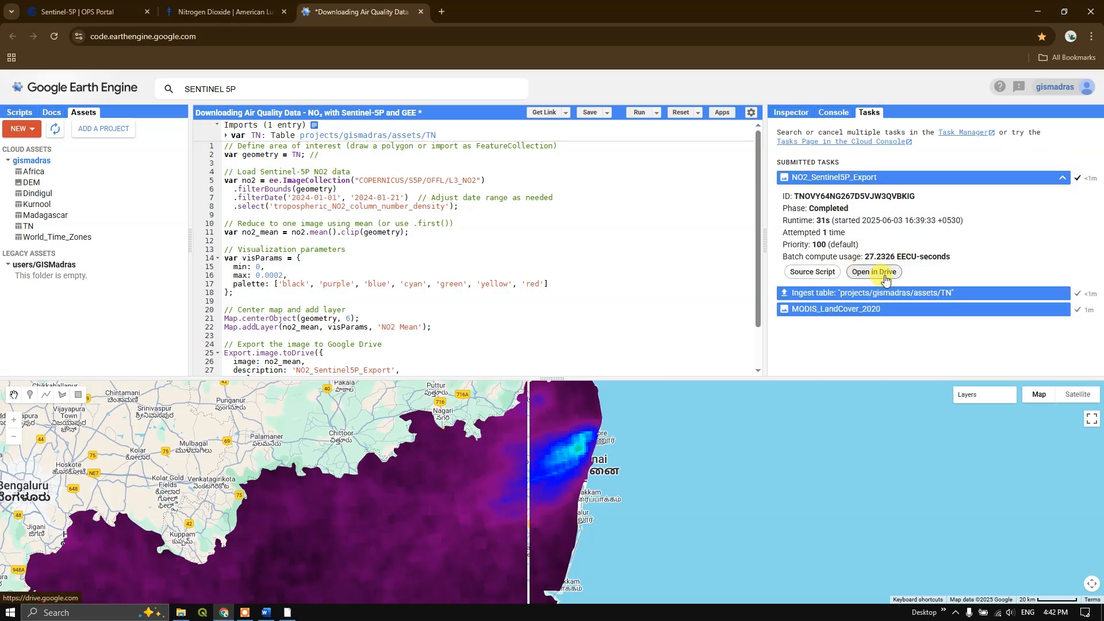
Step: Locate NO2_Sentinel5P_Export.tif among the suggested files on the Drive home page
click(873, 271)
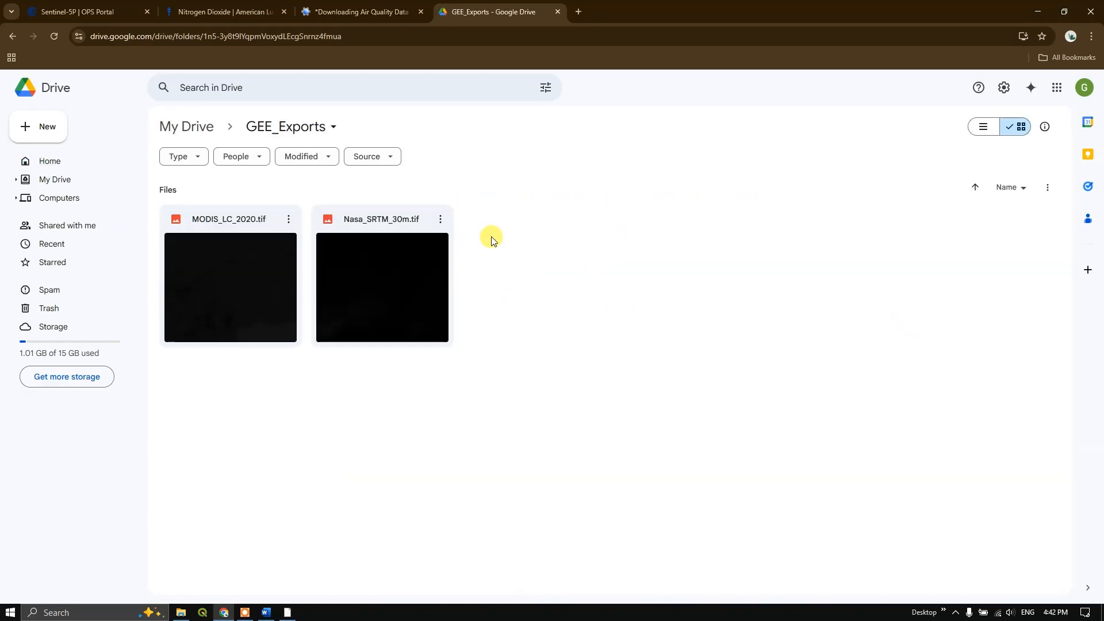
mouse_move(268, 133)
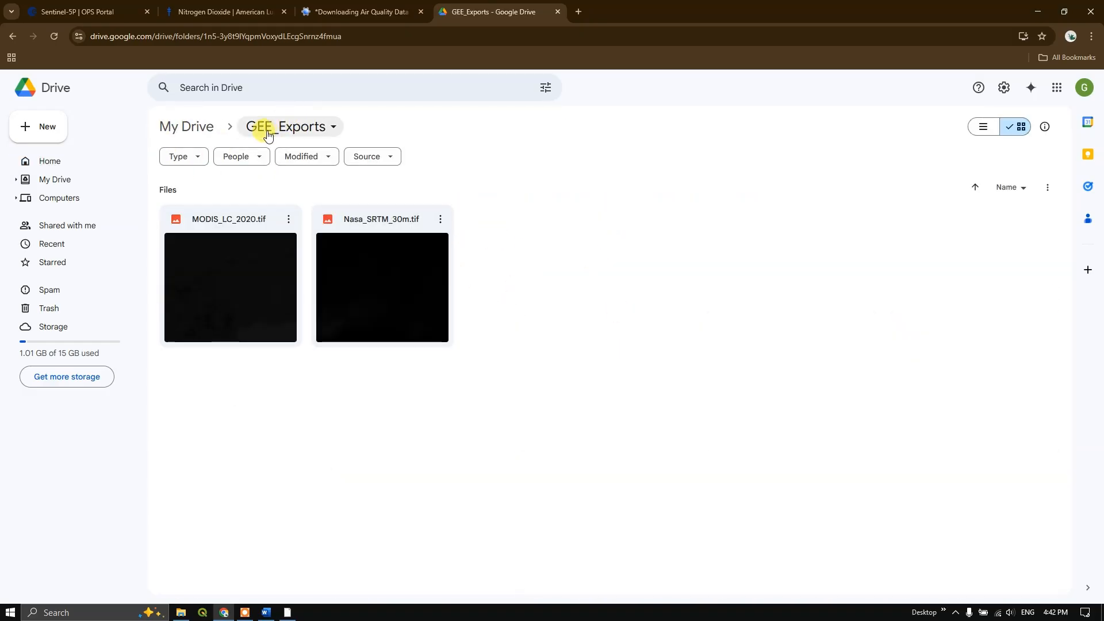
click(49, 161)
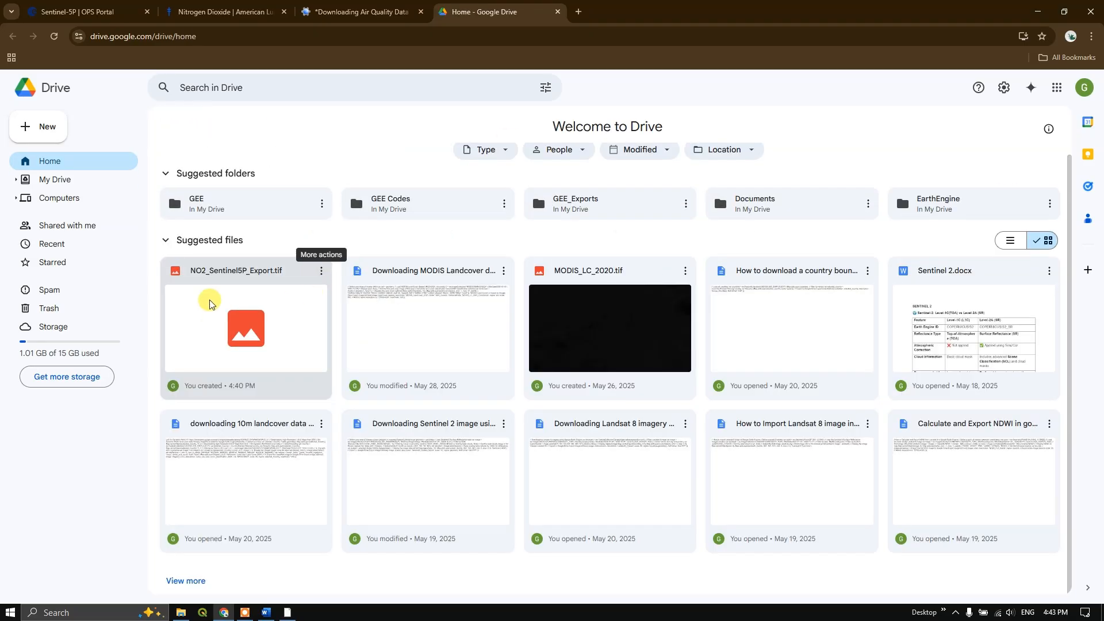
click(245, 328)
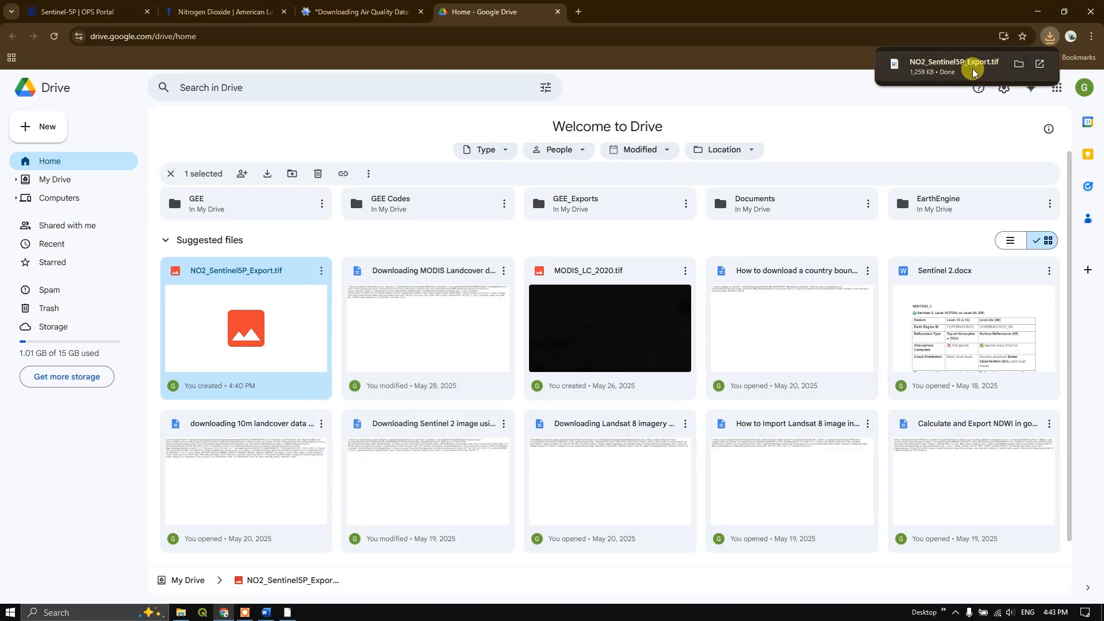
mouse_move(217, 580)
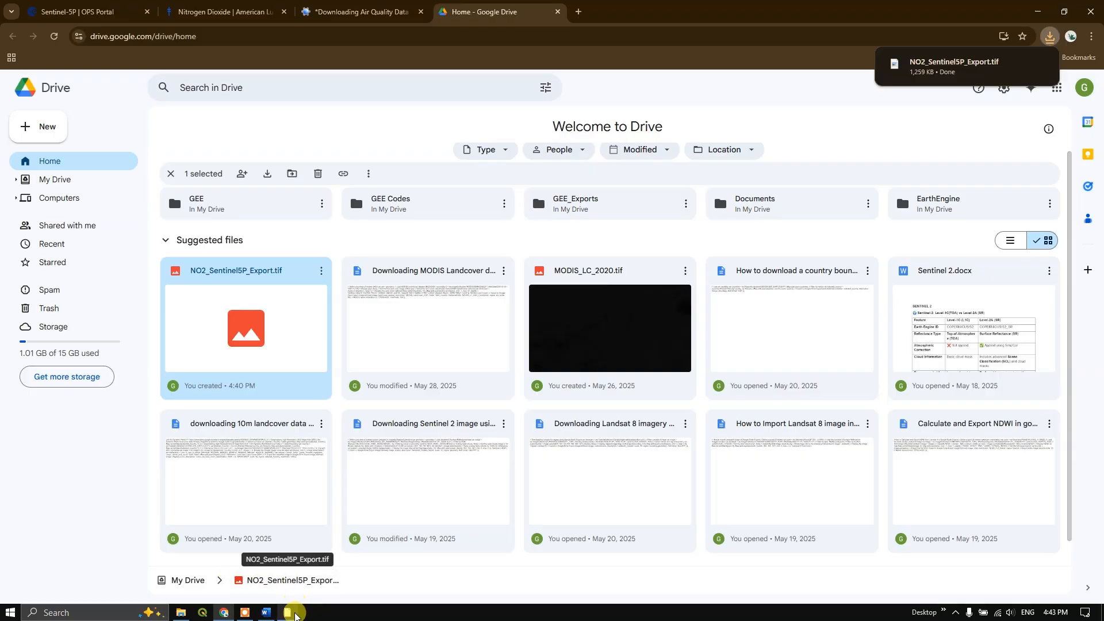
Step: Switch from the finished download to the empty ArcMap document
click(287, 616)
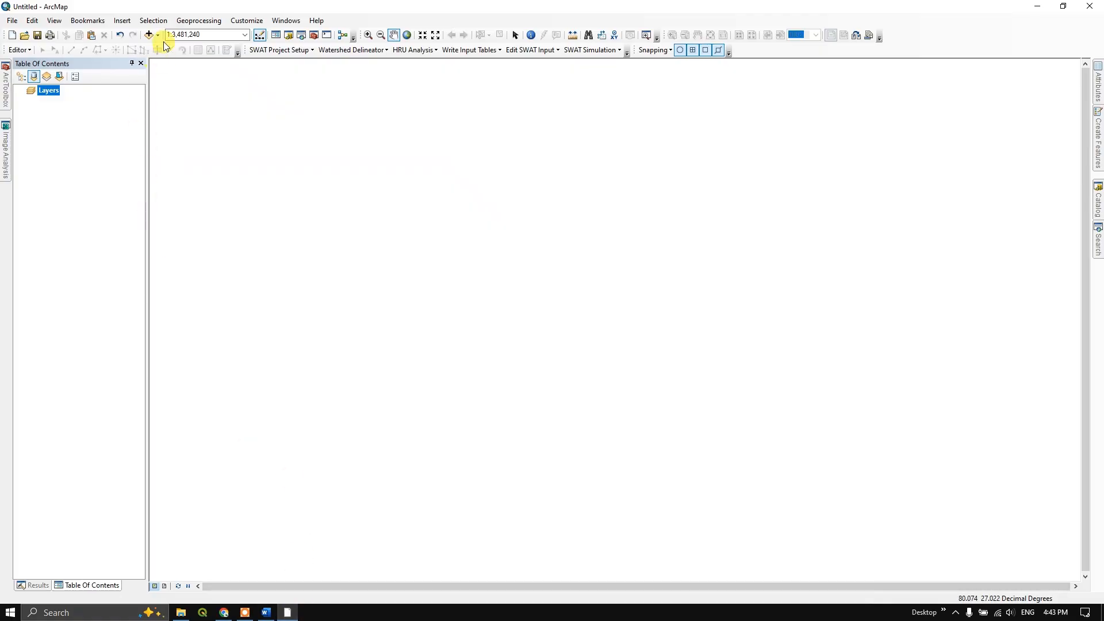
Step: Add NO2_Sentinel5P_Export.tif from Downloads as a grayscale raster layer
click(164, 35)
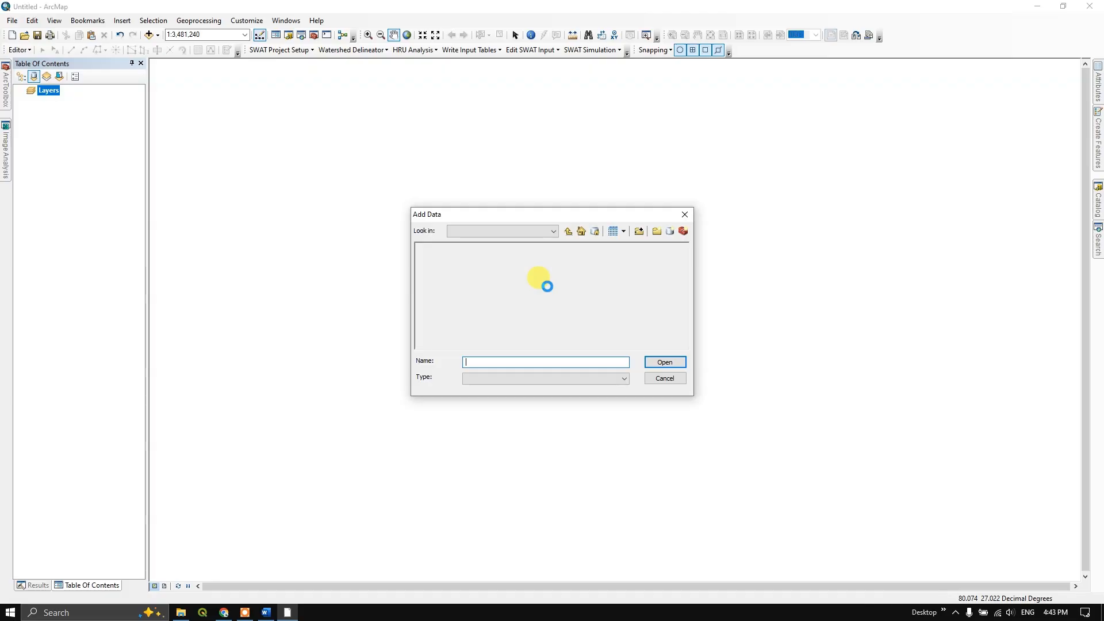
click(463, 257)
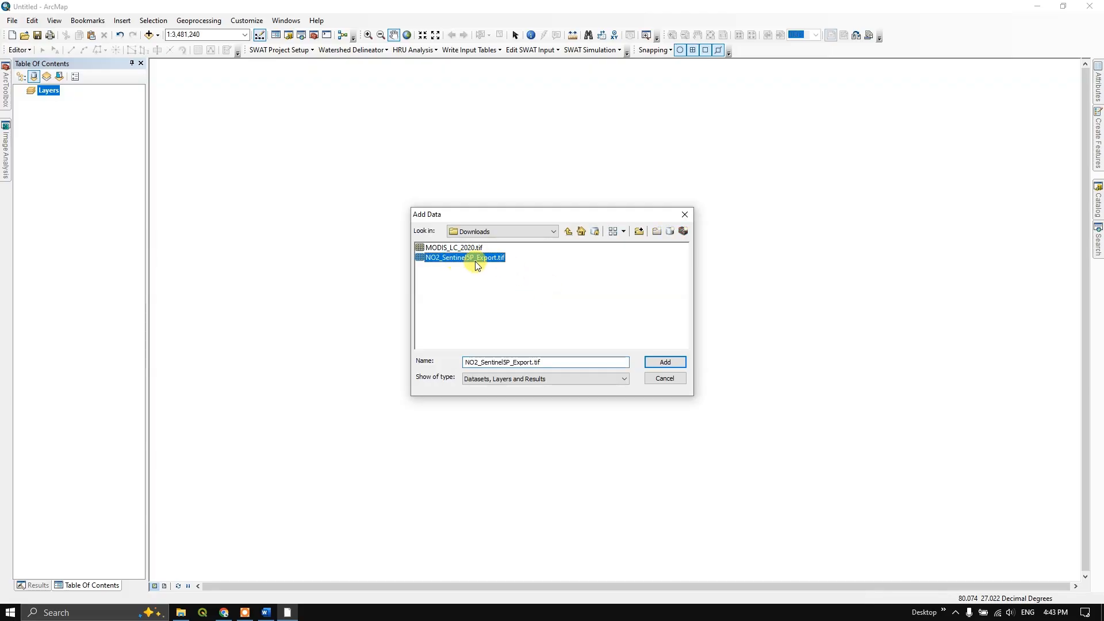
click(662, 361)
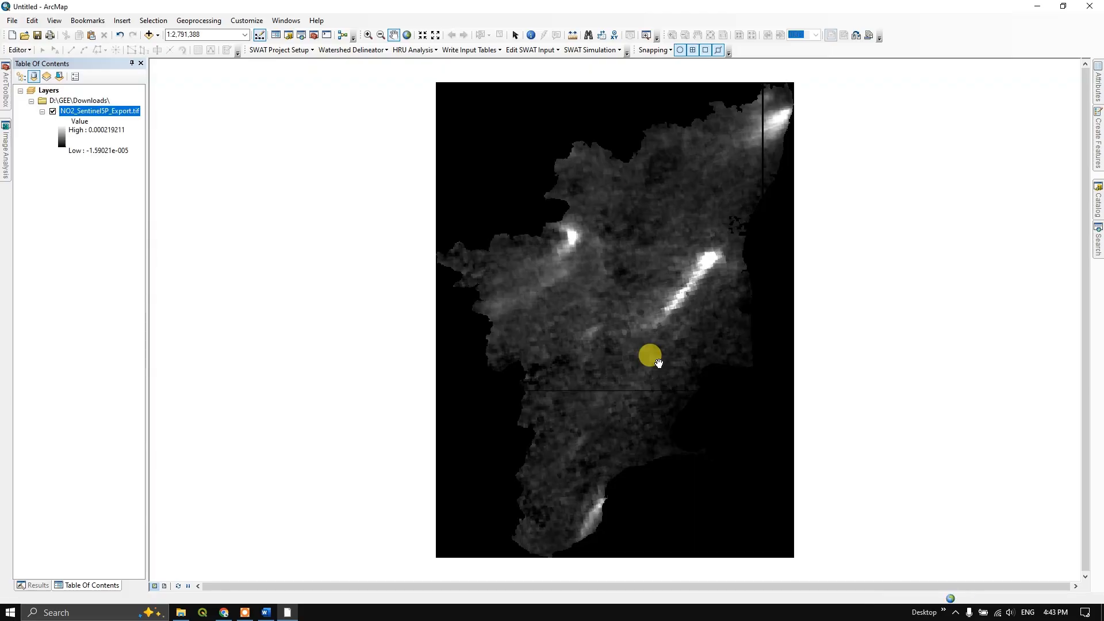
right_click(99, 110)
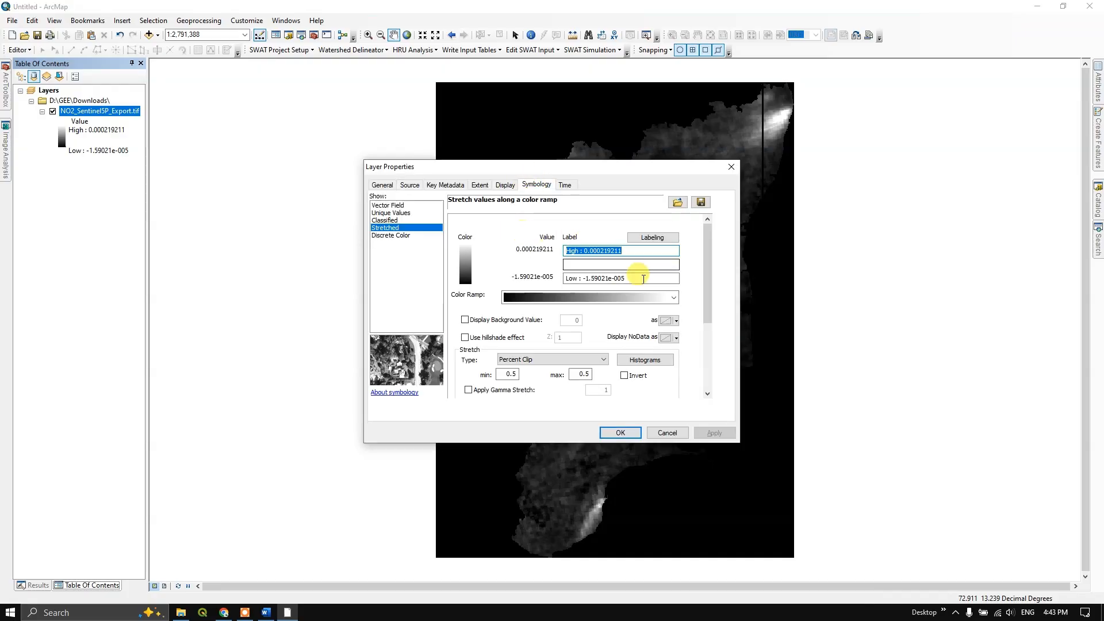
Step: Try an orange-to-purple colour ramp in Symbology, then cancel without applying it
click(670, 296)
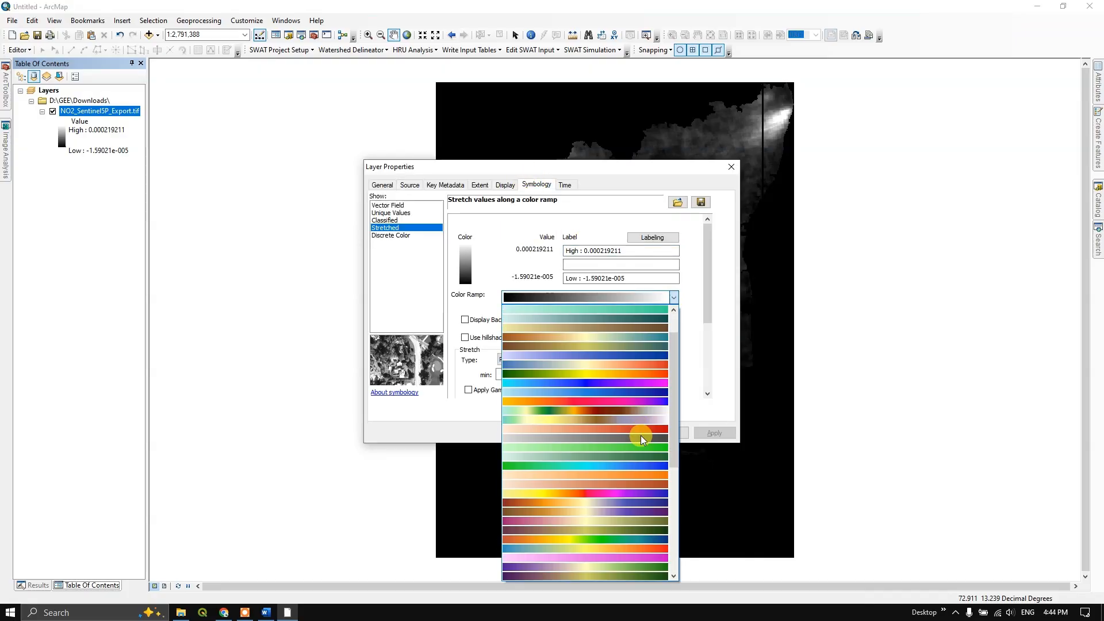
click(584, 428)
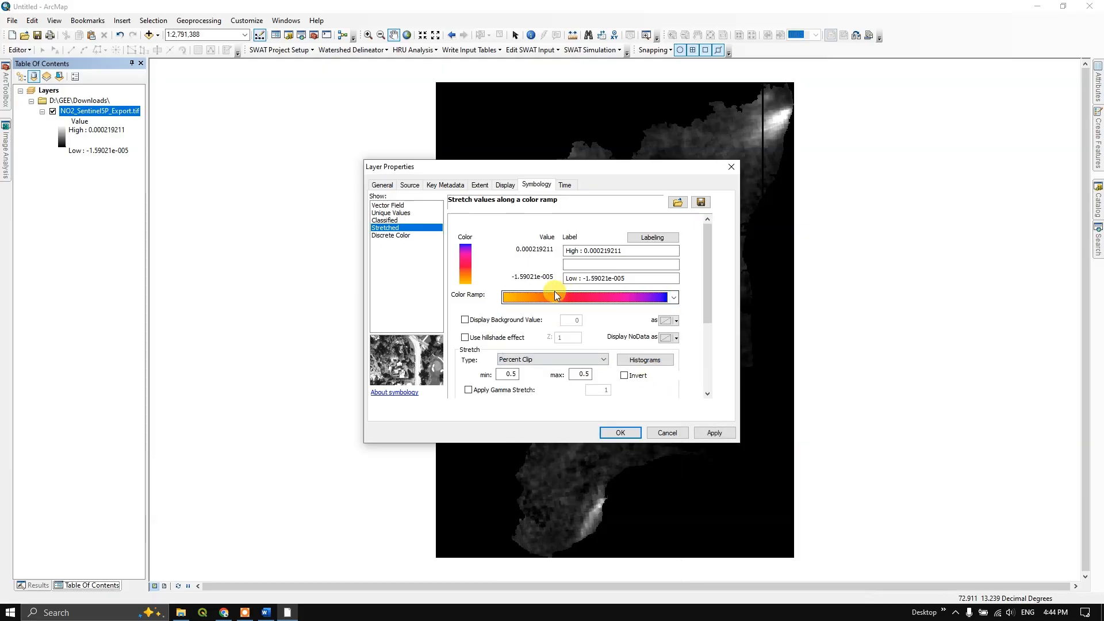
mouse_move(675, 417)
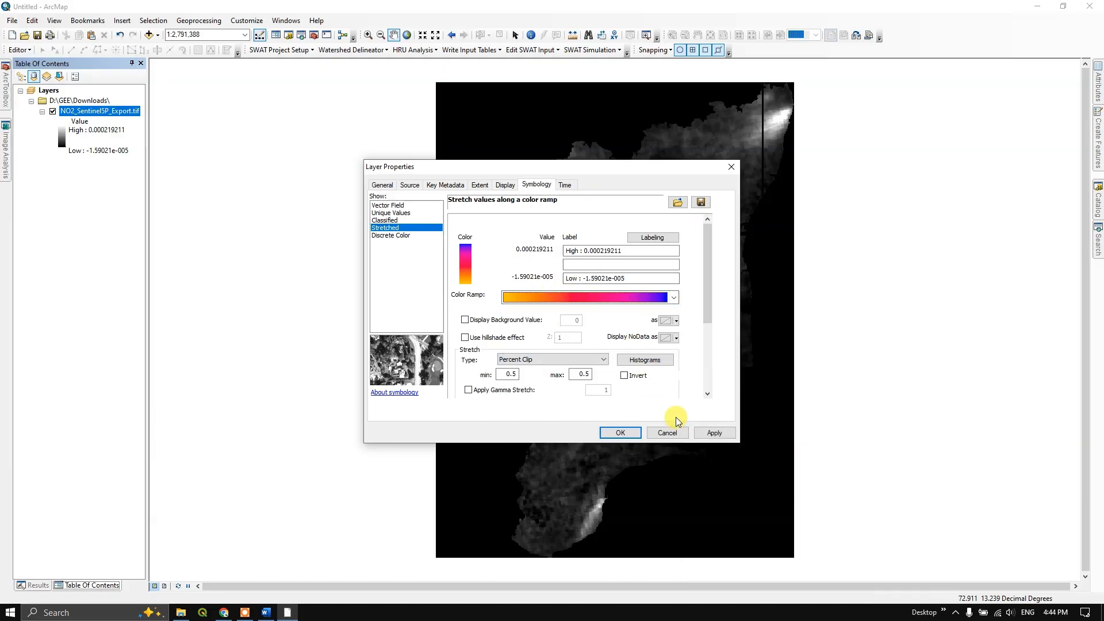
click(713, 432)
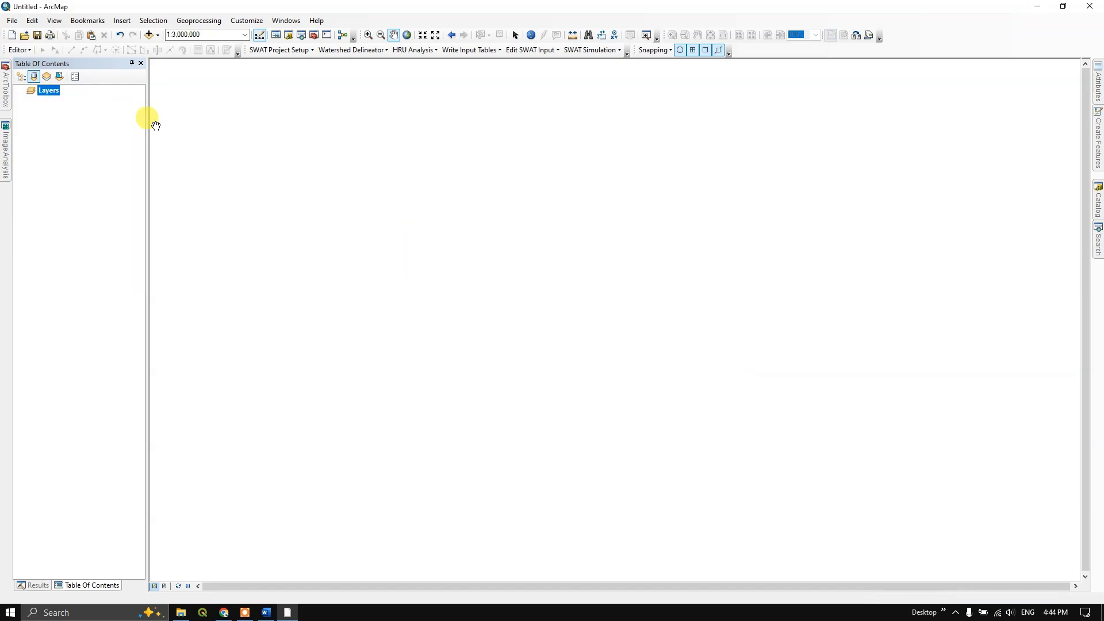
Step: Locate NO2_Sentinel5P_Export.tif in the Catalog and bring up its raster dataset properties
click(1096, 204)
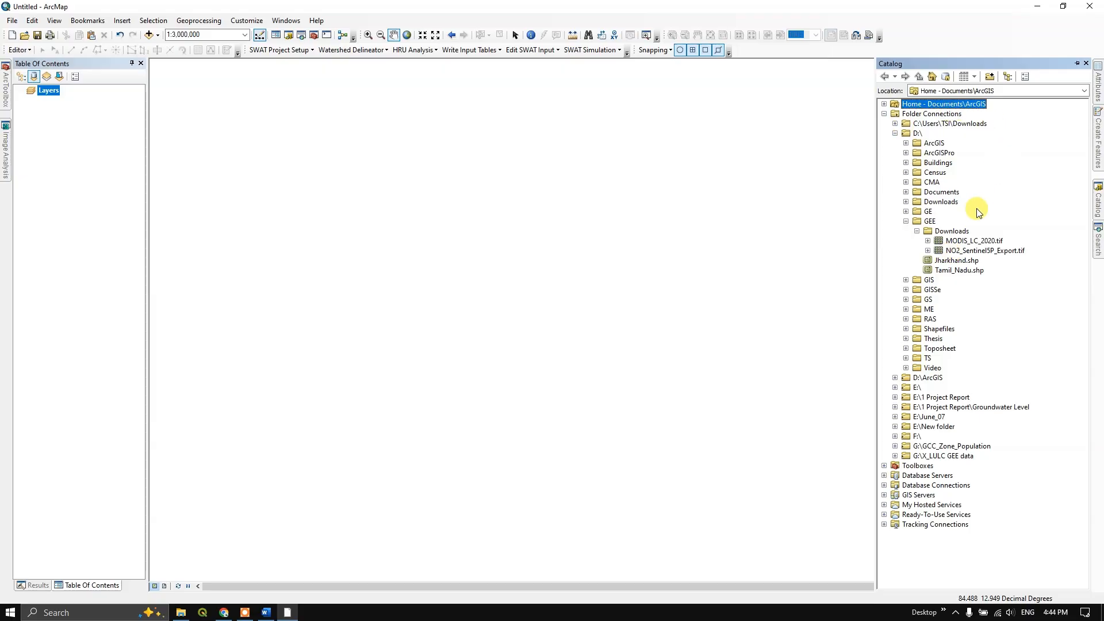
click(985, 250)
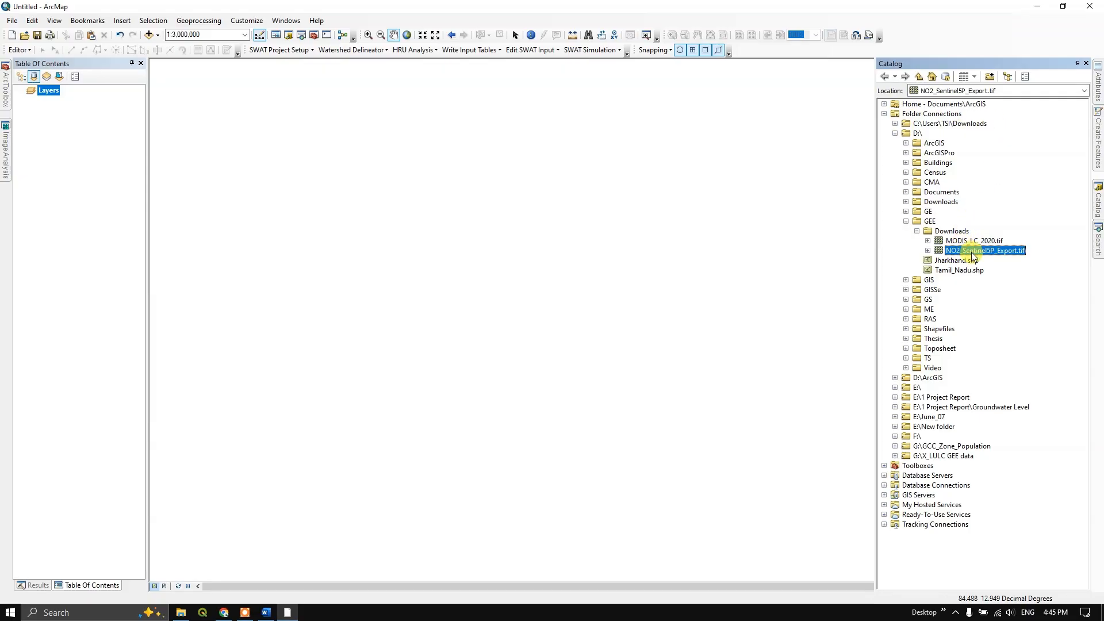
right_click(981, 249)
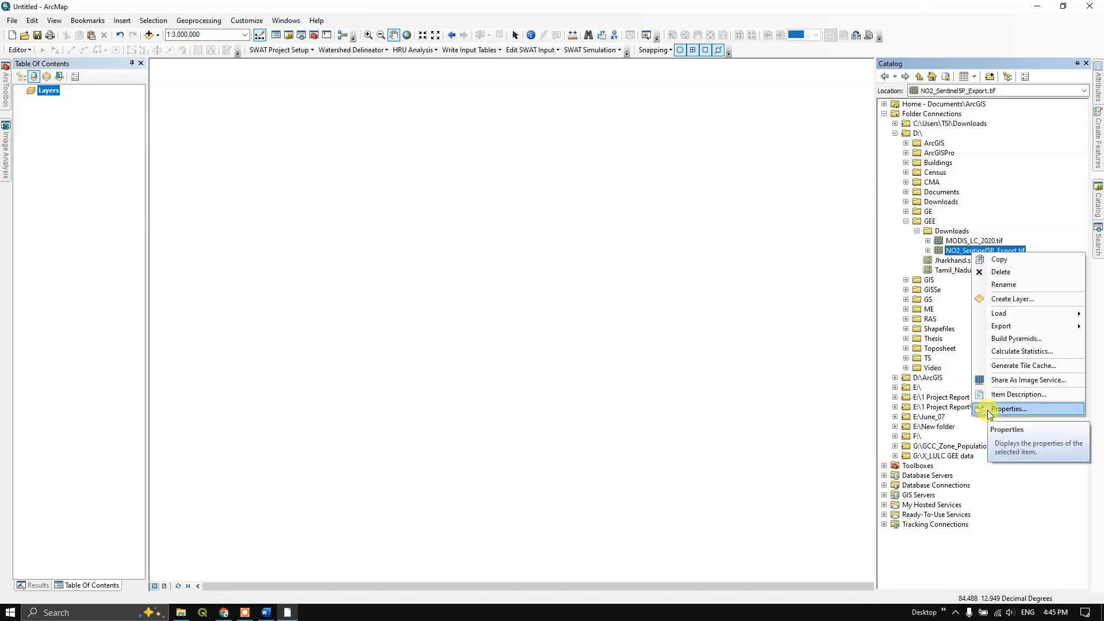
click(1007, 409)
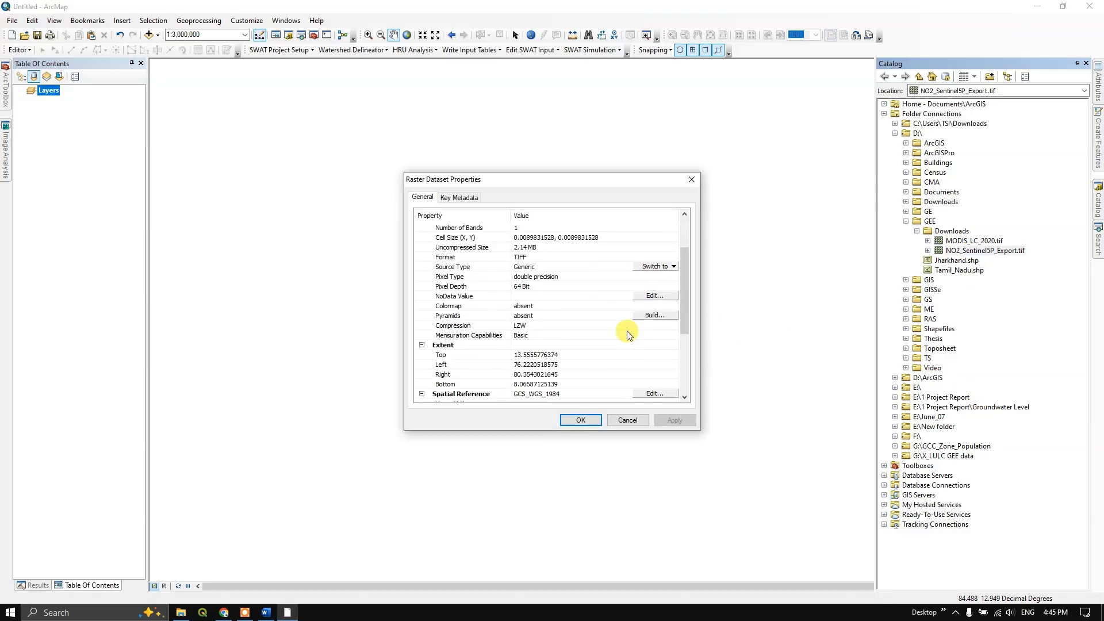
mouse_move(442, 302)
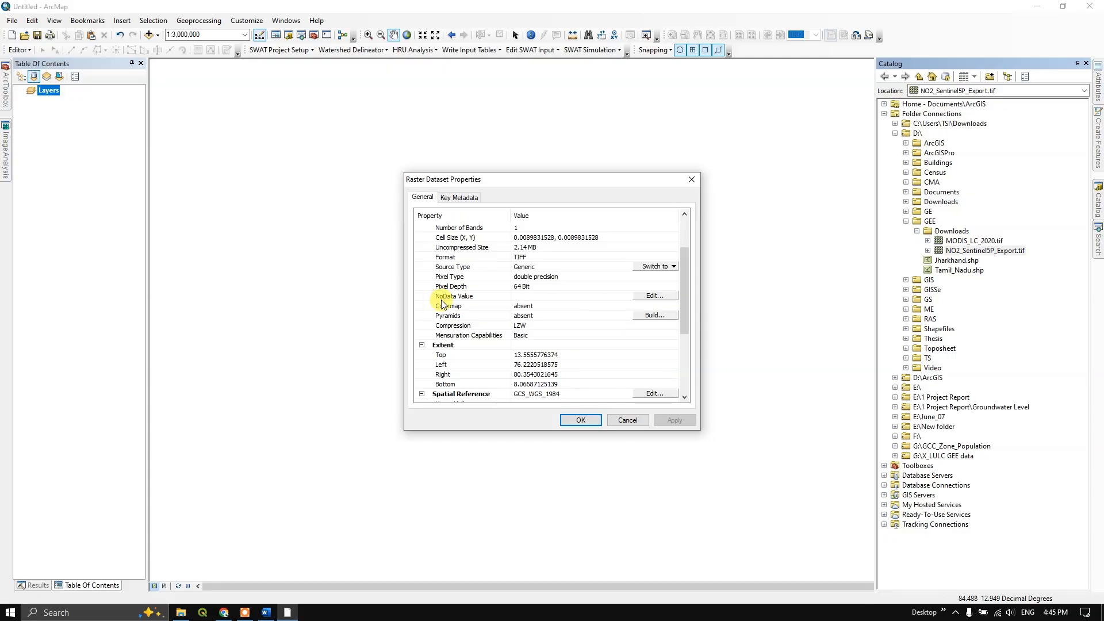
Step: Enter 0 as the Band_1 NoData value and save the raster properties
click(653, 296)
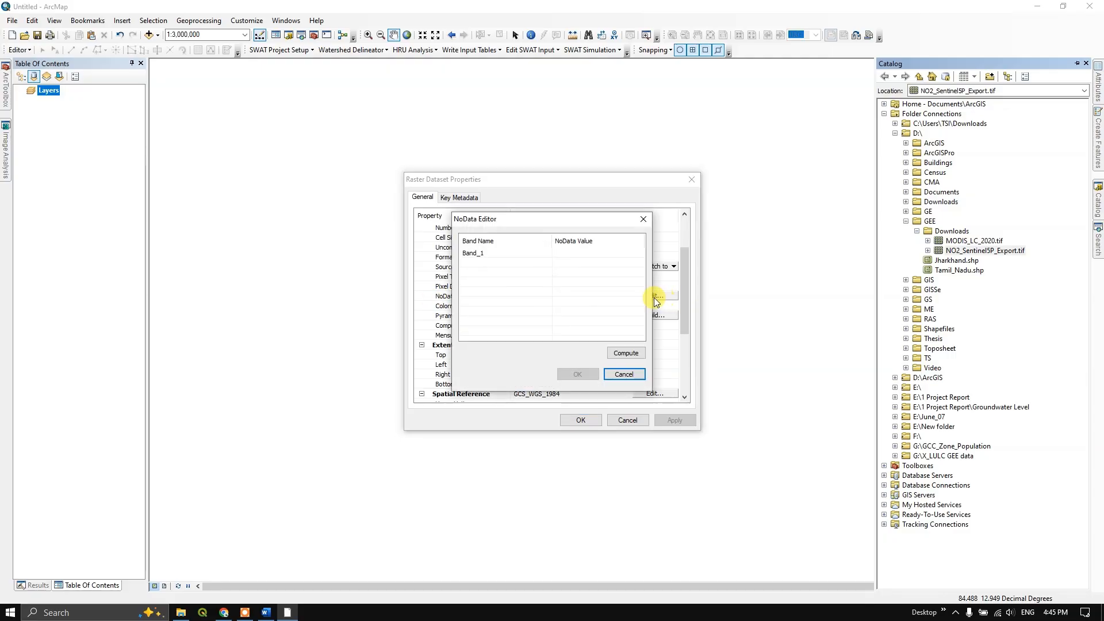
click(624, 353)
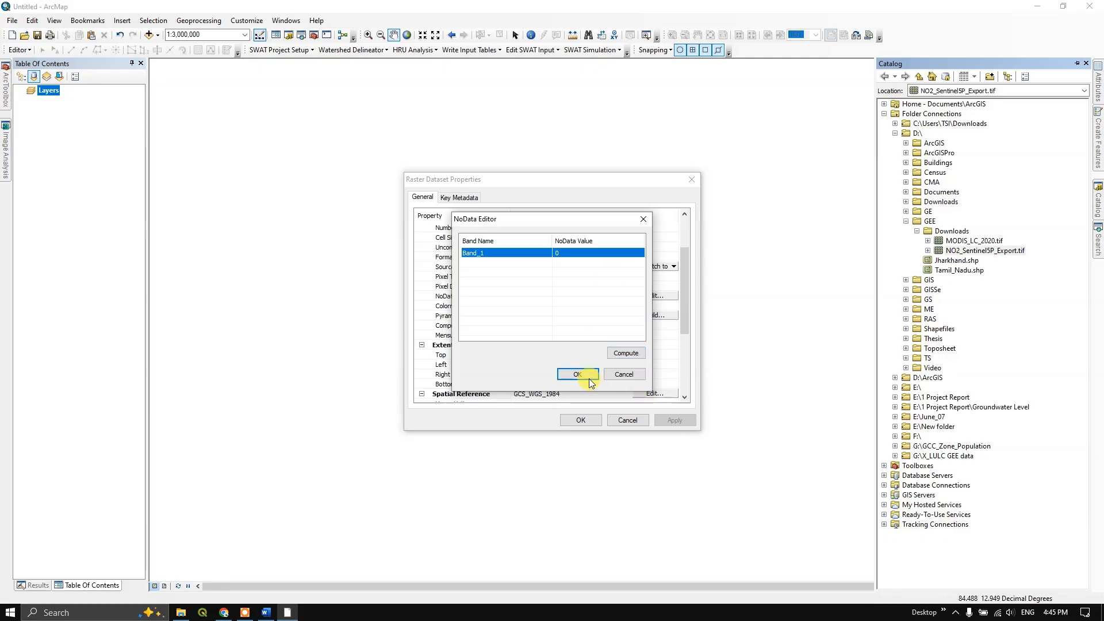
click(576, 374)
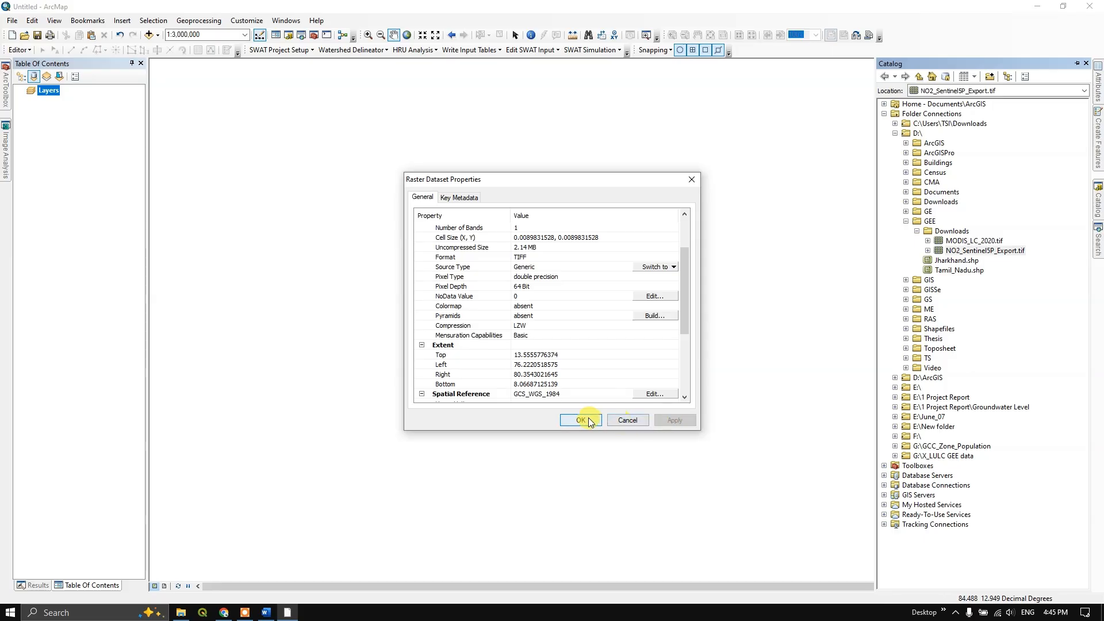
click(580, 420)
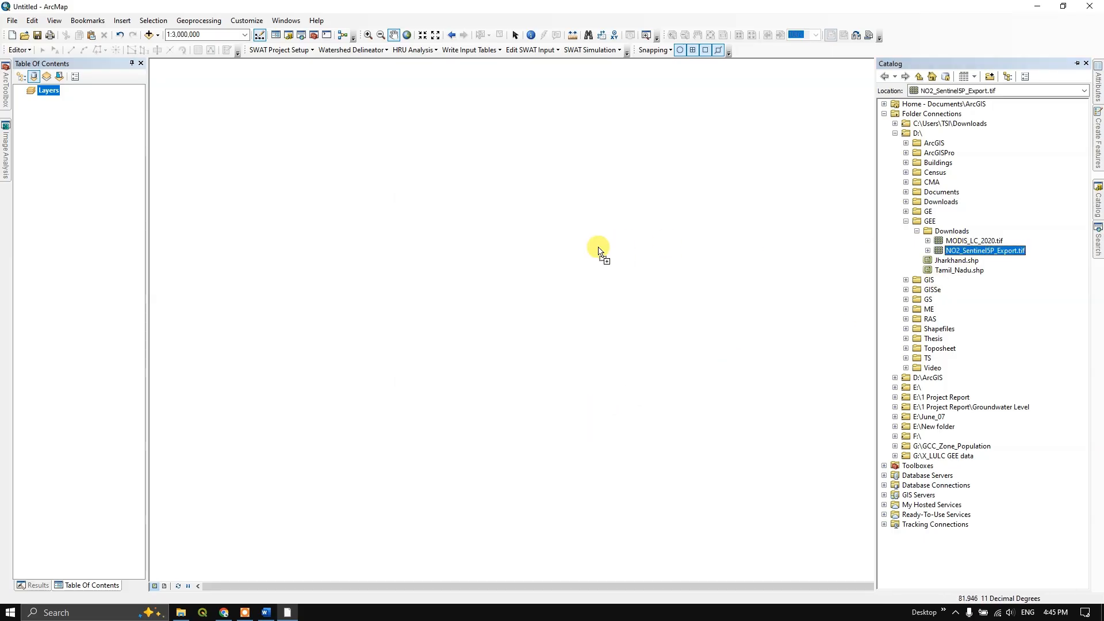
Step: Add the NO2 raster back onto the map from the Catalog and go to its layer properties
double_click(983, 250)
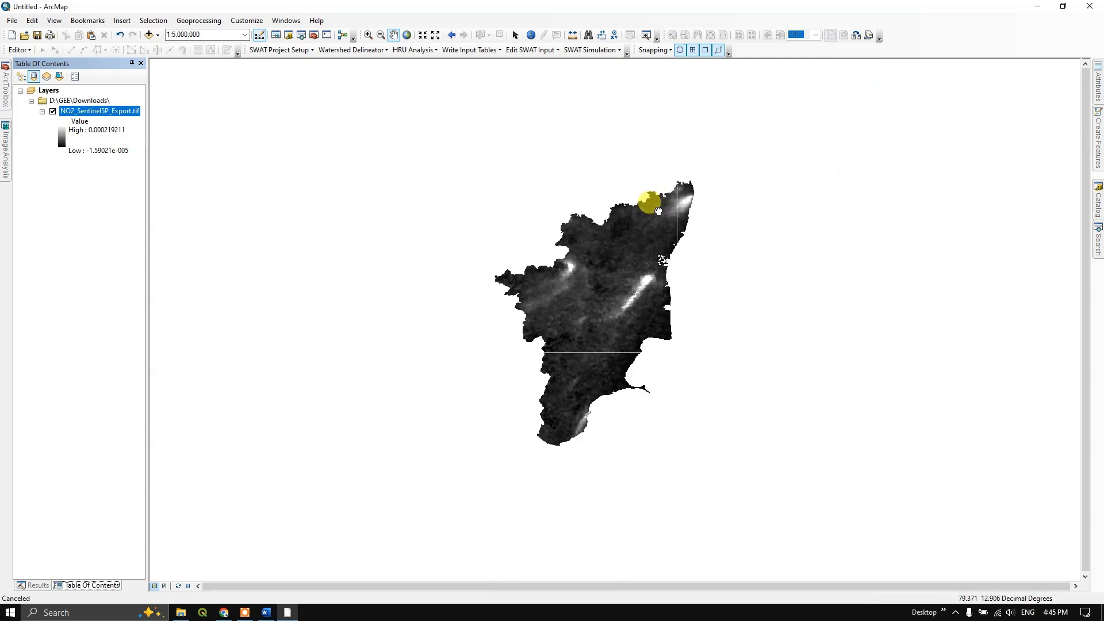
right_click(99, 111)
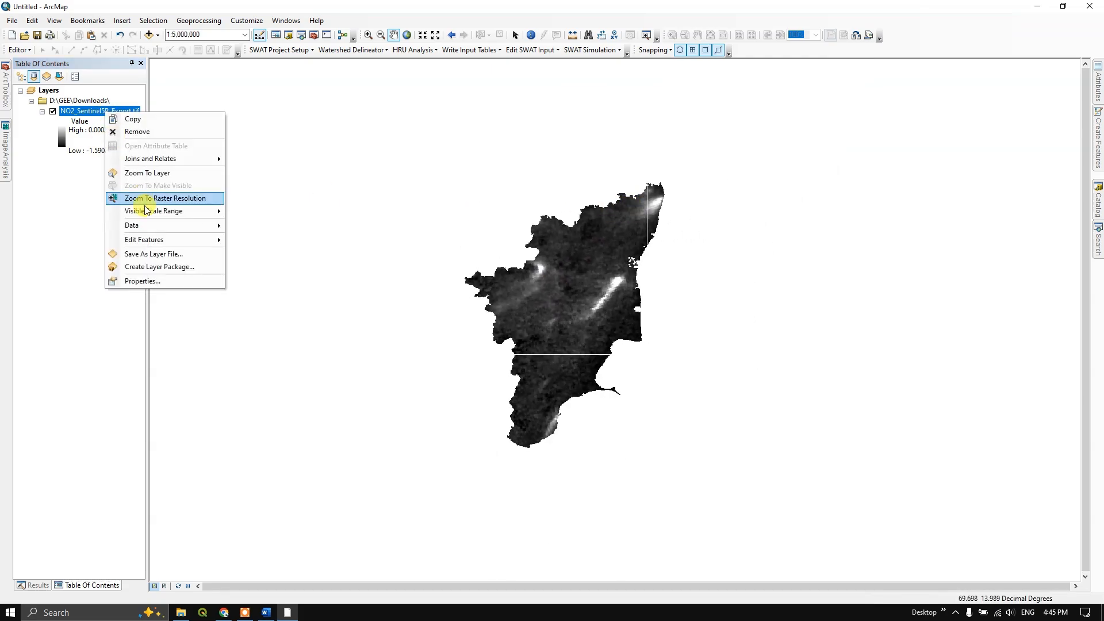
click(142, 281)
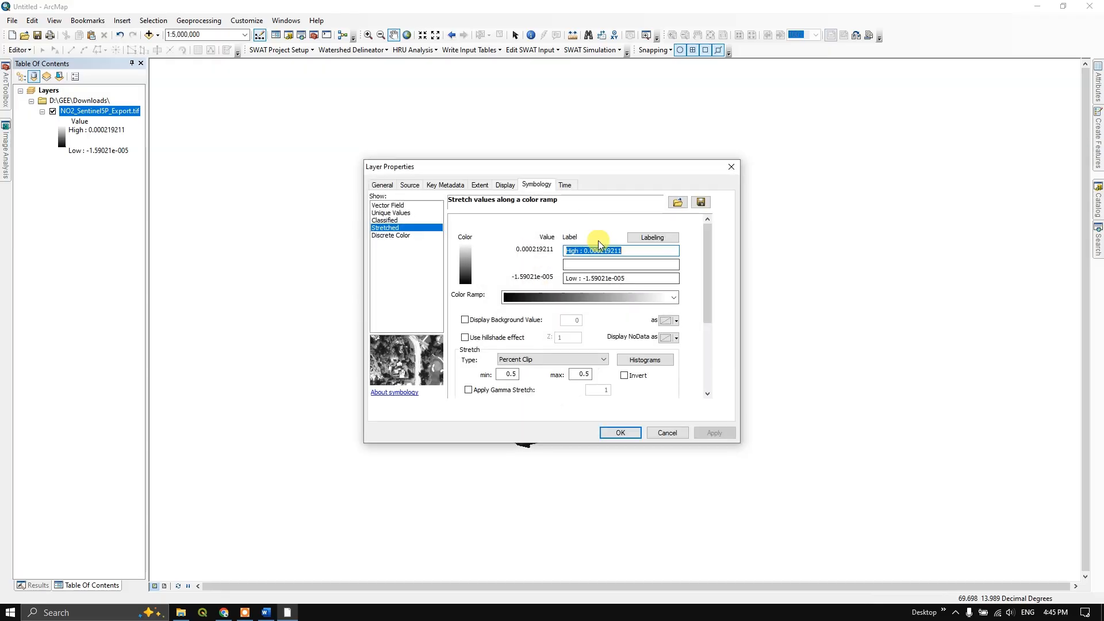
Step: Apply the blue-to-magenta stretched colour ramp to the NO2 raster
click(670, 296)
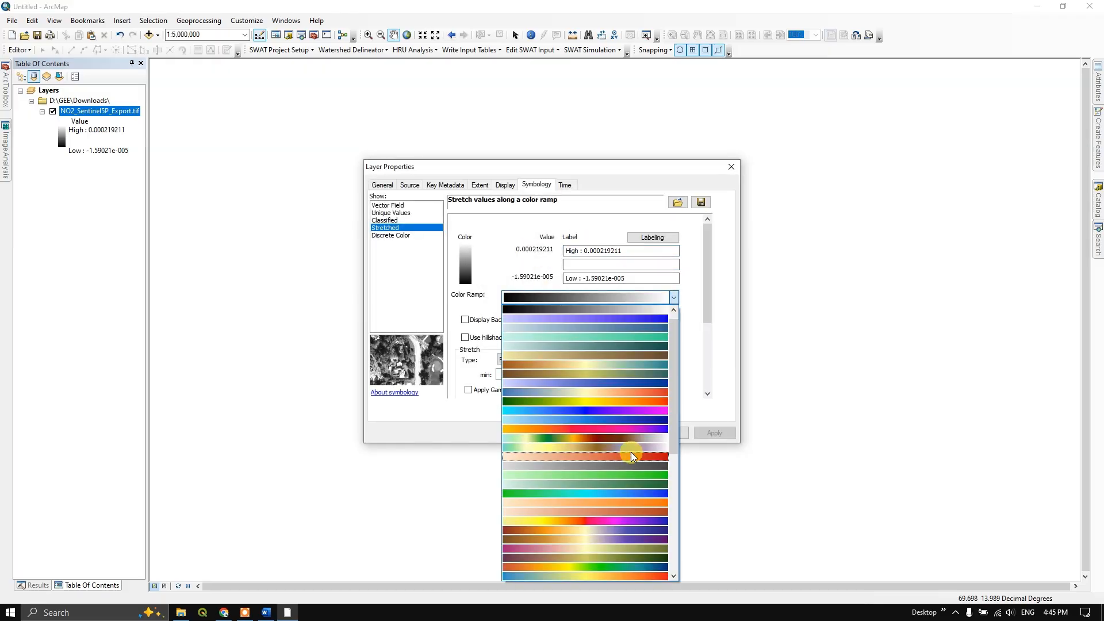
click(584, 450)
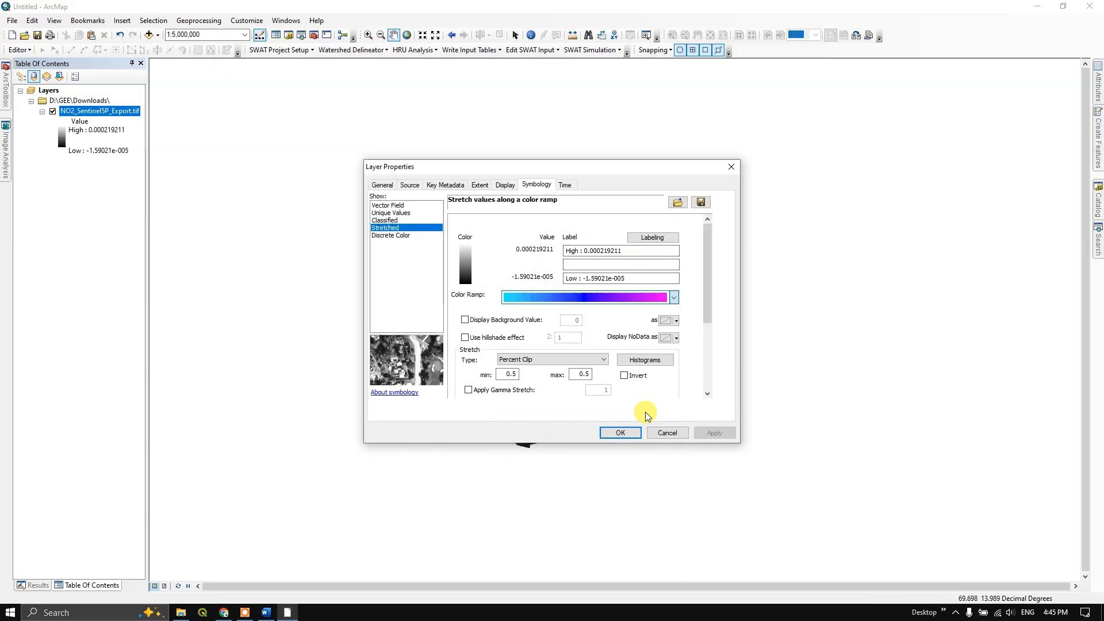
click(602, 296)
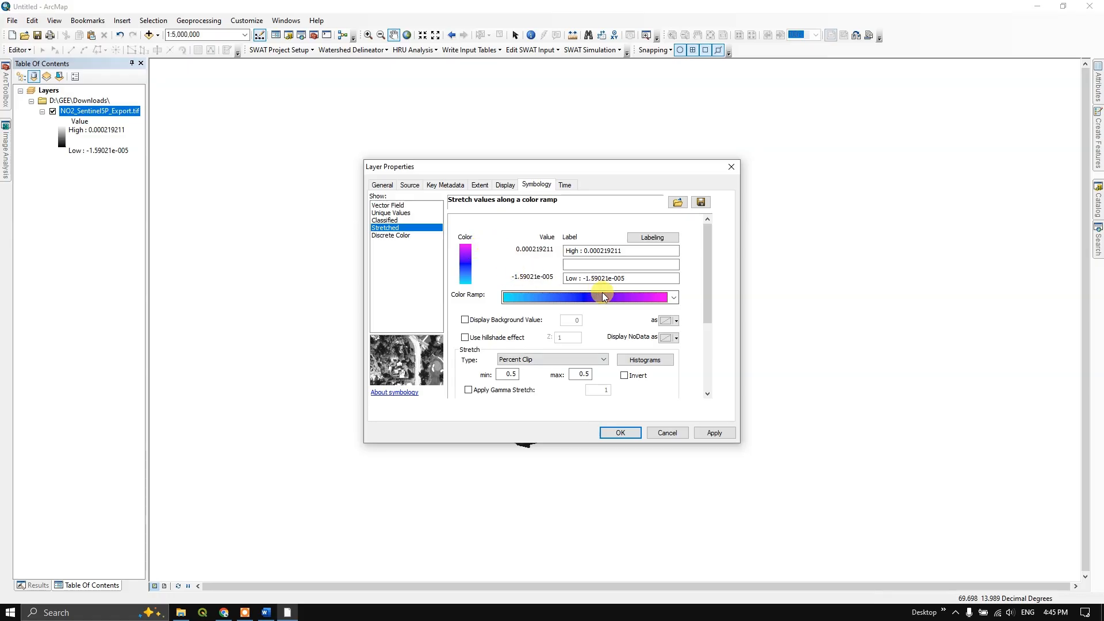
click(619, 433)
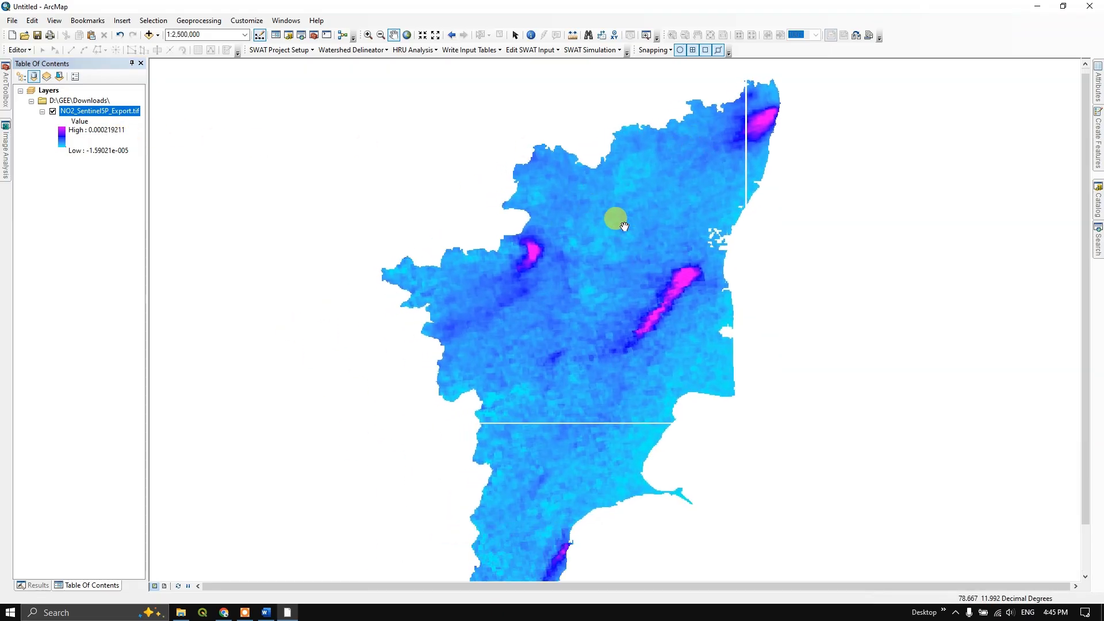
Step: In the NO2 layer's Display properties, try Bilinear then Cubic Convolution resampling and preview it
right_click(100, 111)
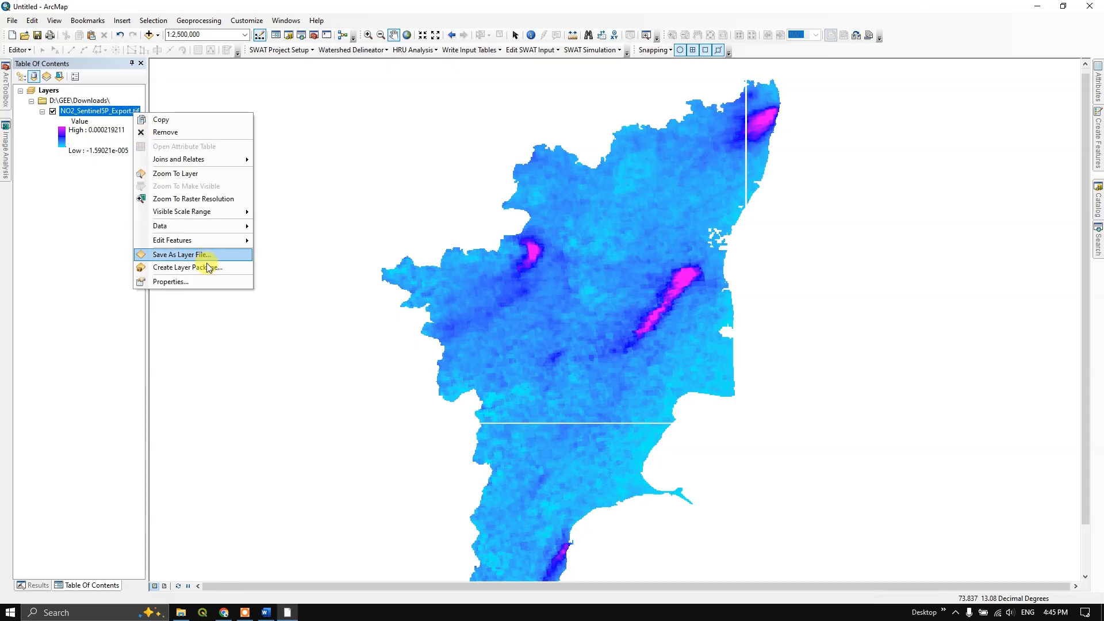
click(170, 281)
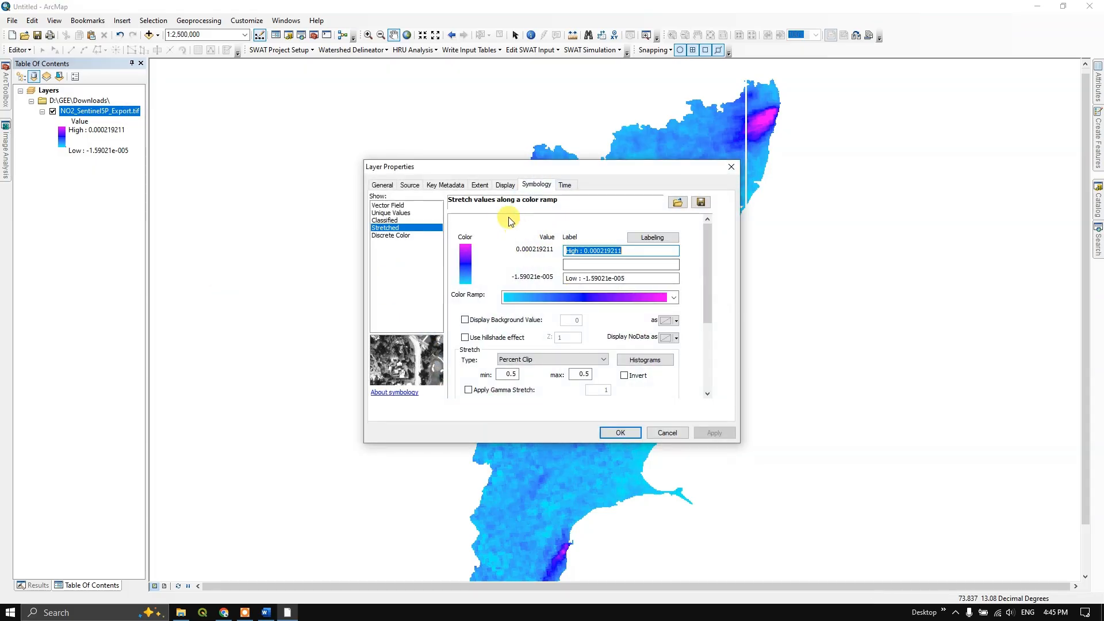
click(505, 184)
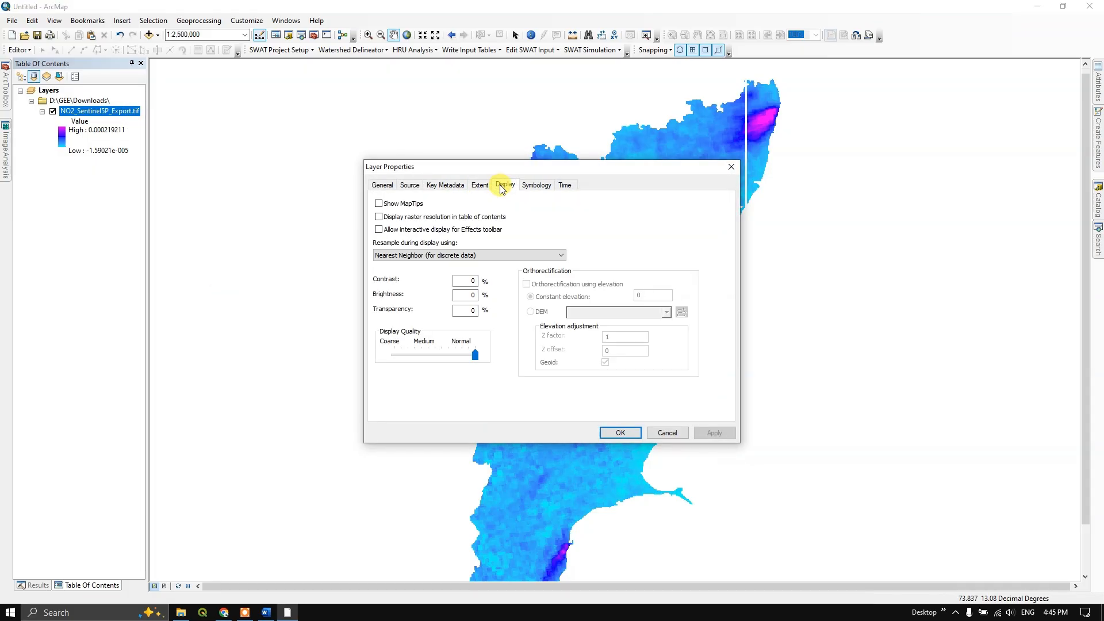
click(560, 255)
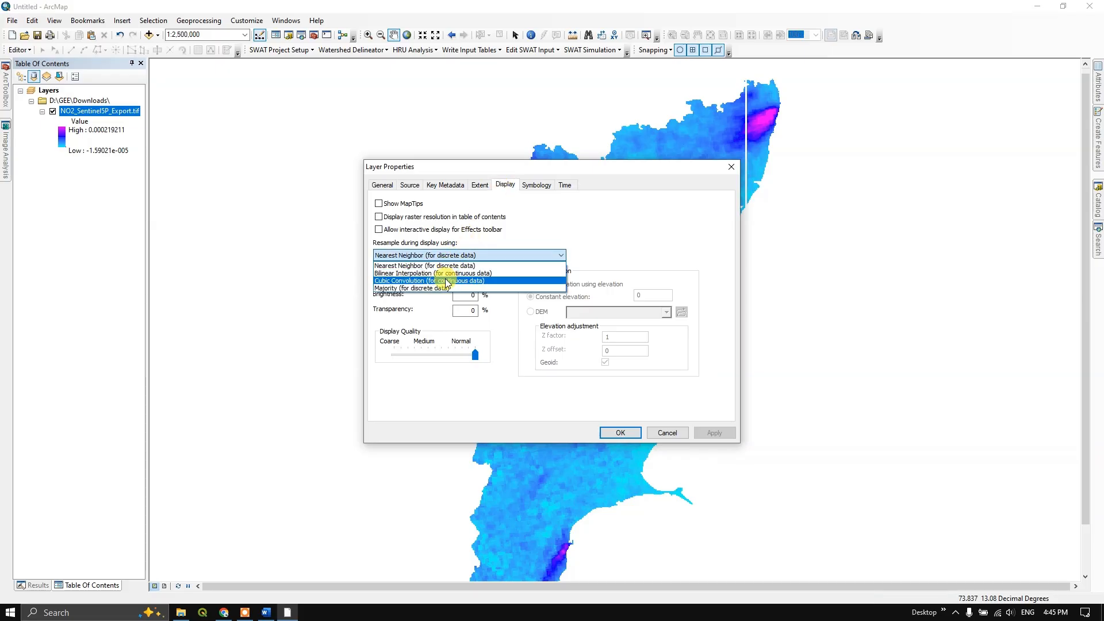
click(432, 274)
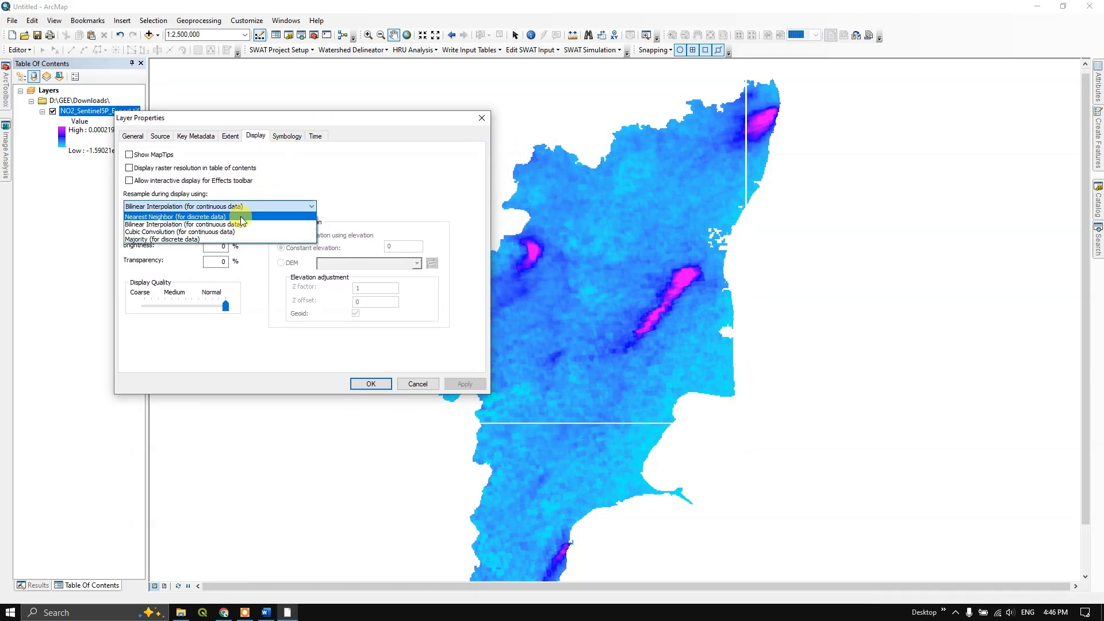
click(180, 231)
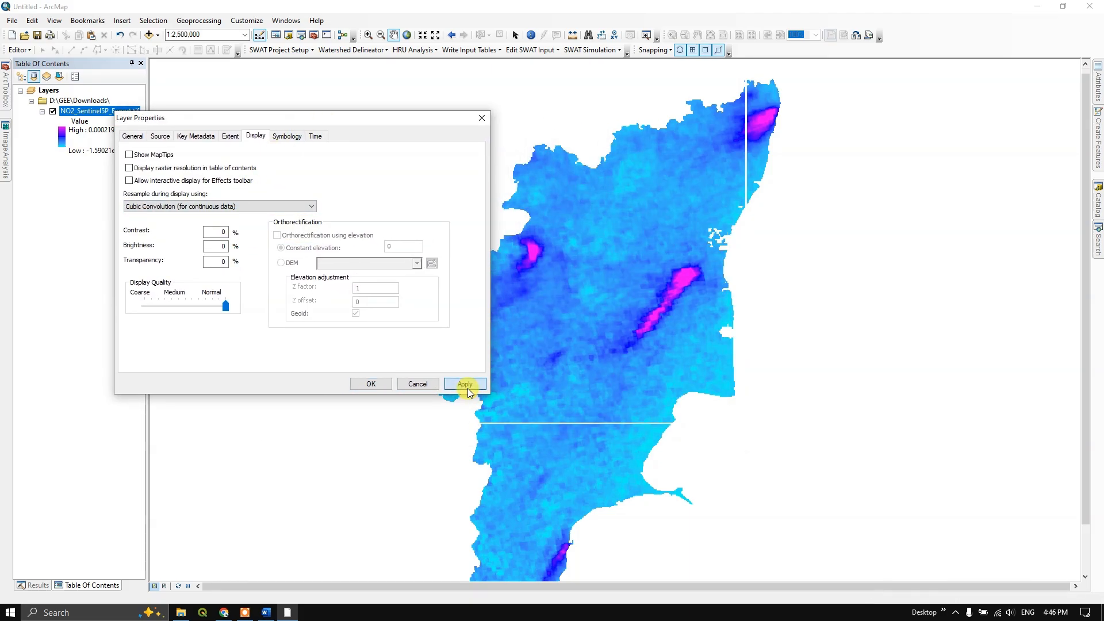
click(463, 384)
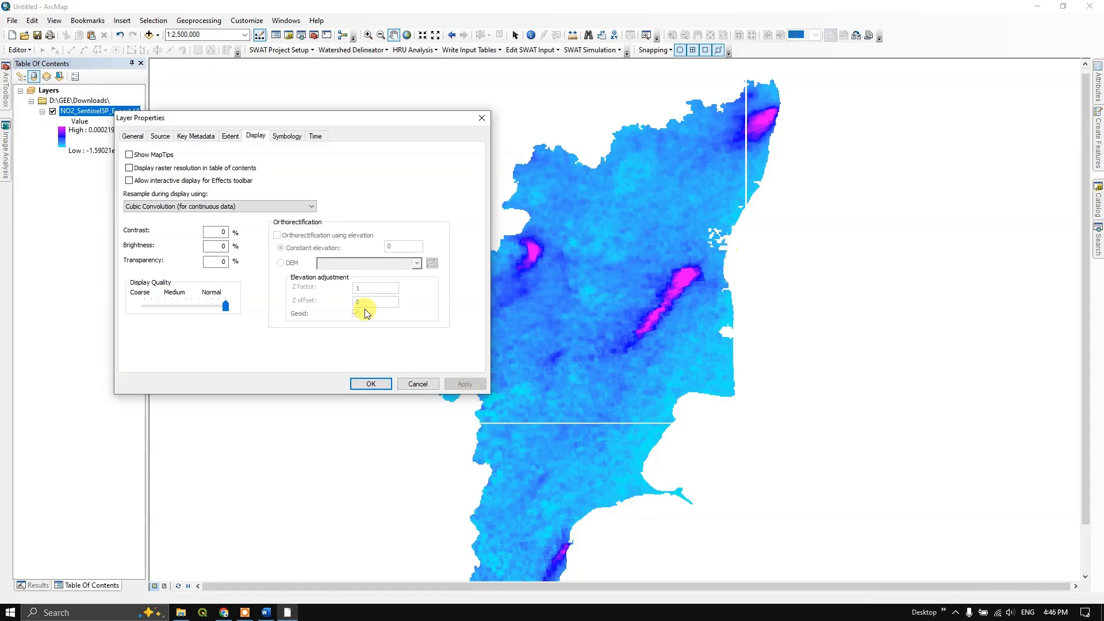
Step: Set Resample during display back to Bilinear Interpolation and confirm the properties
click(309, 206)
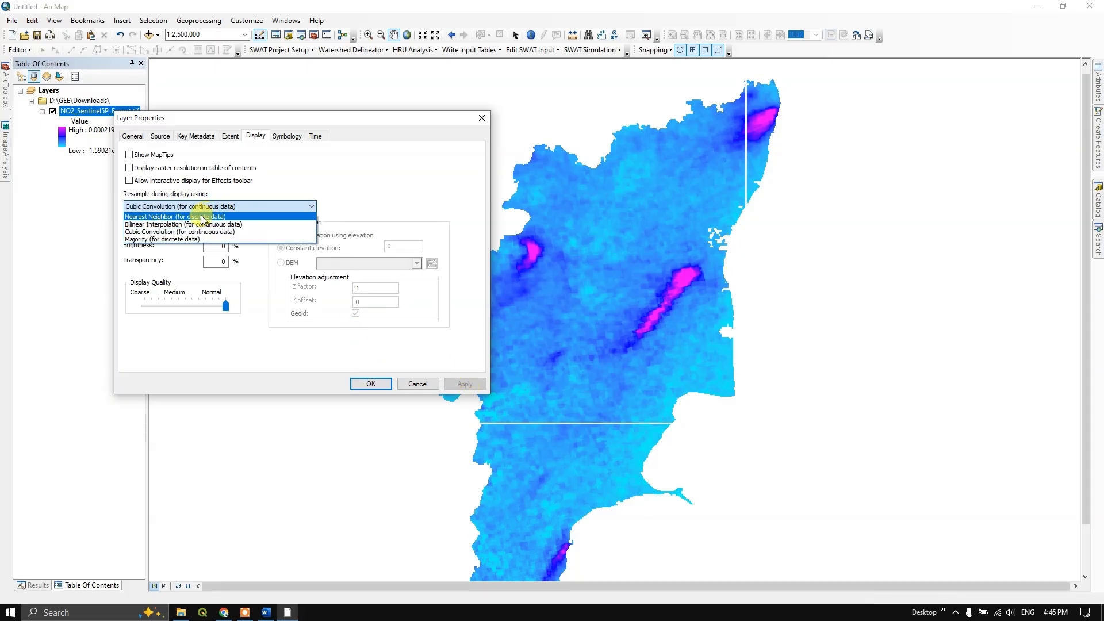
click(183, 224)
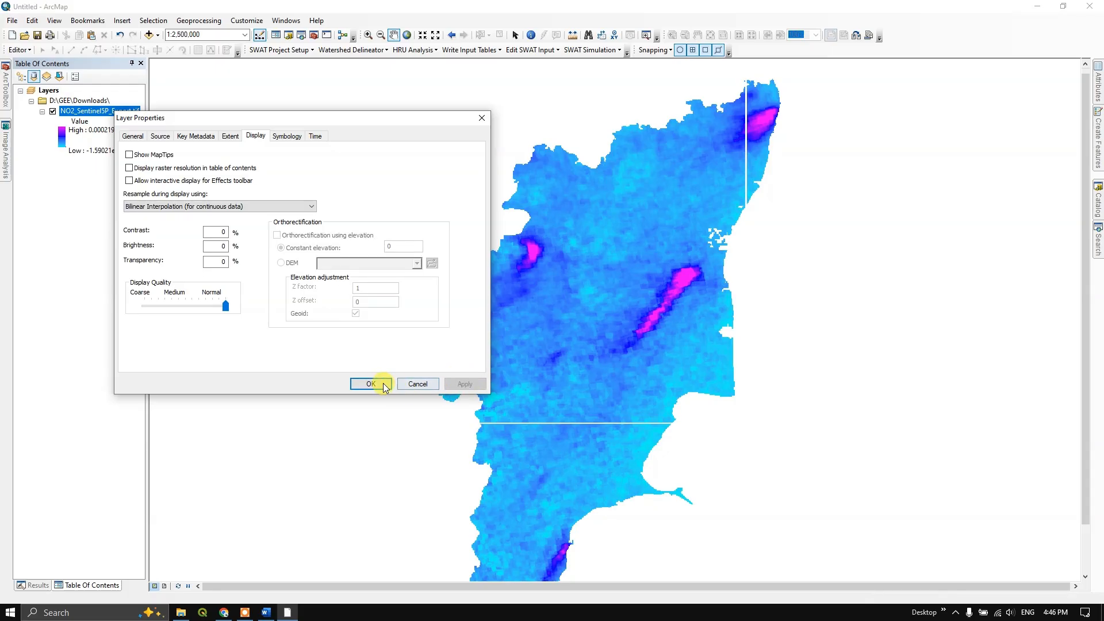
click(372, 385)
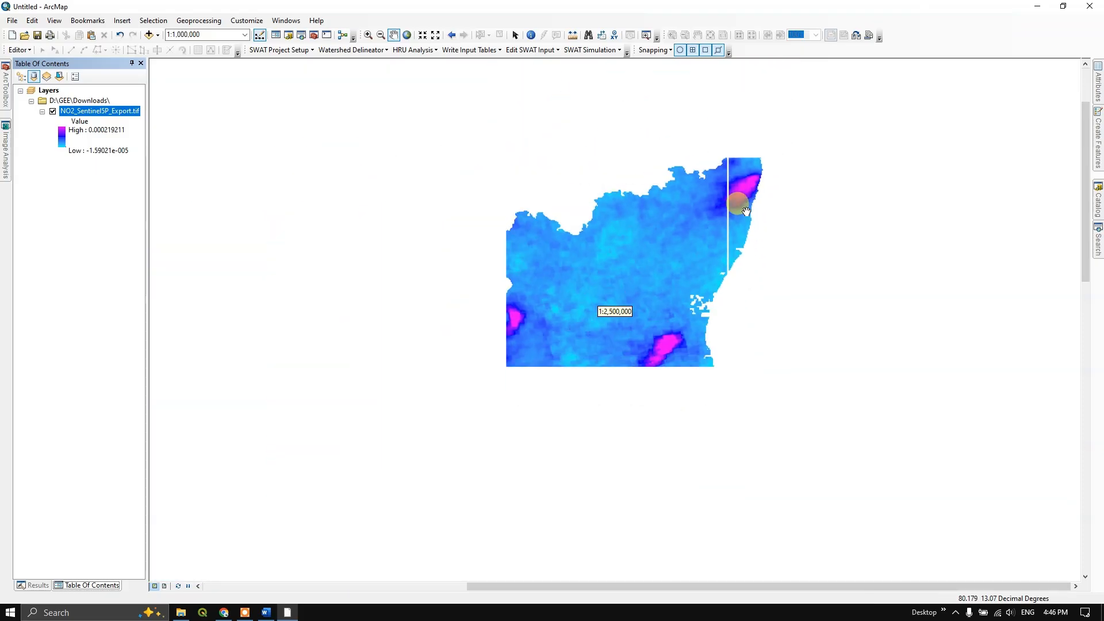
scroll(down, 3)
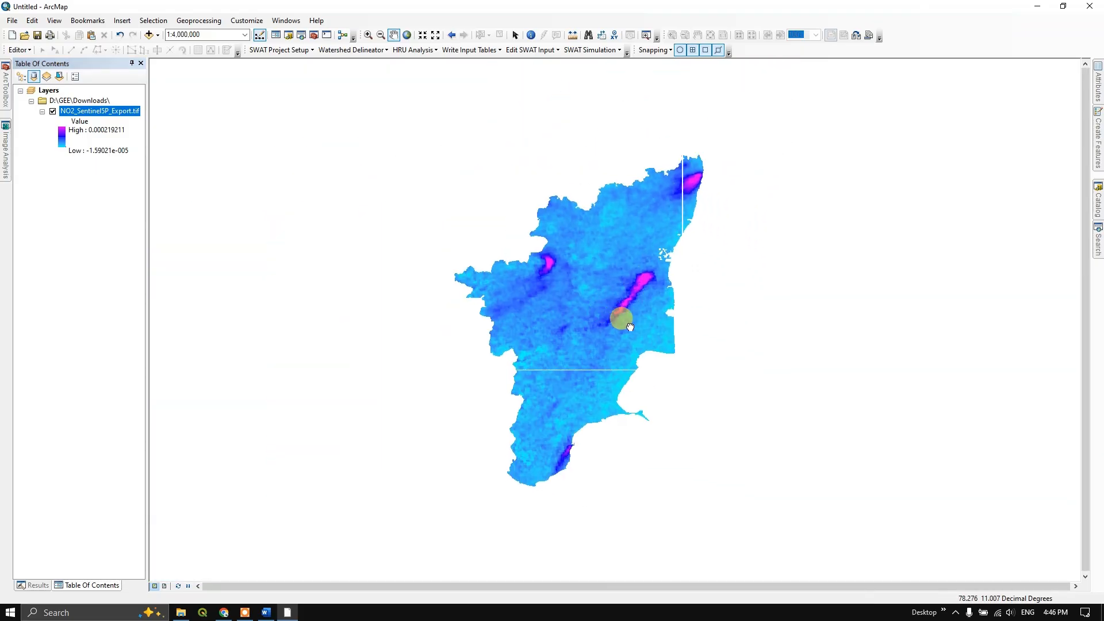